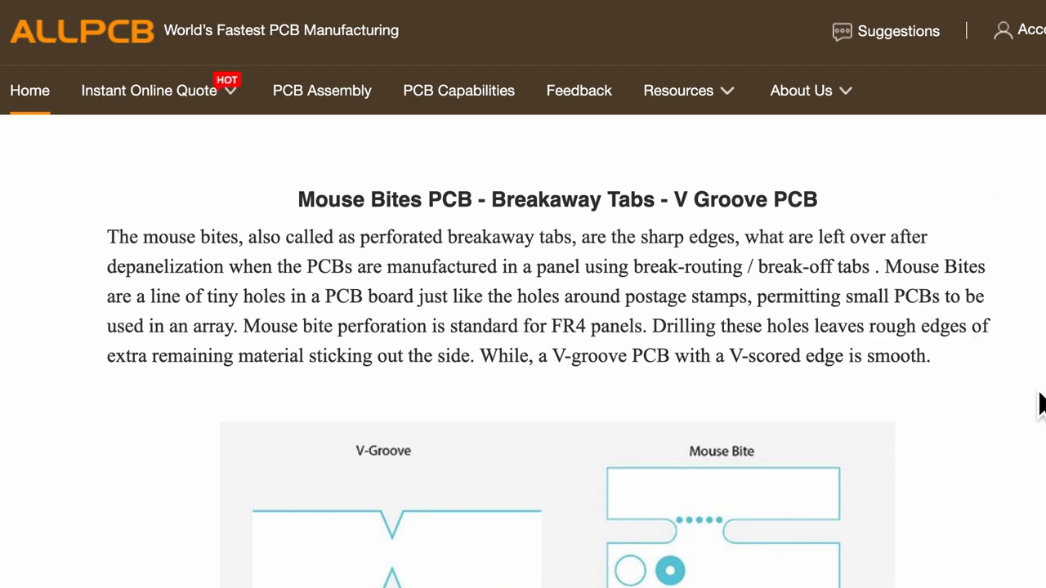
Step: Open the Footprint Editor and select the pkl_mechanical library
scroll(down, 3)
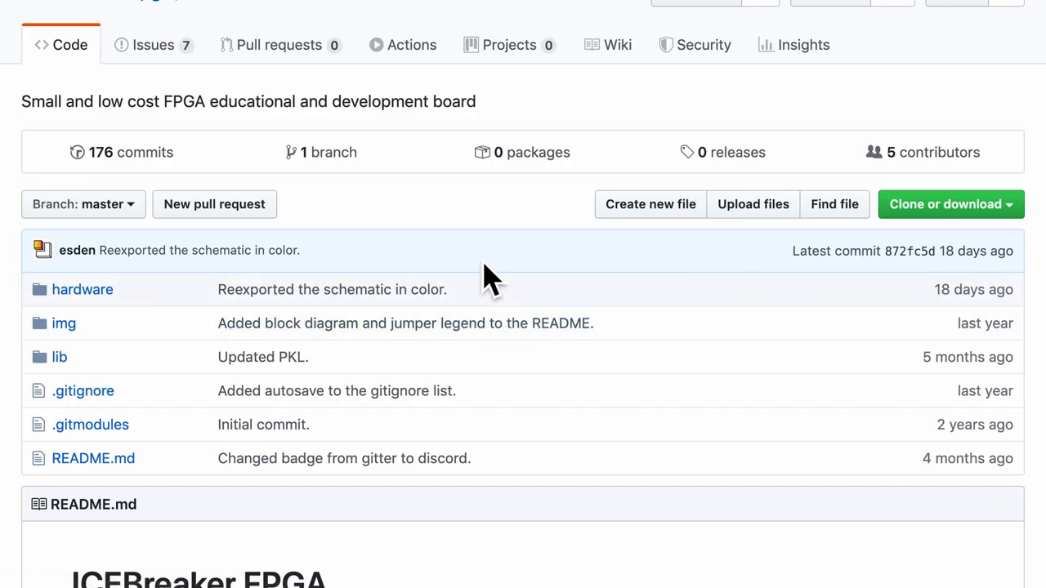
scroll(up, 3)
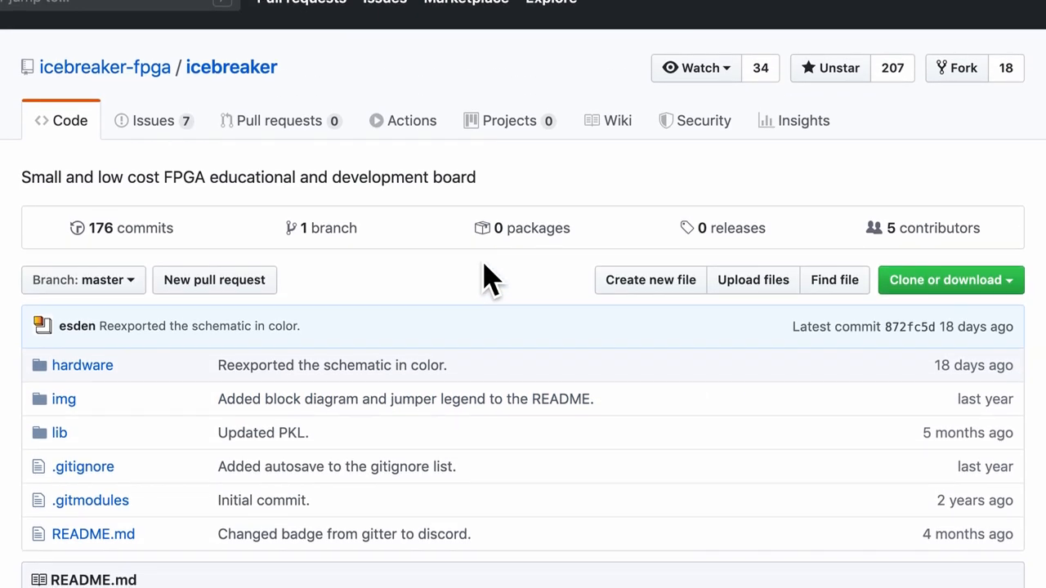
scroll(down, 3)
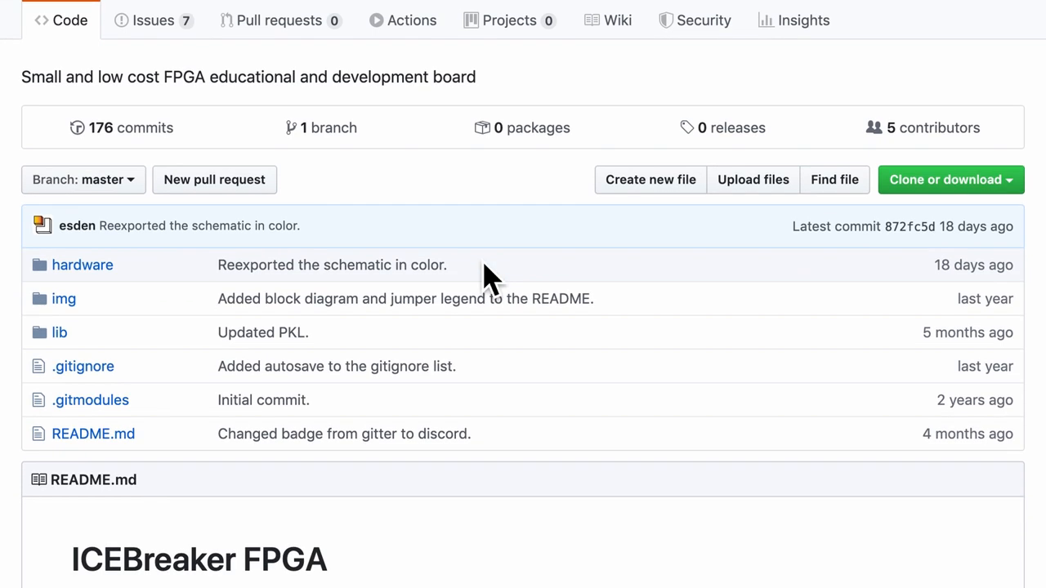
scroll(up, 3)
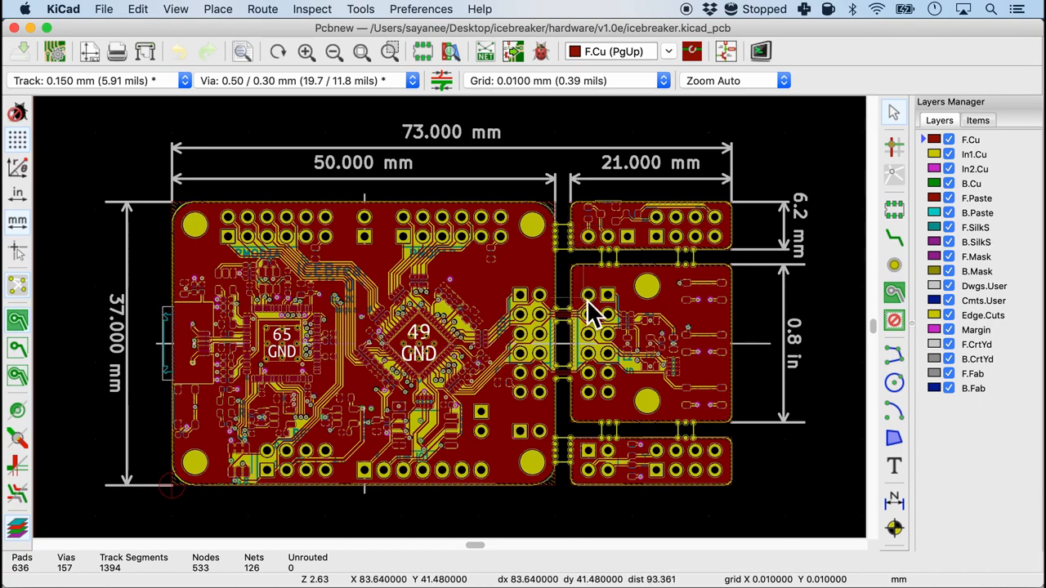
scroll(up, 3)
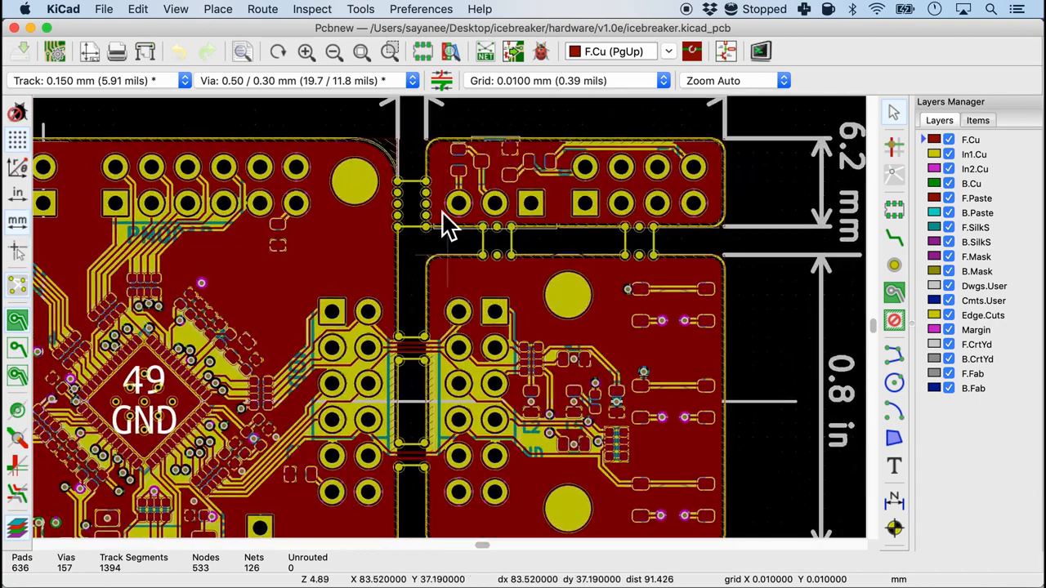
scroll(up, 3)
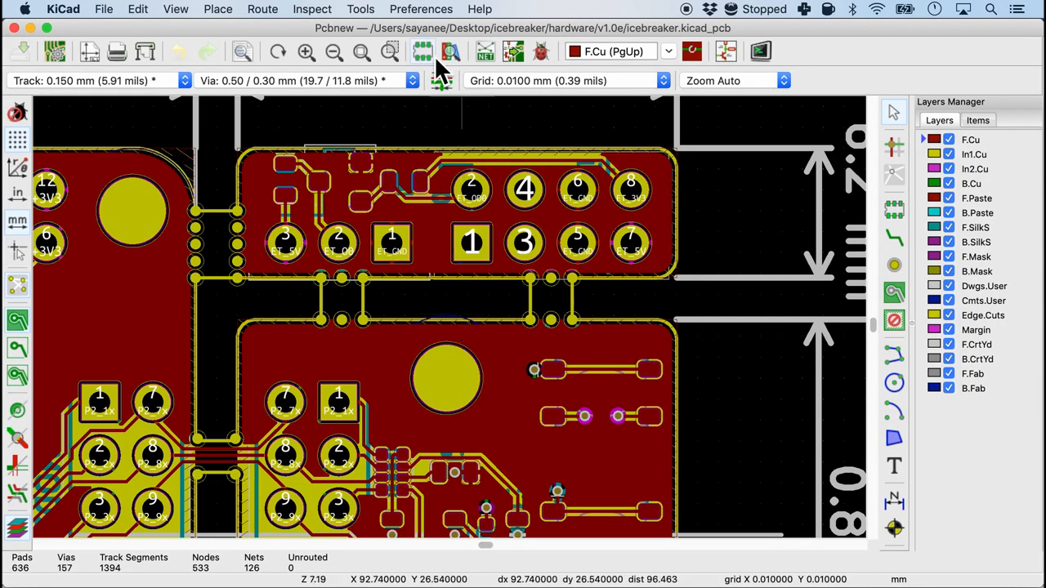
mouse_move(450, 52)
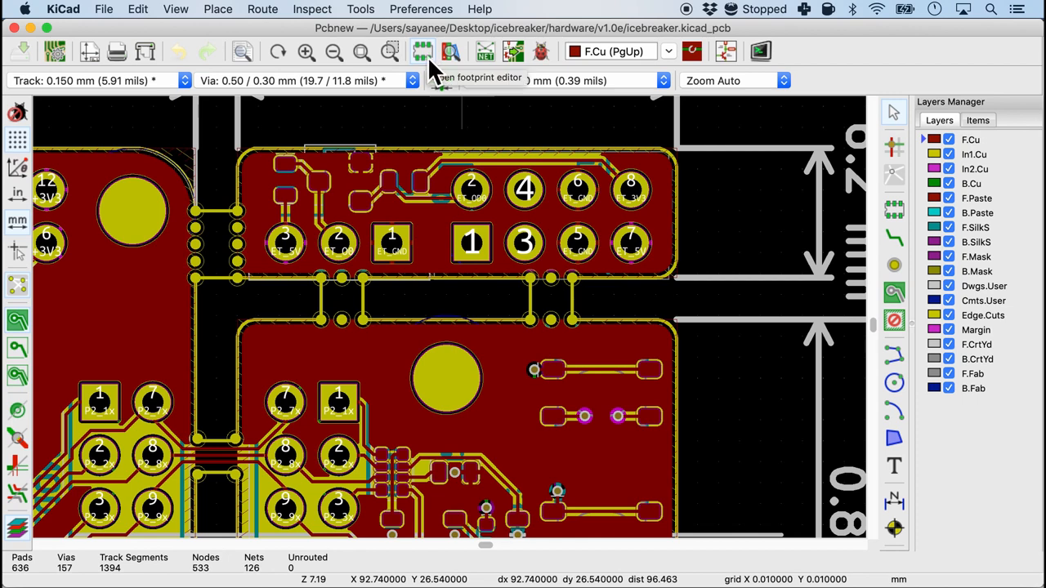
click(450, 52)
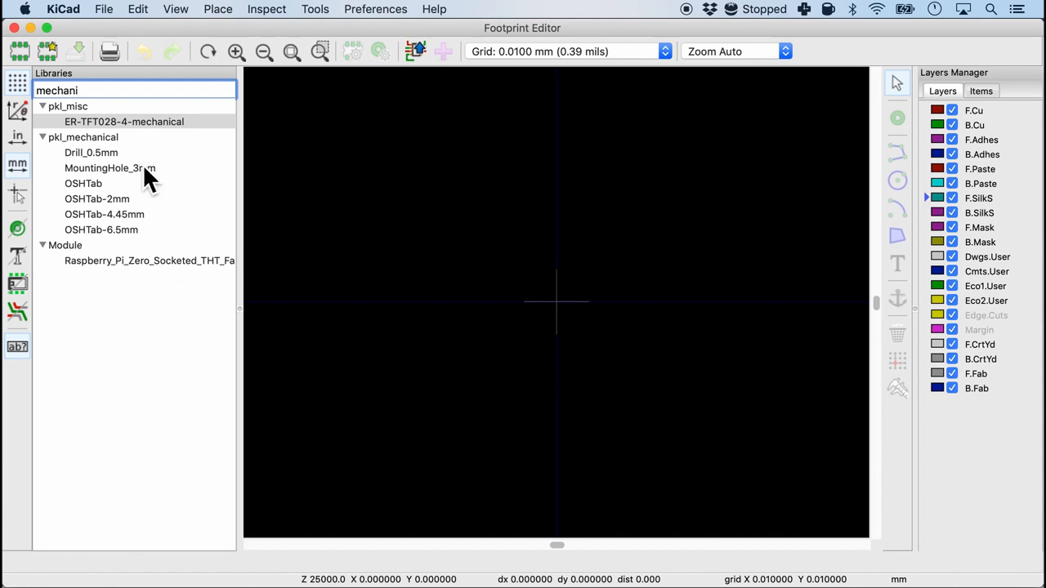
click(83, 136)
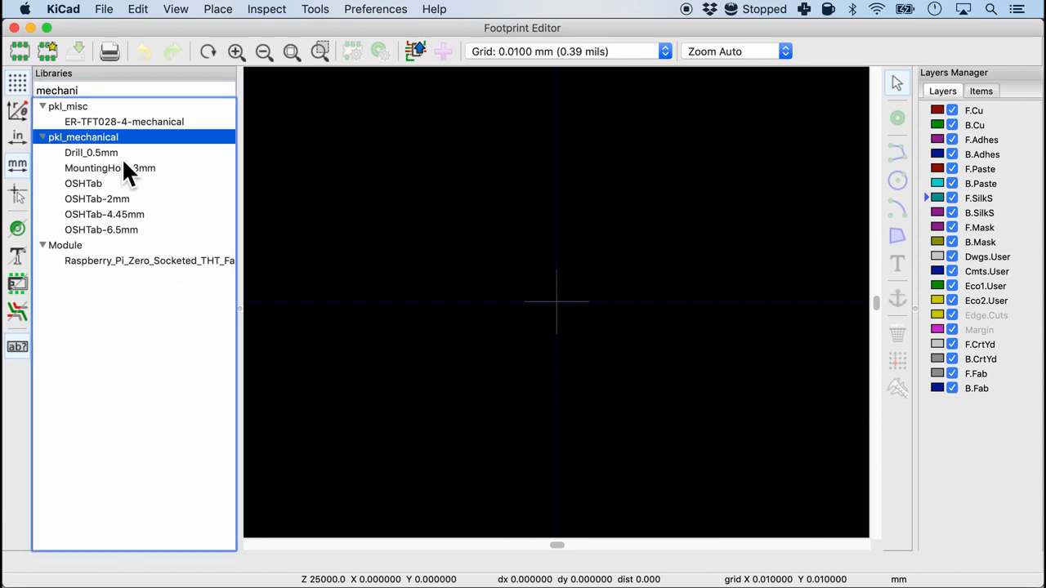
mouse_move(137, 179)
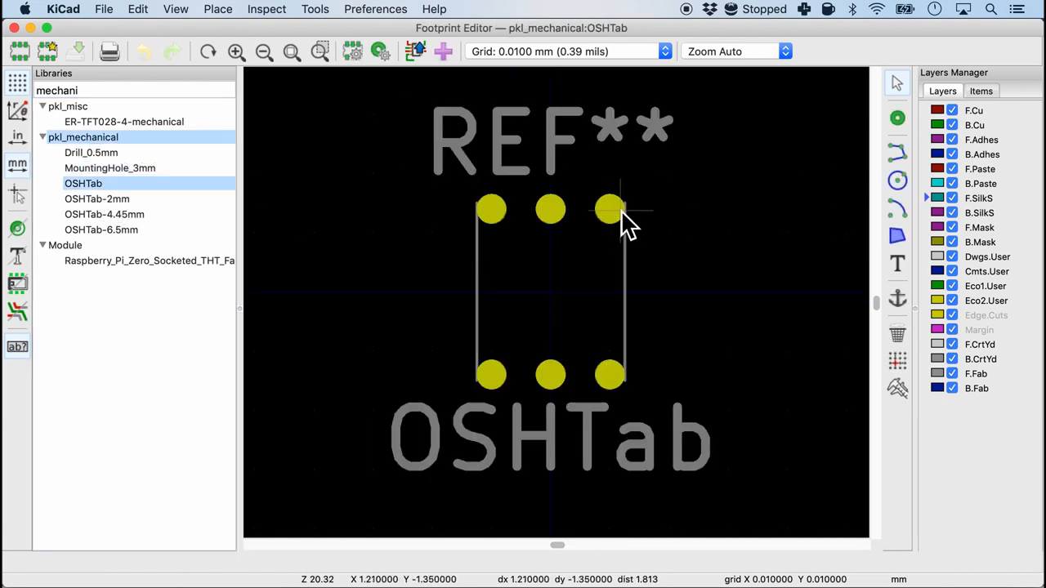
Step: Browse the OSHTab footprints and inspect OSHTab-6.5mm's 0.5 mm non-plated drill pad
click(96, 199)
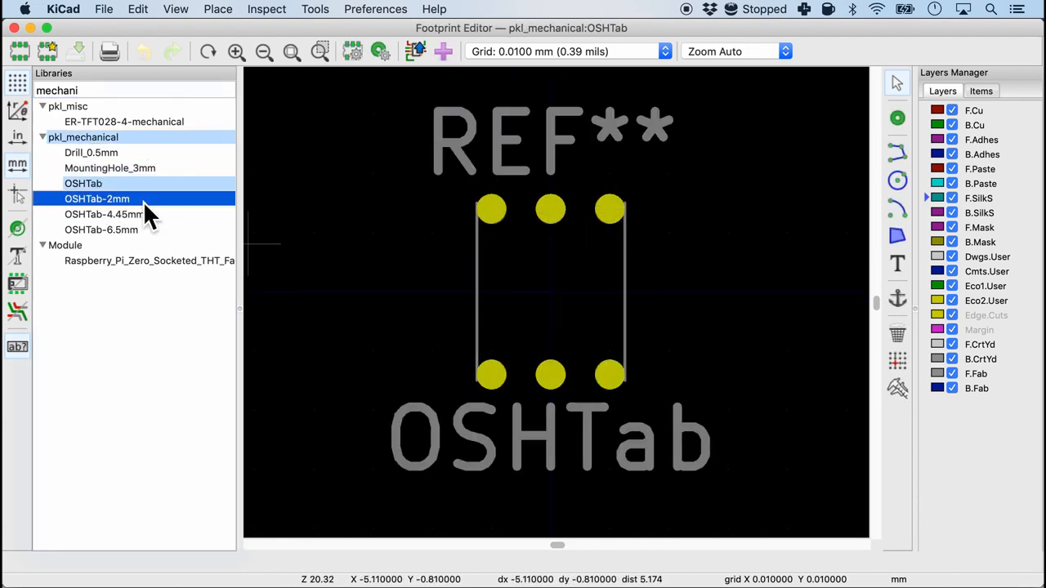
click(104, 214)
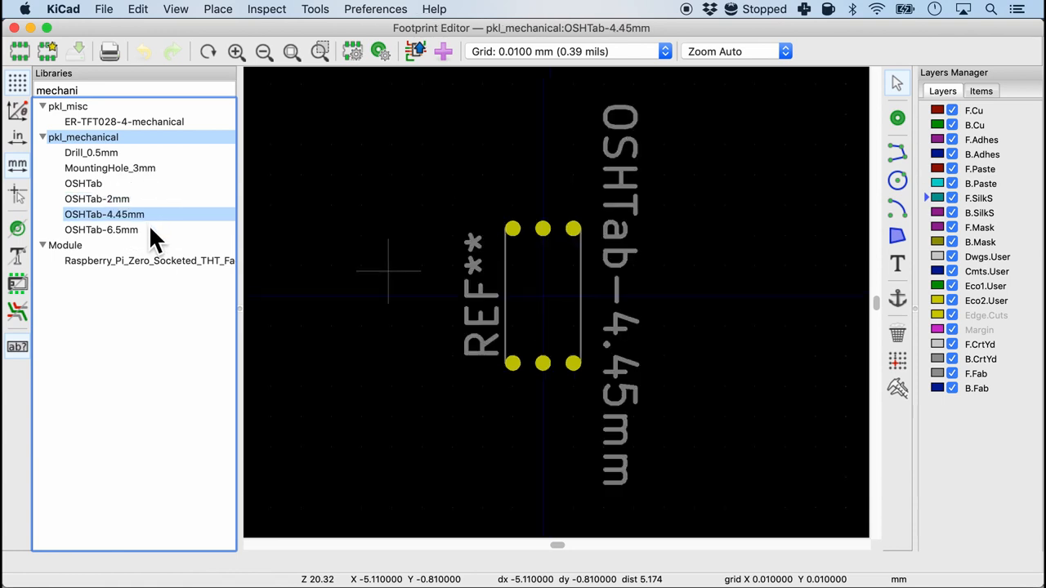
click(101, 230)
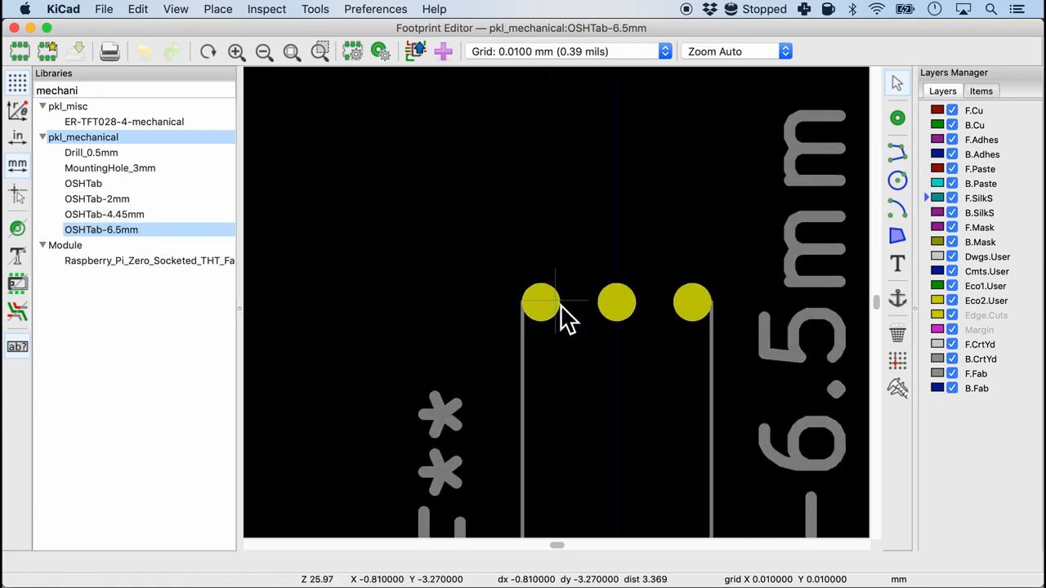
double_click(539, 302)
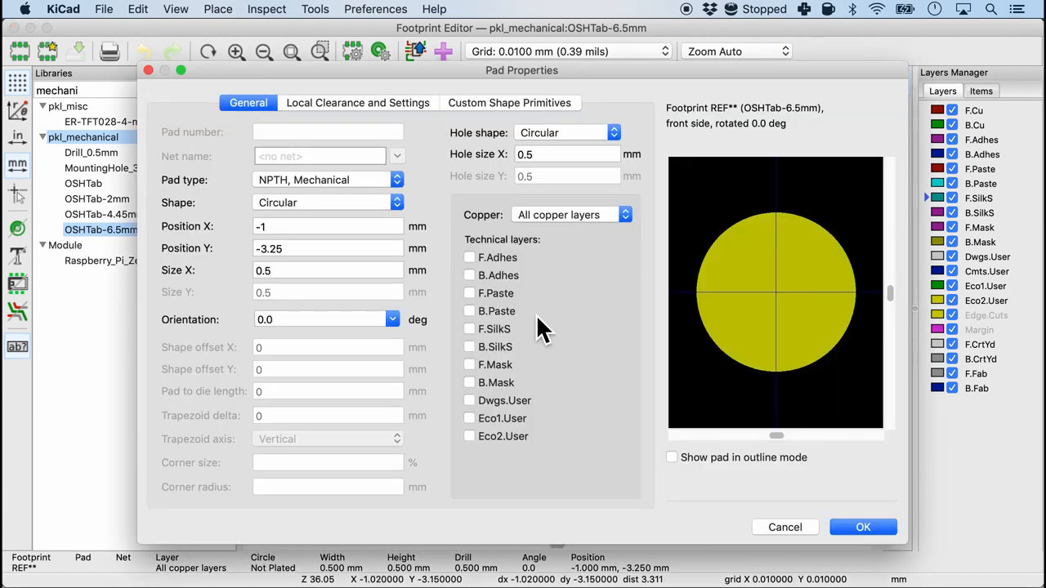
mouse_move(282, 208)
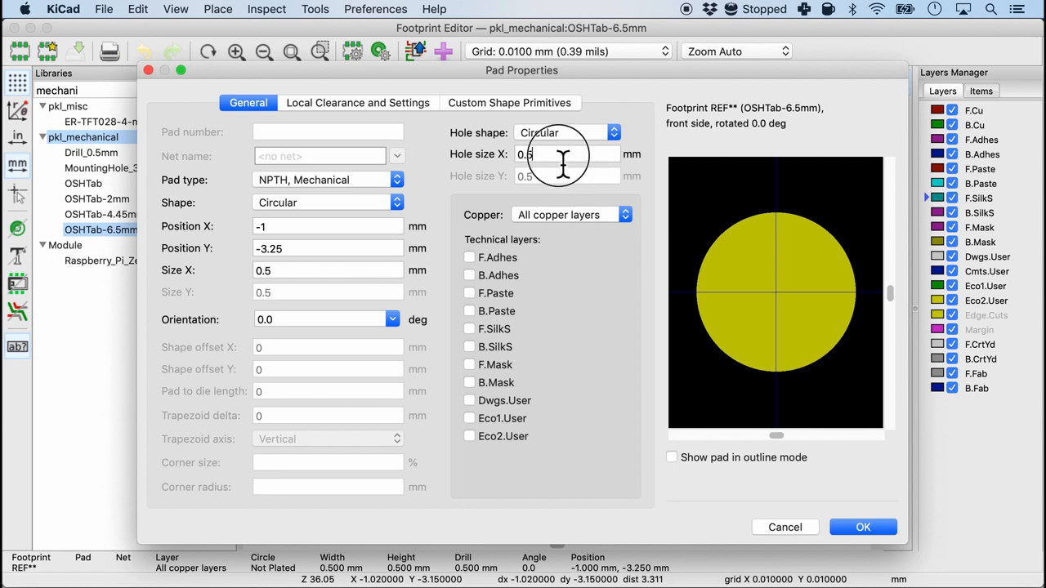
triple_click(568, 154)
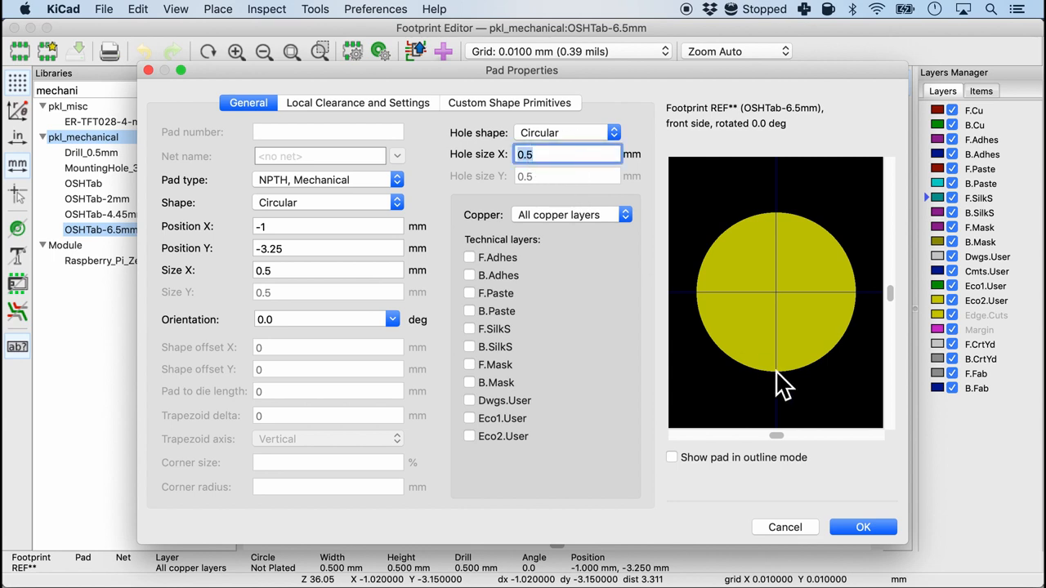
mouse_move(823, 541)
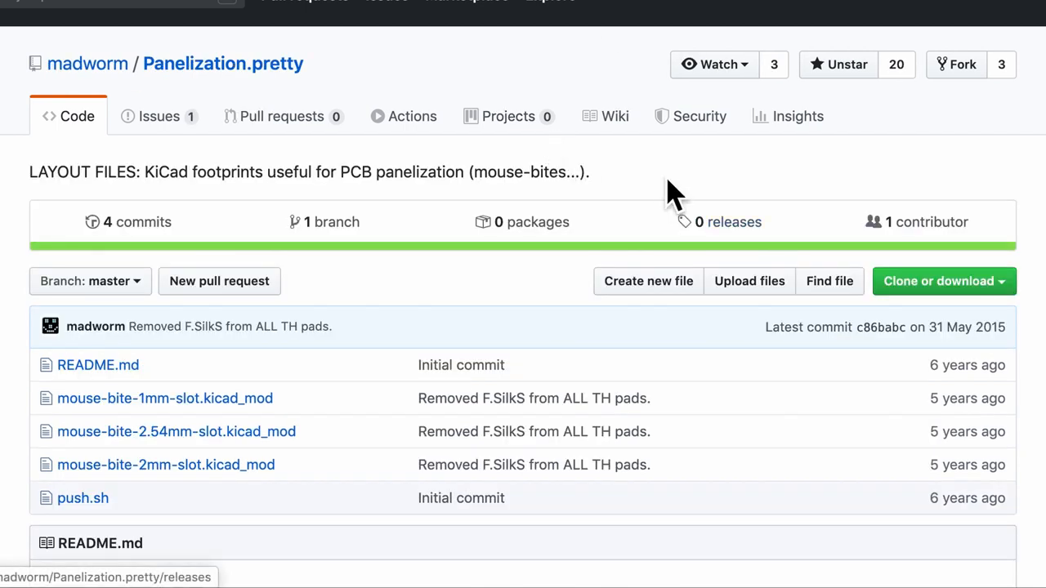
mouse_move(384, 106)
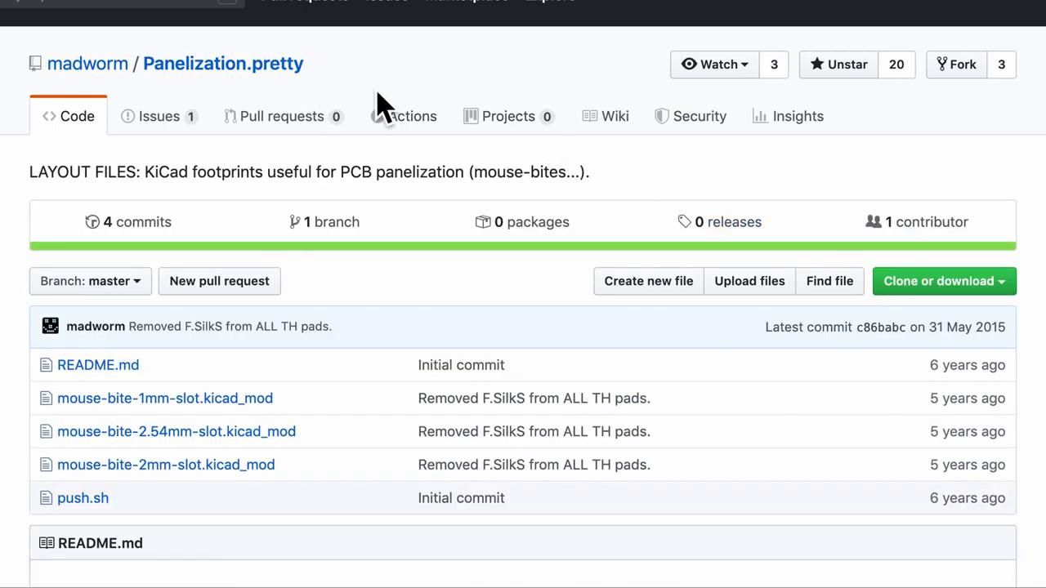
scroll(down, 3)
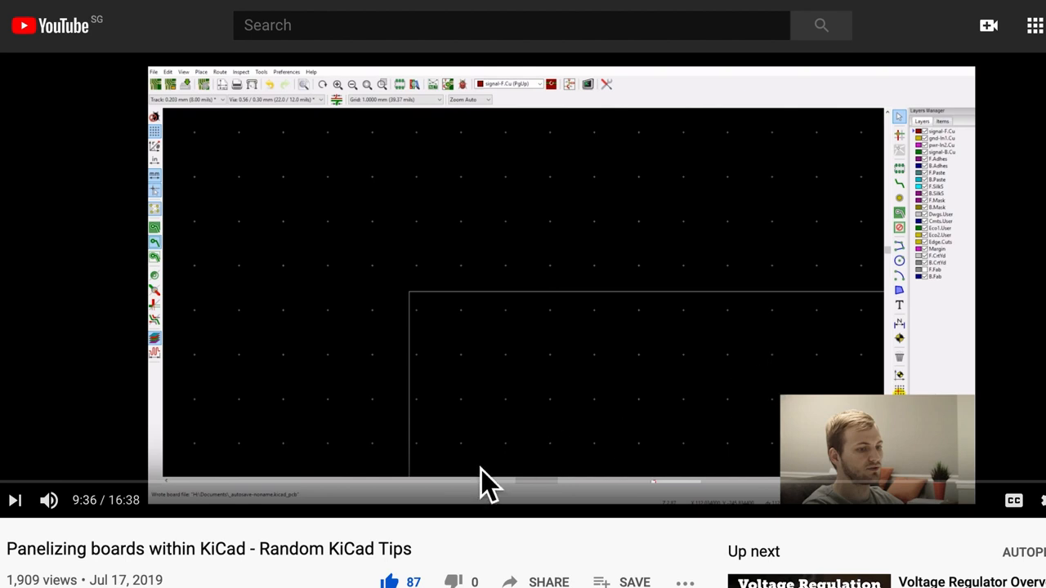
scroll(down, 3)
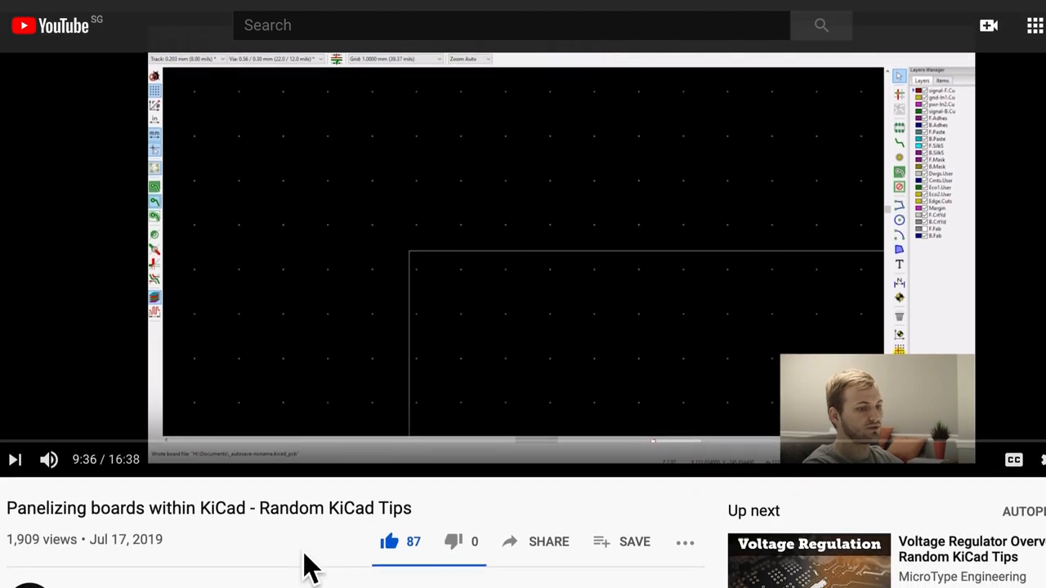
scroll(down, 3)
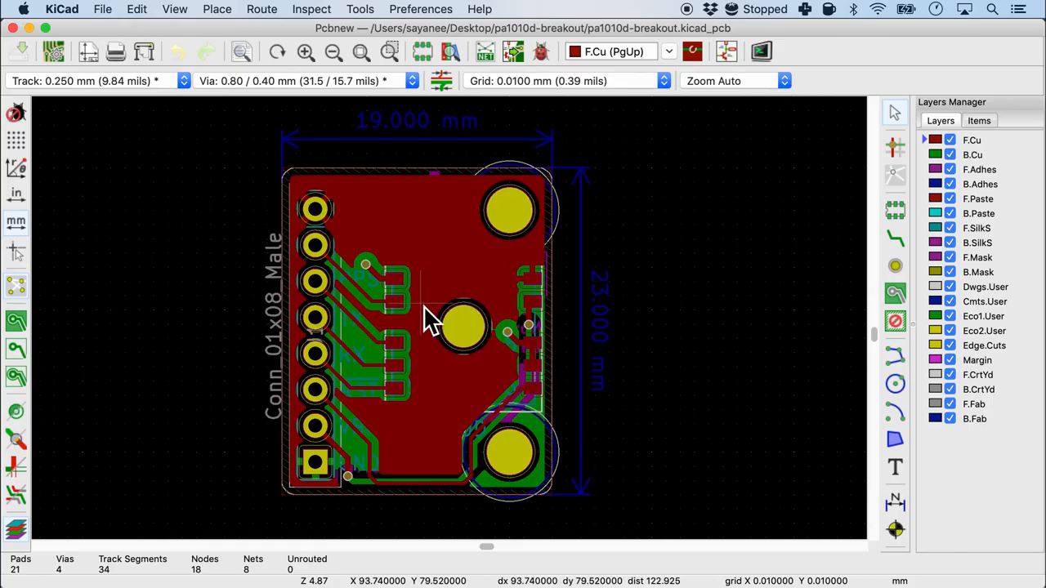
mouse_move(423, 313)
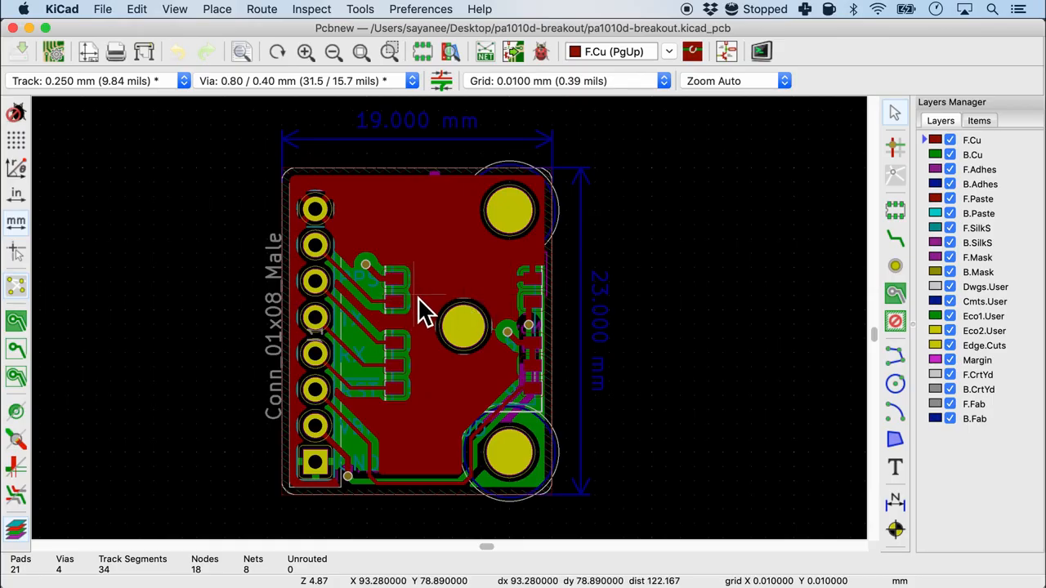
scroll(down, 3)
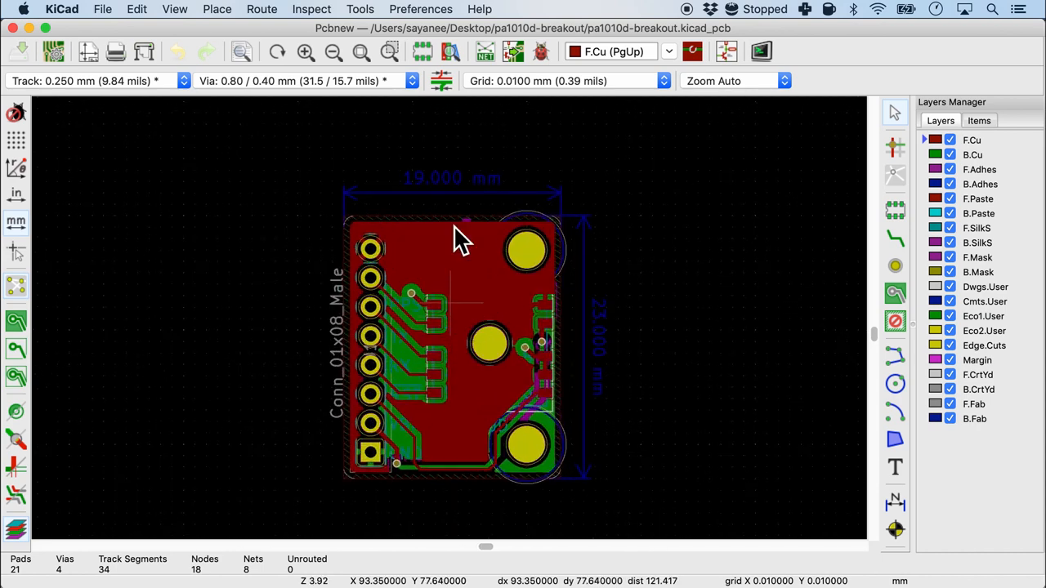
mouse_move(450, 52)
text(mous)
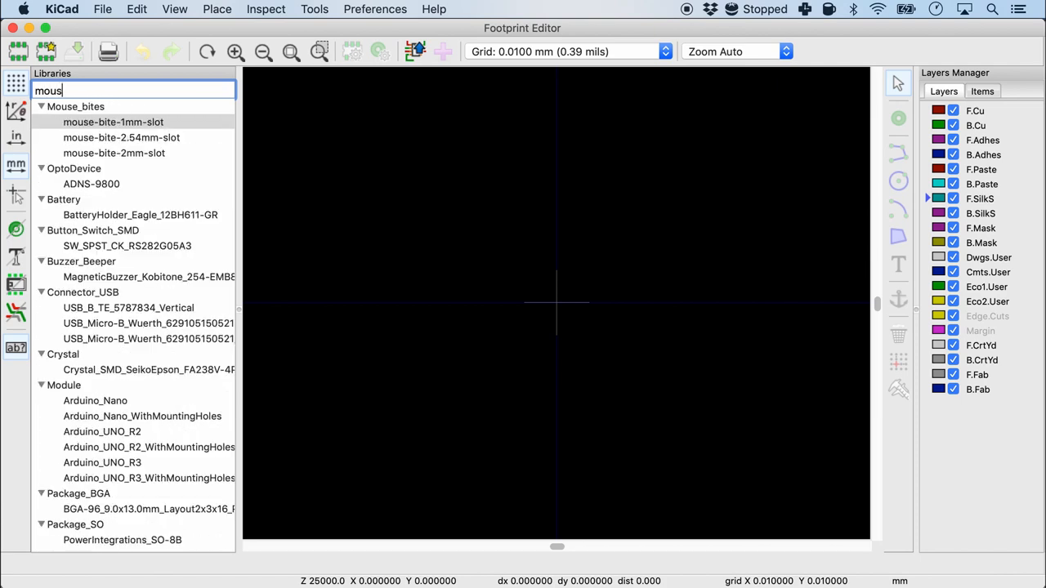
Step: Filter the library tree to reach Mouse_bites' mouse-bite-2mm-slot footprint
click(114, 122)
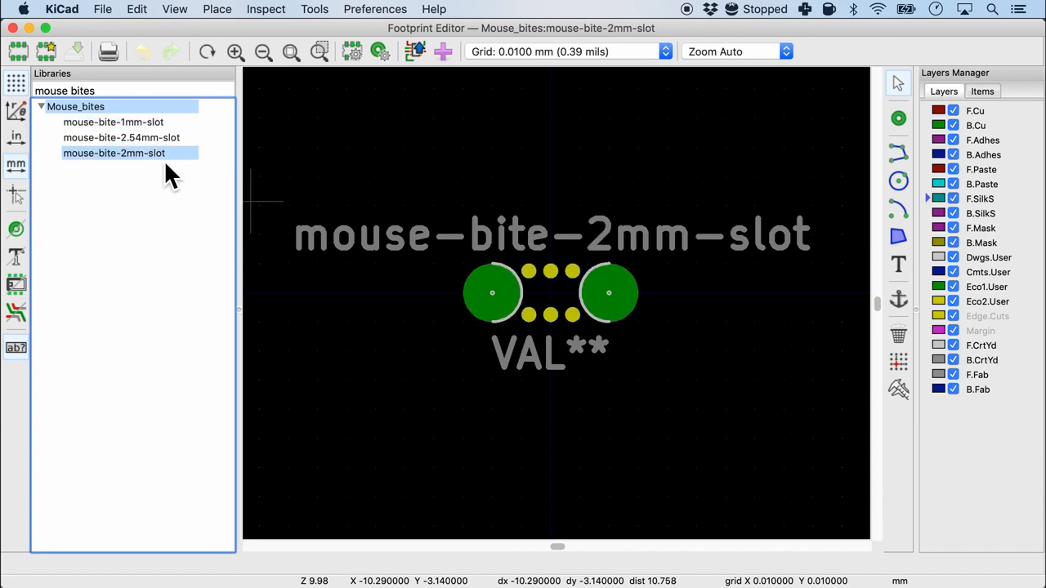
mouse_move(493, 401)
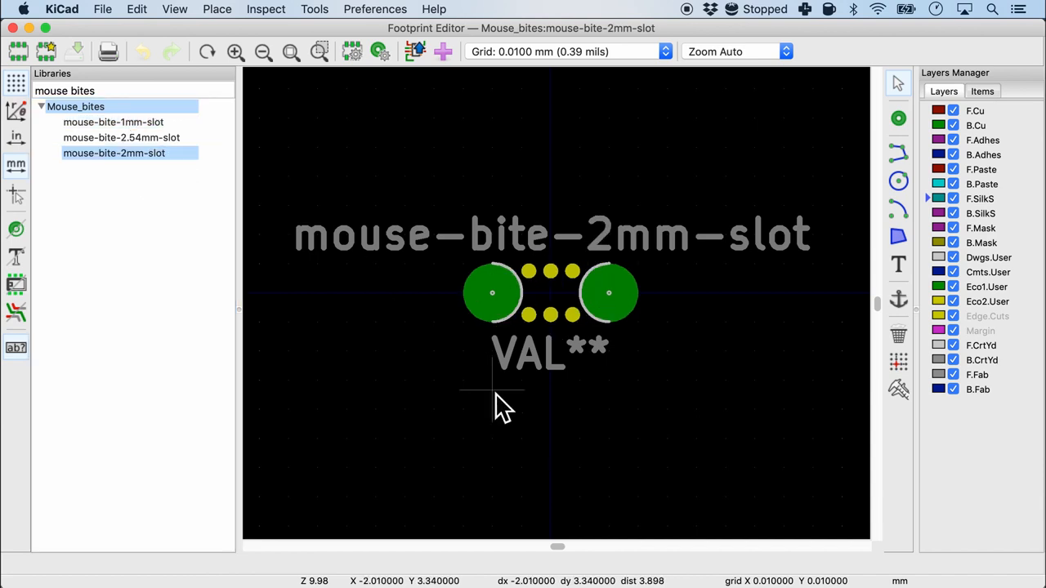
mouse_move(502, 282)
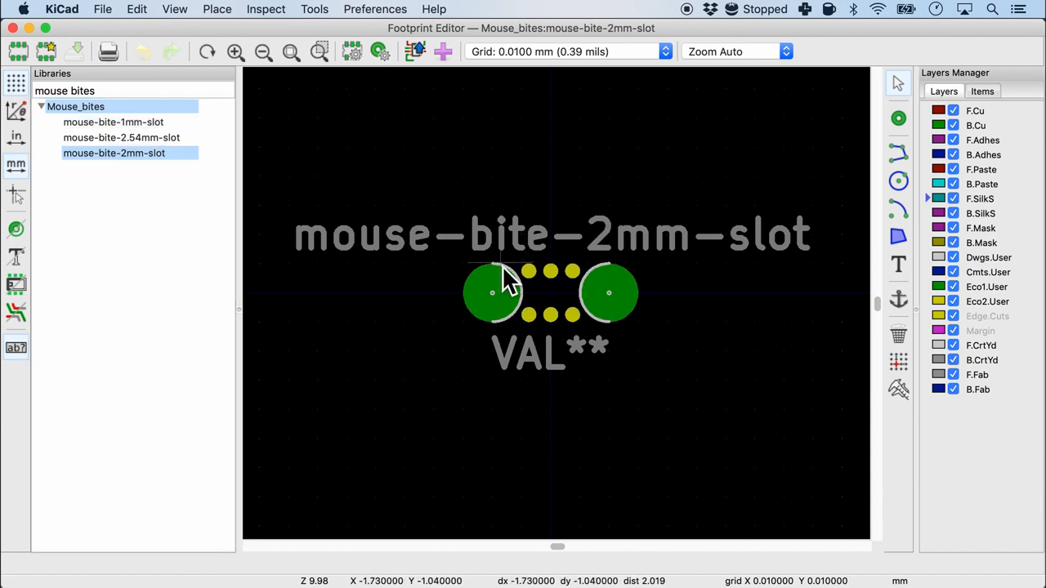
mouse_move(502, 282)
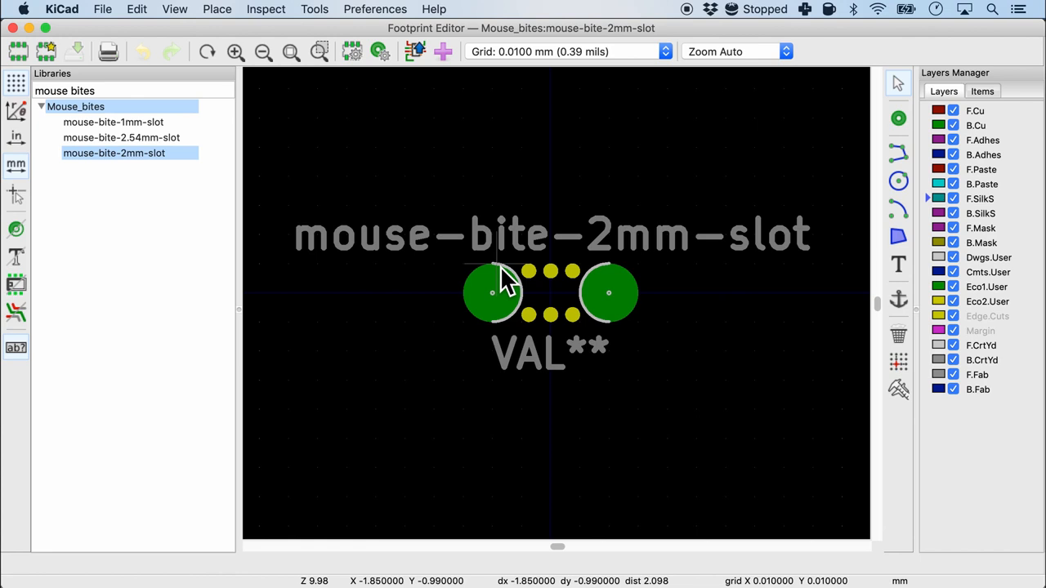
mouse_move(503, 339)
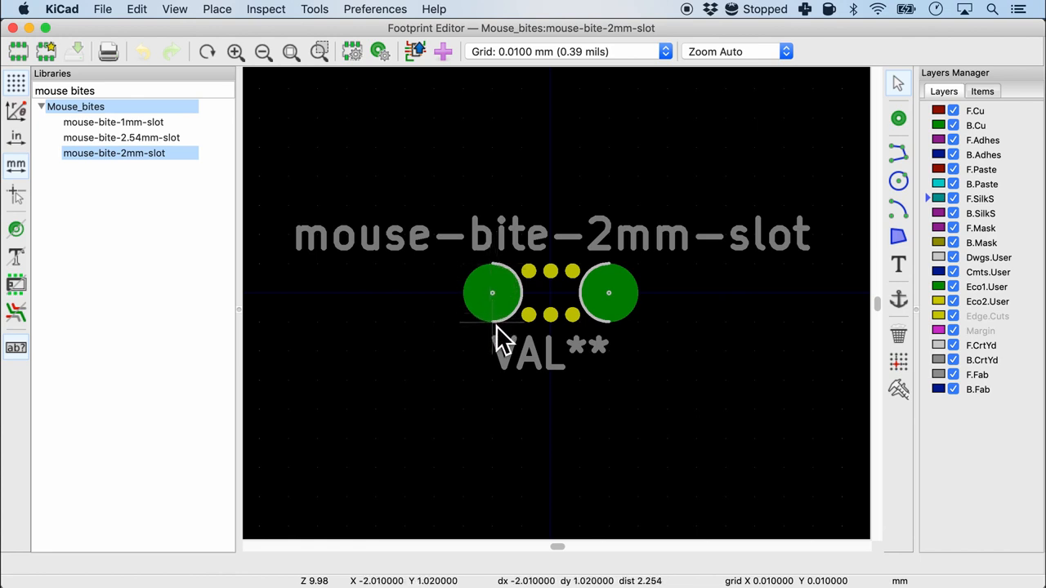
mouse_move(693, 249)
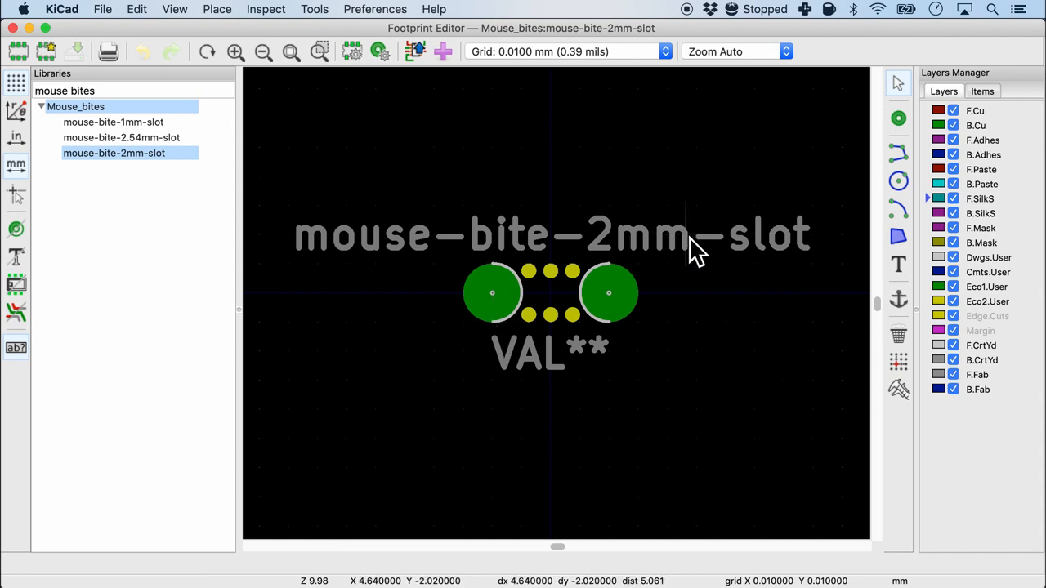
mouse_move(23, 49)
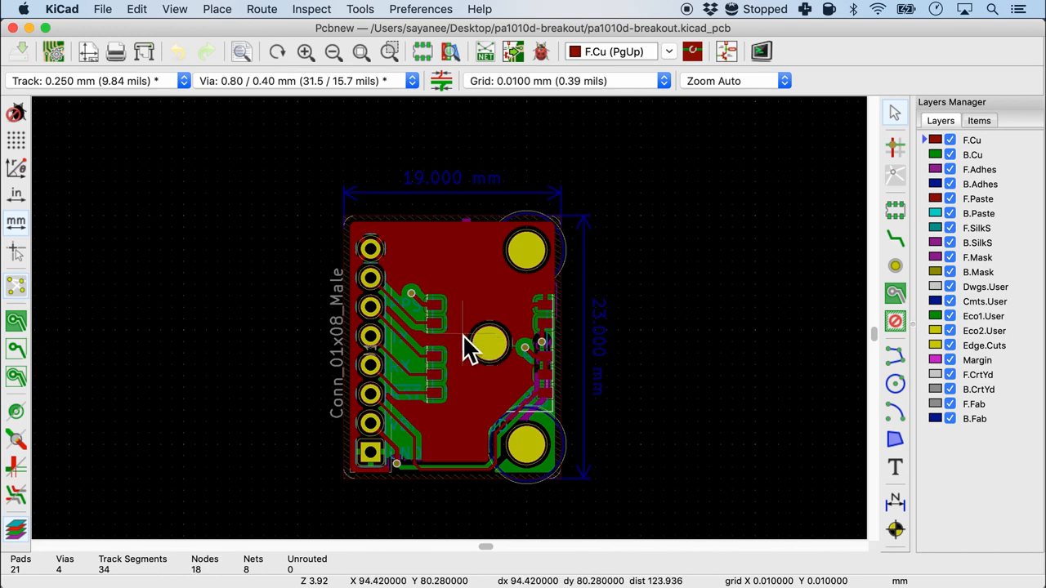
Step: Set the grid spacing to 1 mm
click(663, 80)
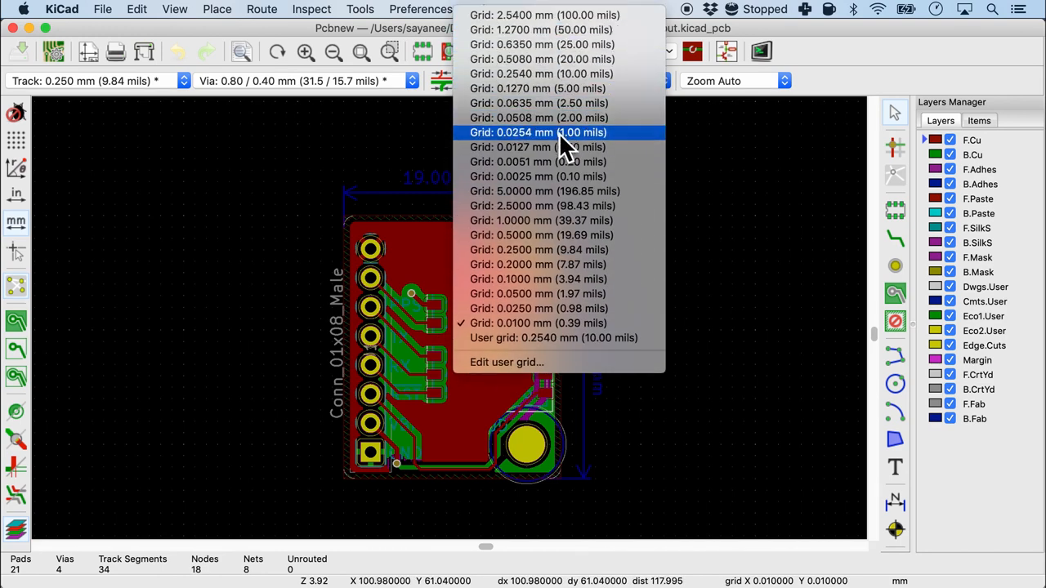
mouse_move(584, 237)
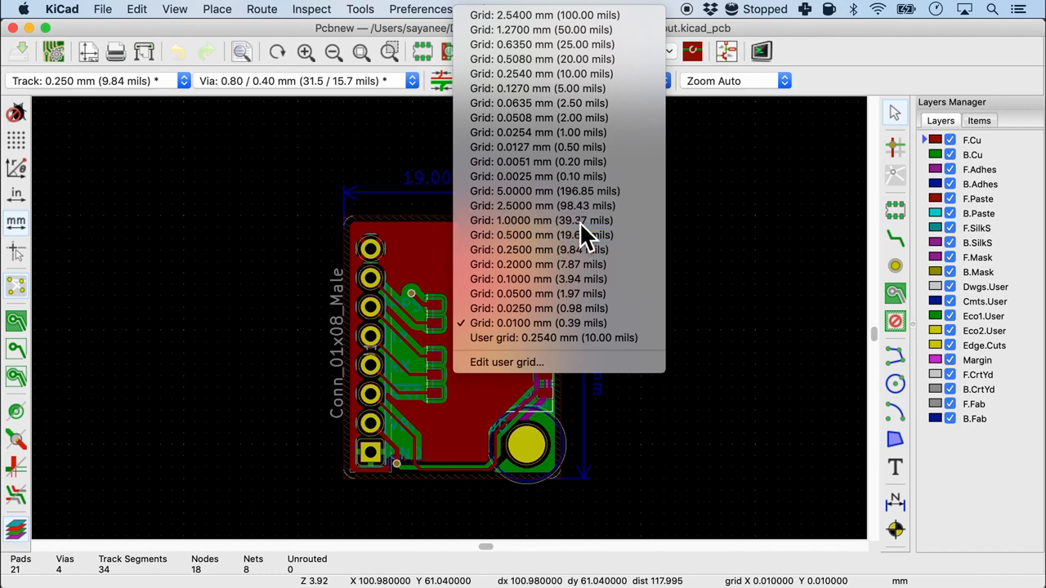
click(541, 219)
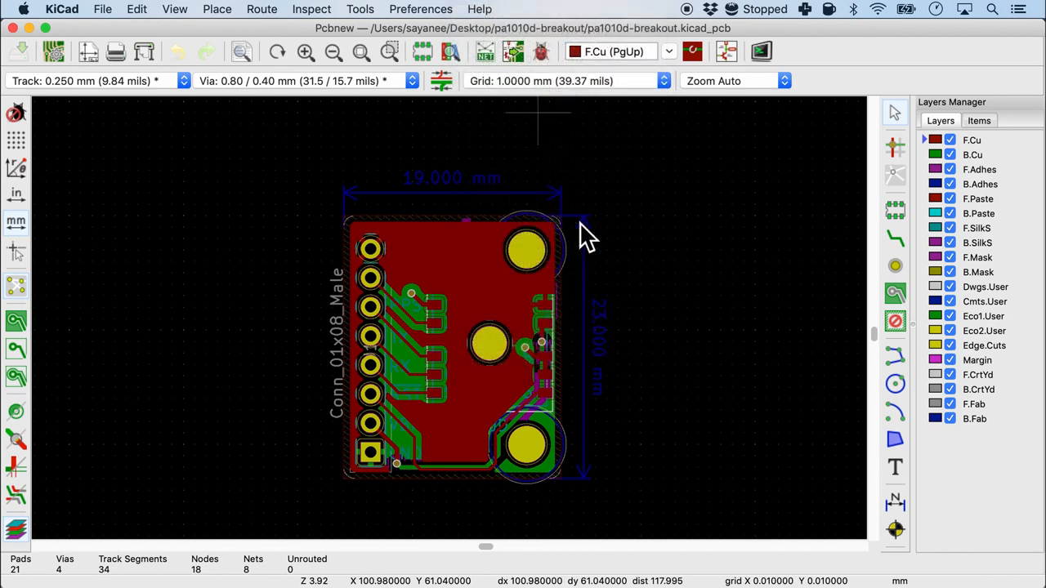
mouse_move(486, 434)
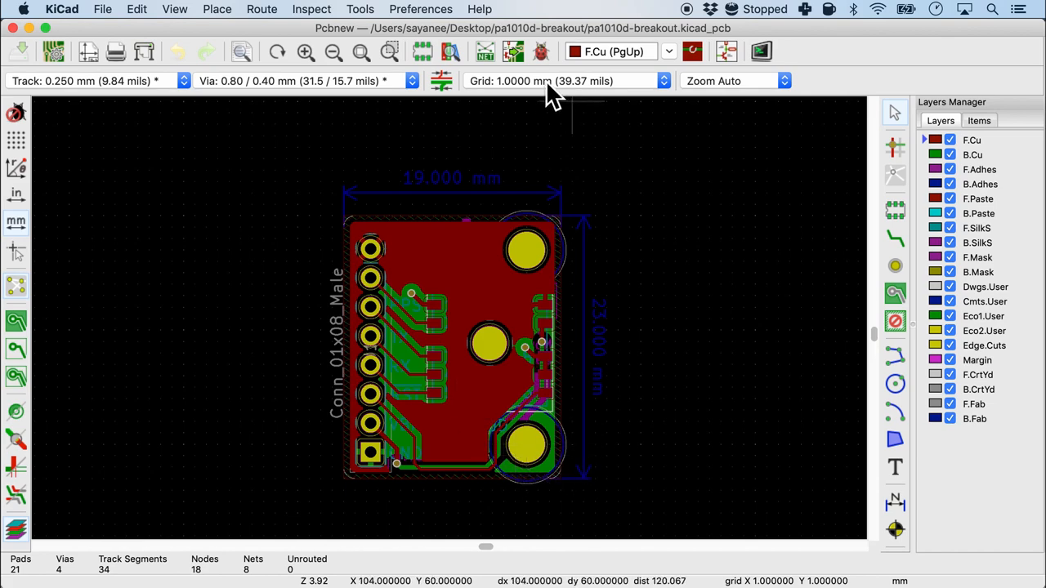
click(662, 81)
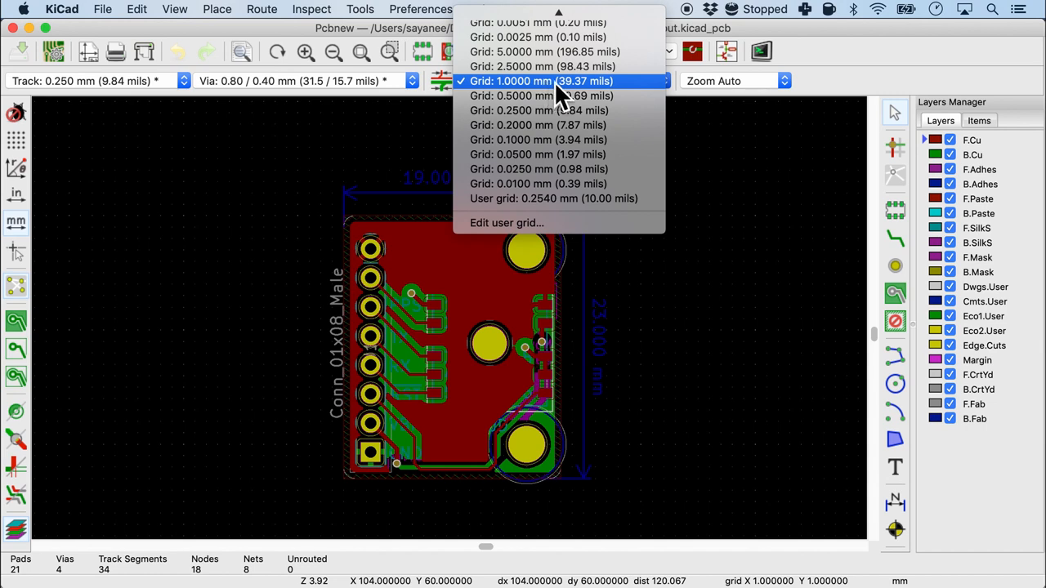
mouse_move(564, 96)
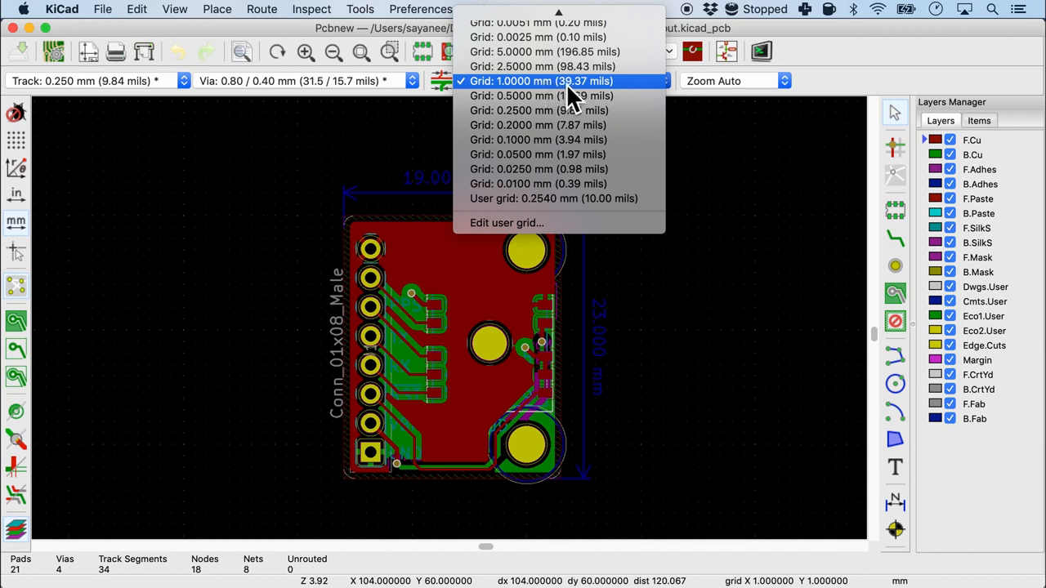
mouse_move(634, 102)
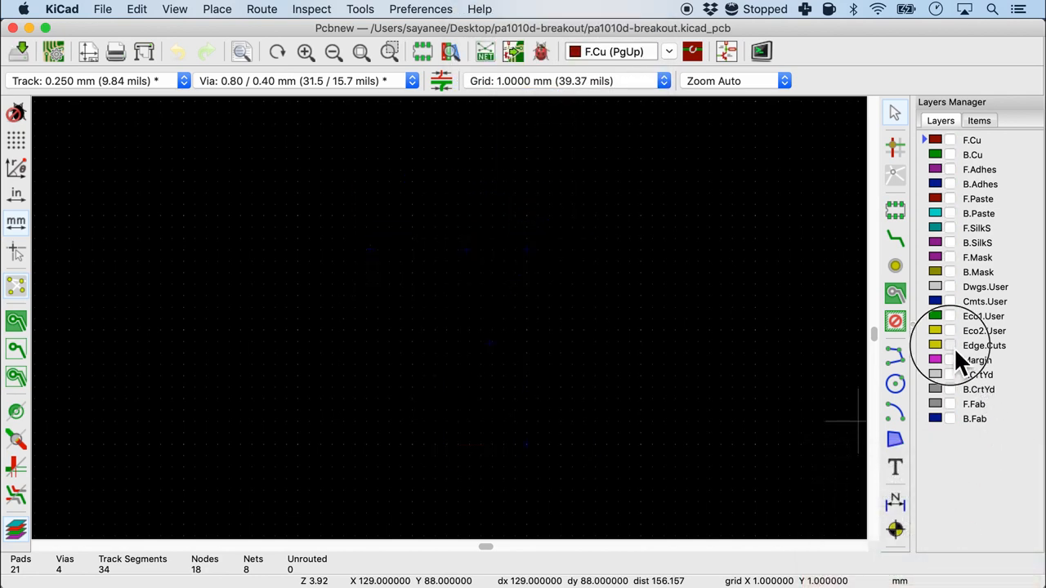
Step: Show only the Edge.Cuts layer, leaving the rounded board outline
click(950, 344)
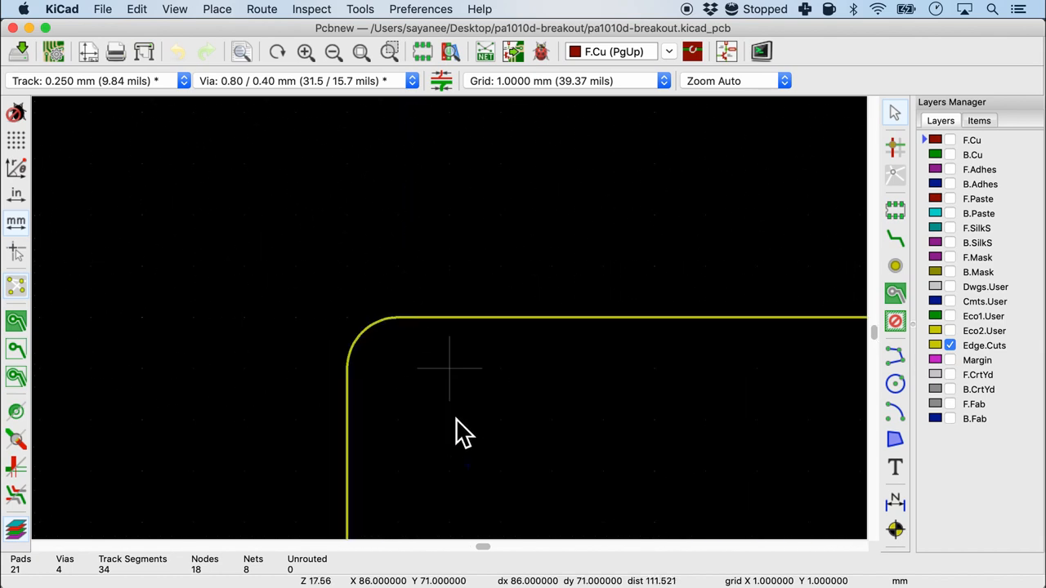
scroll(up, 3)
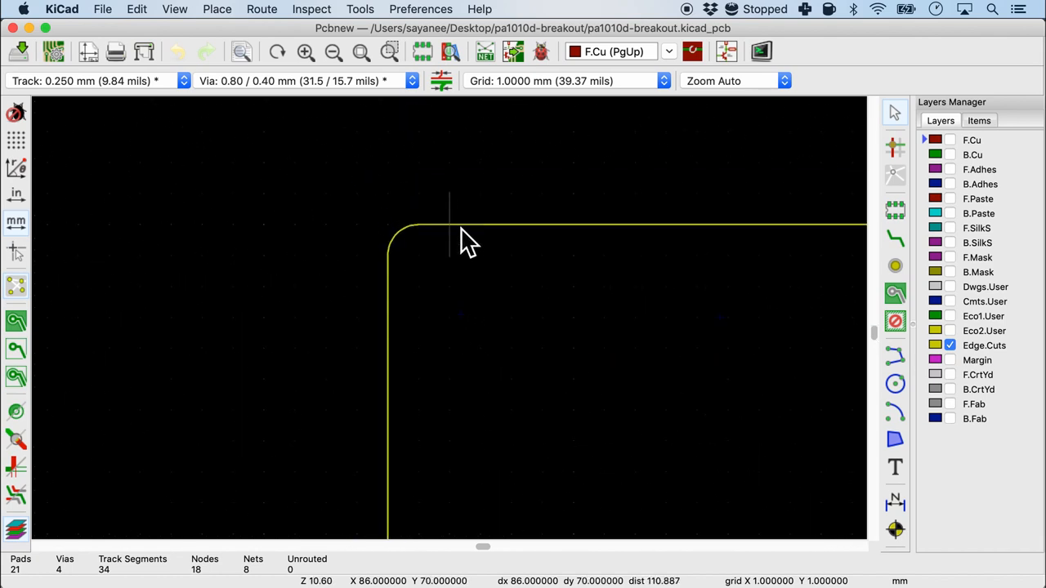
mouse_move(617, 249)
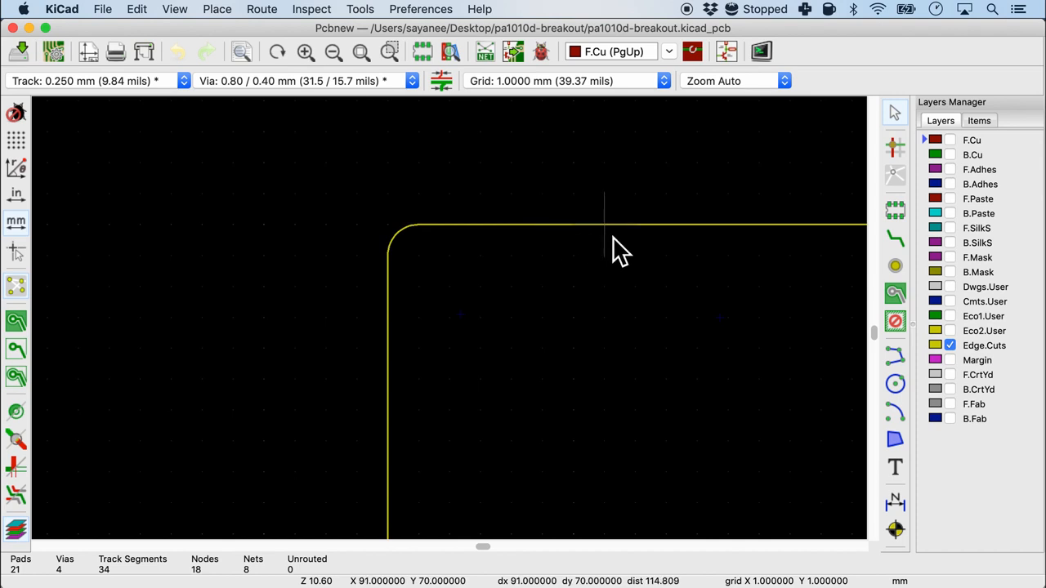
mouse_move(637, 303)
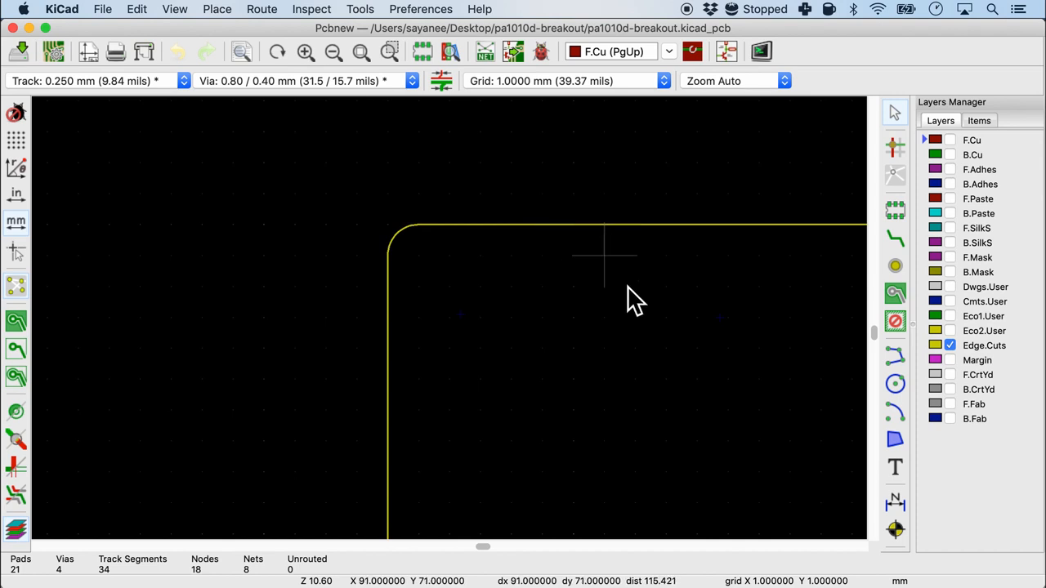
scroll(down, 3)
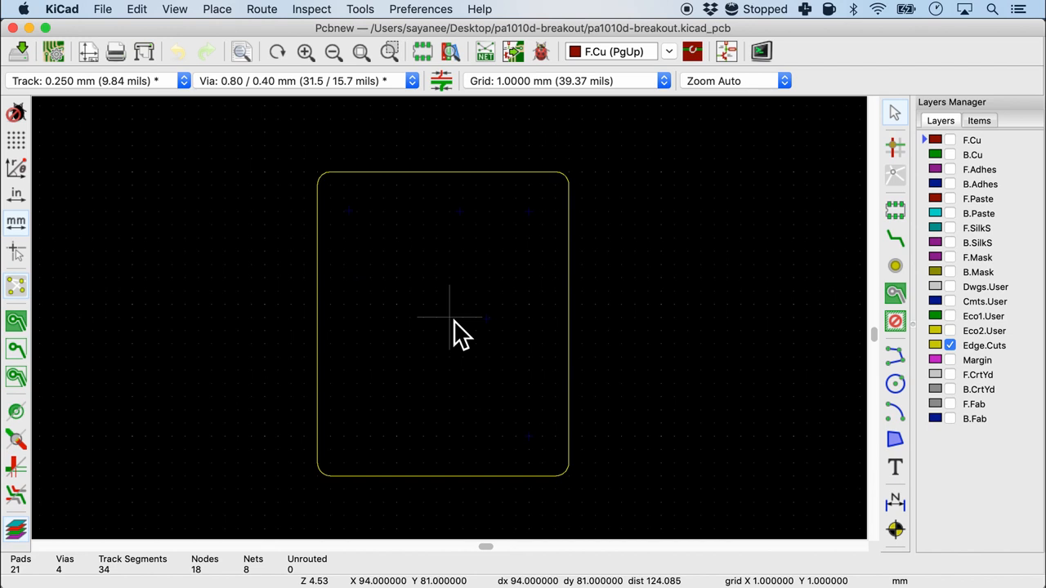
mouse_move(392, 192)
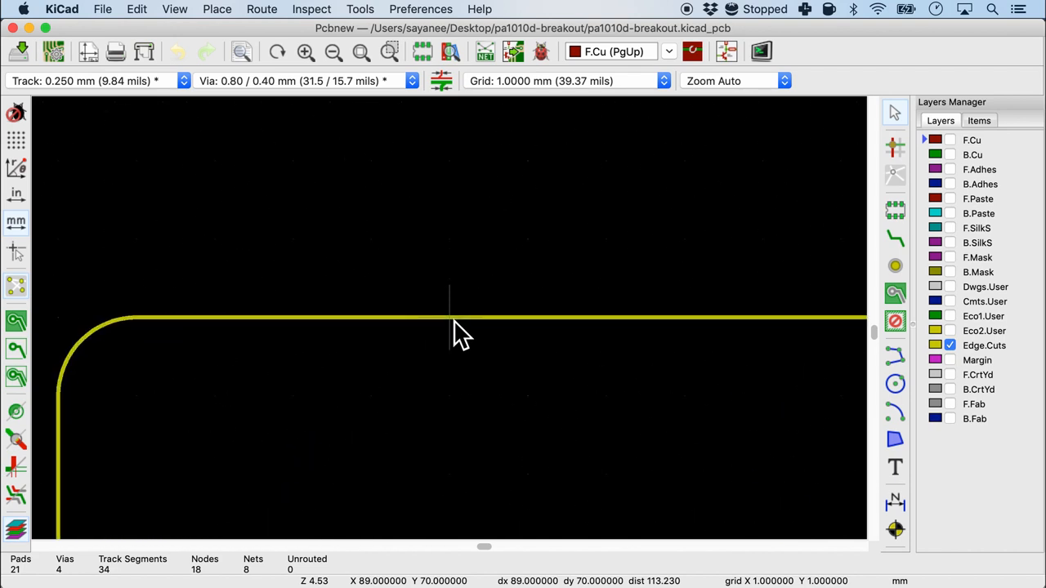
Step: Check the top edge segment's properties: (85, 70) to (102, 70), 0.05 mm thick
right_click(462, 317)
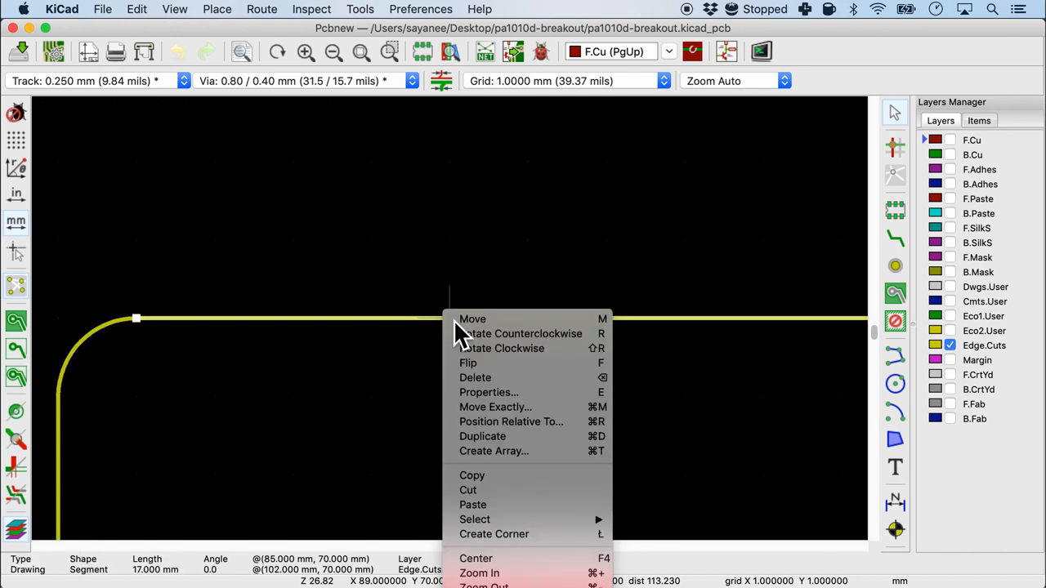
mouse_move(524, 392)
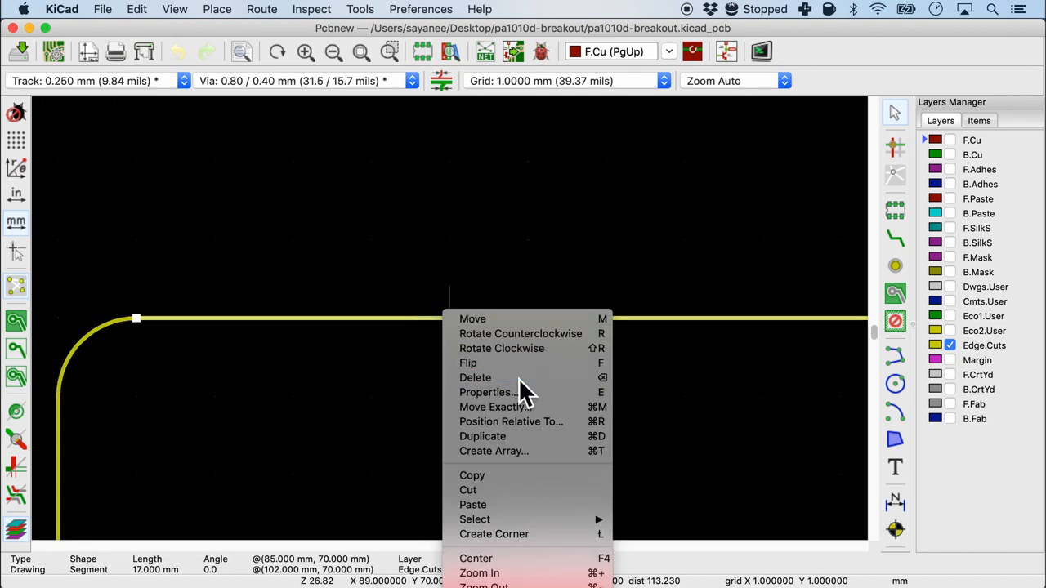
click(487, 392)
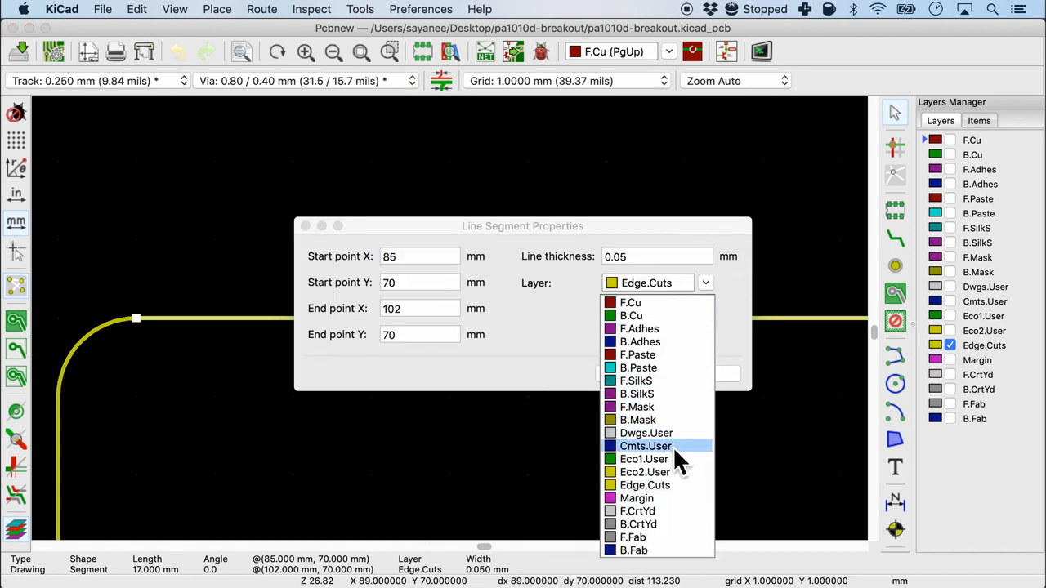
mouse_move(682, 433)
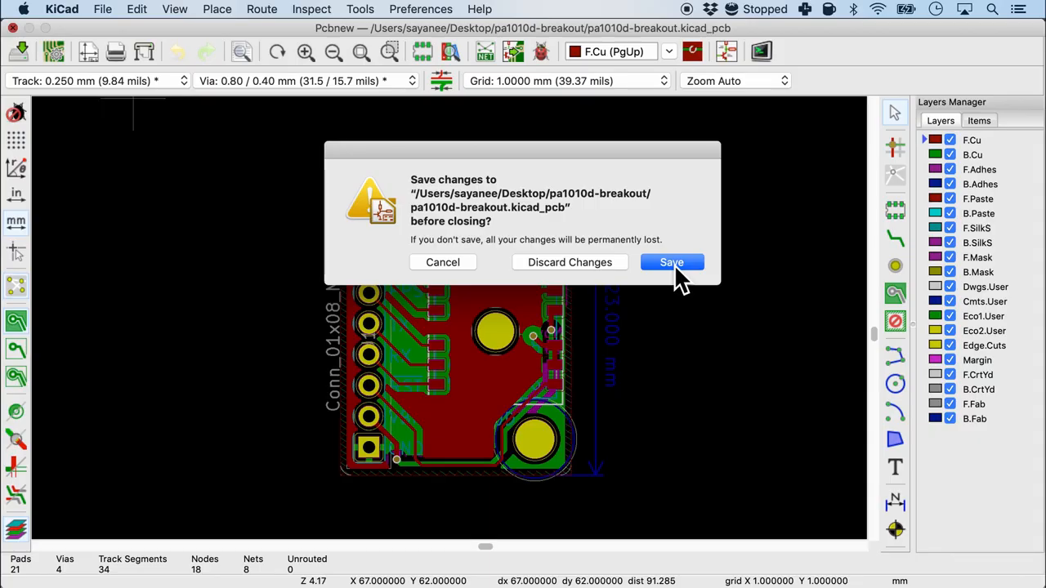
Step: Save the breakout board changes while closing Pcbnew
click(671, 262)
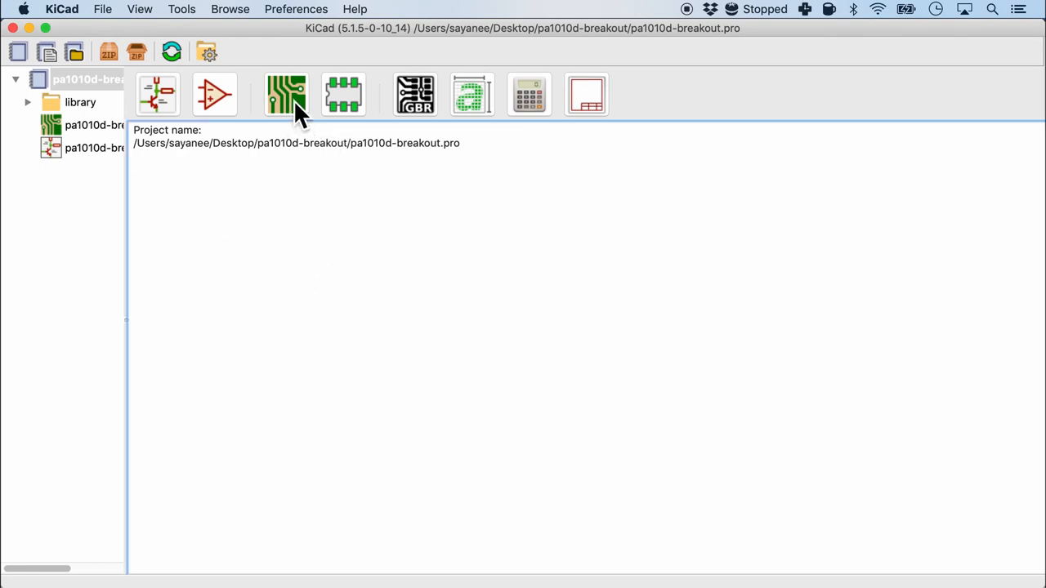
mouse_move(286, 98)
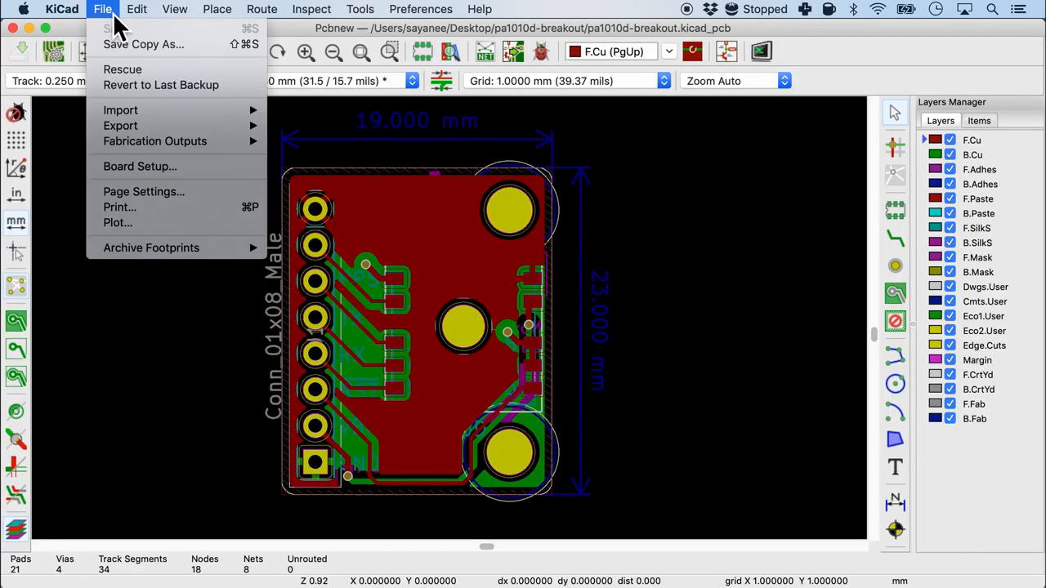
mouse_move(145, 44)
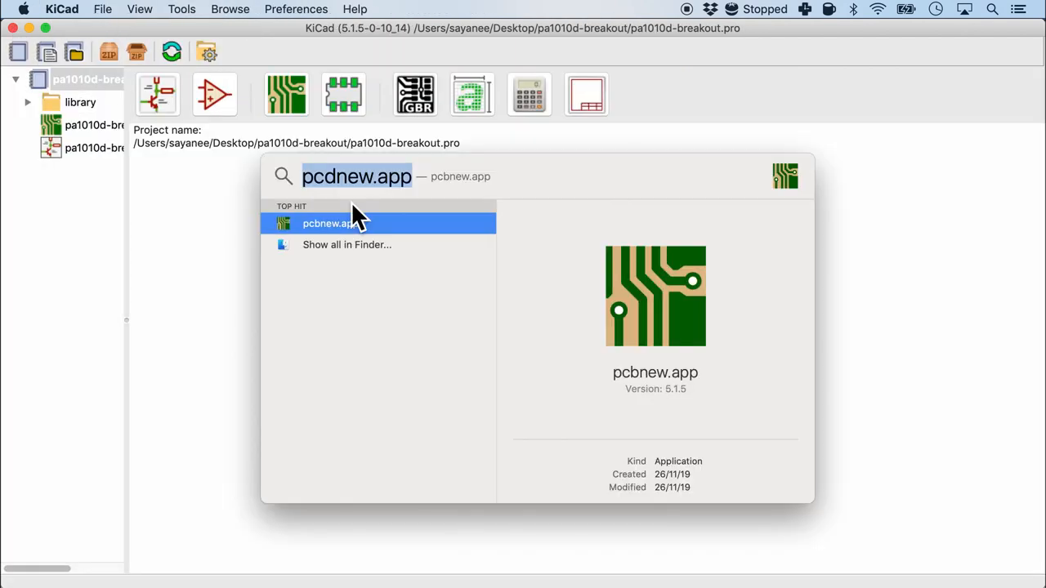
mouse_move(400, 241)
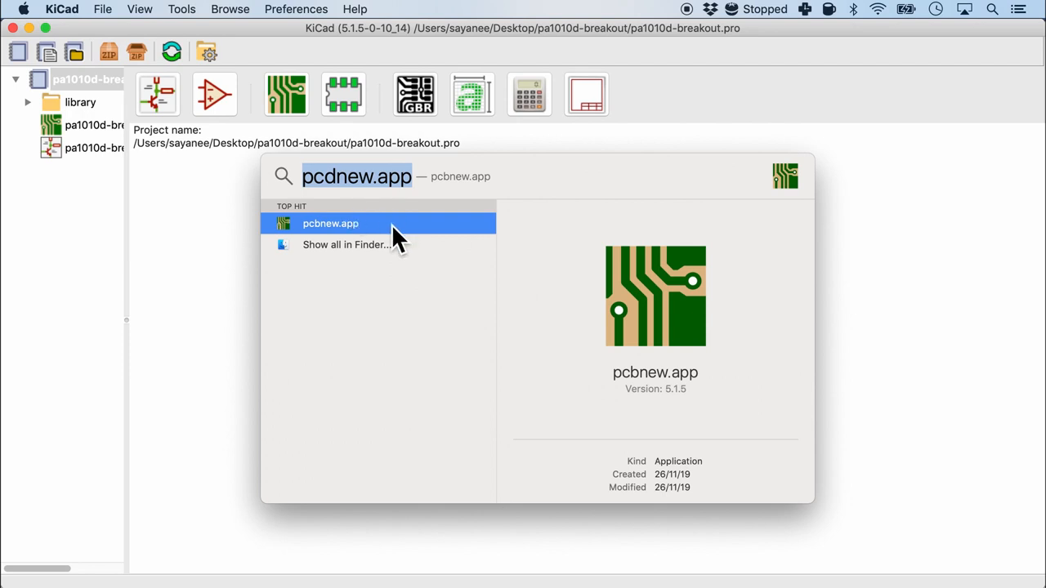
Step: Open pa1010d-breakout.kicad_pcb in standalone Pcbnew at 1 mm grid and zoom in
click(330, 223)
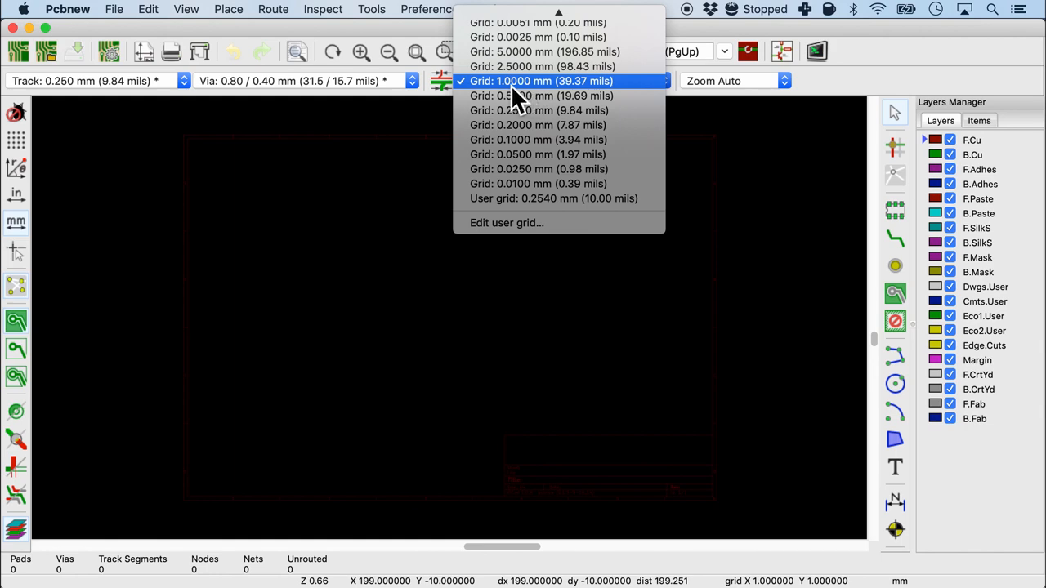
click(540, 80)
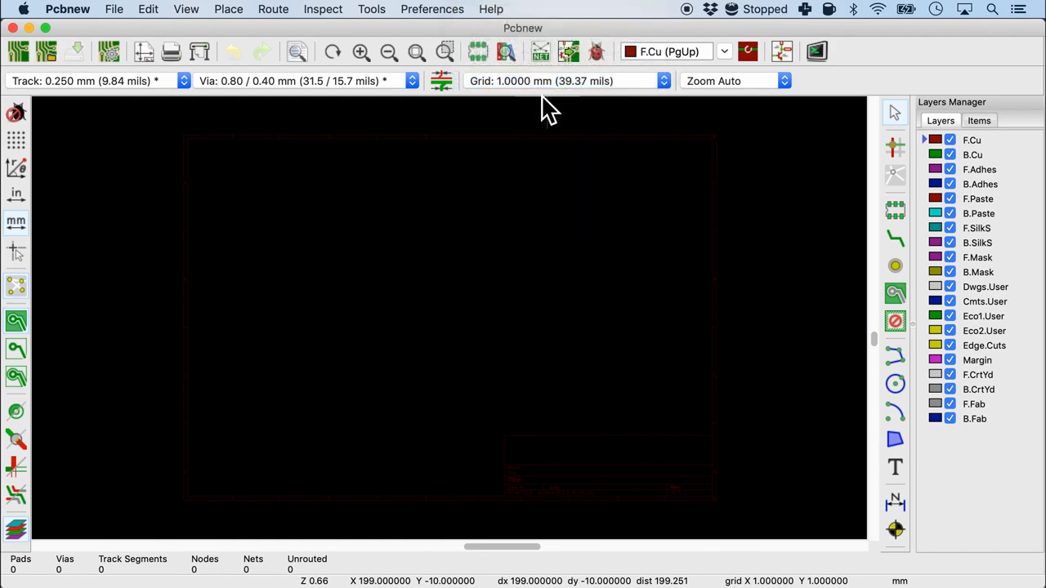
click(114, 9)
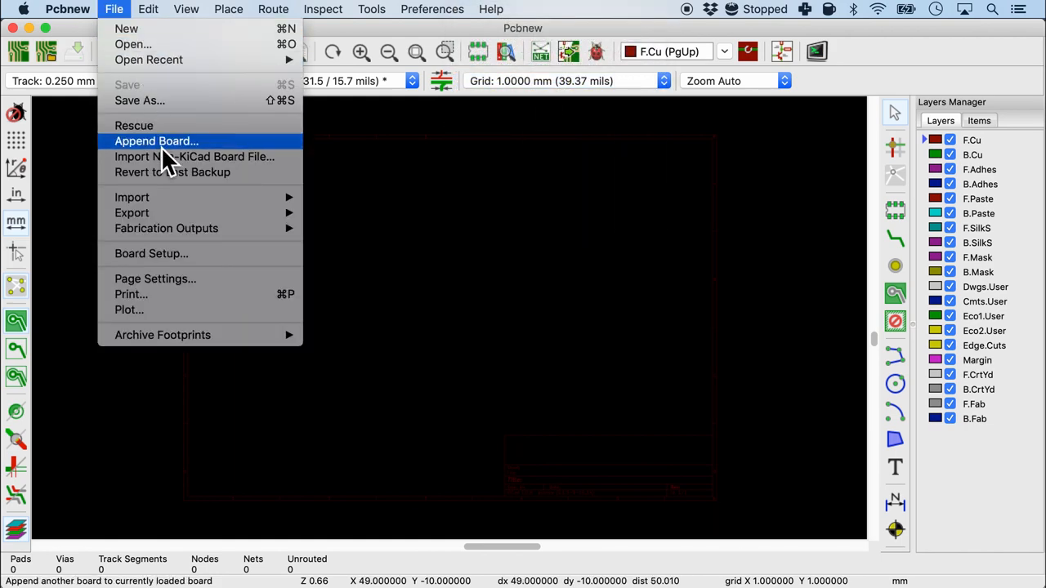
mouse_move(221, 155)
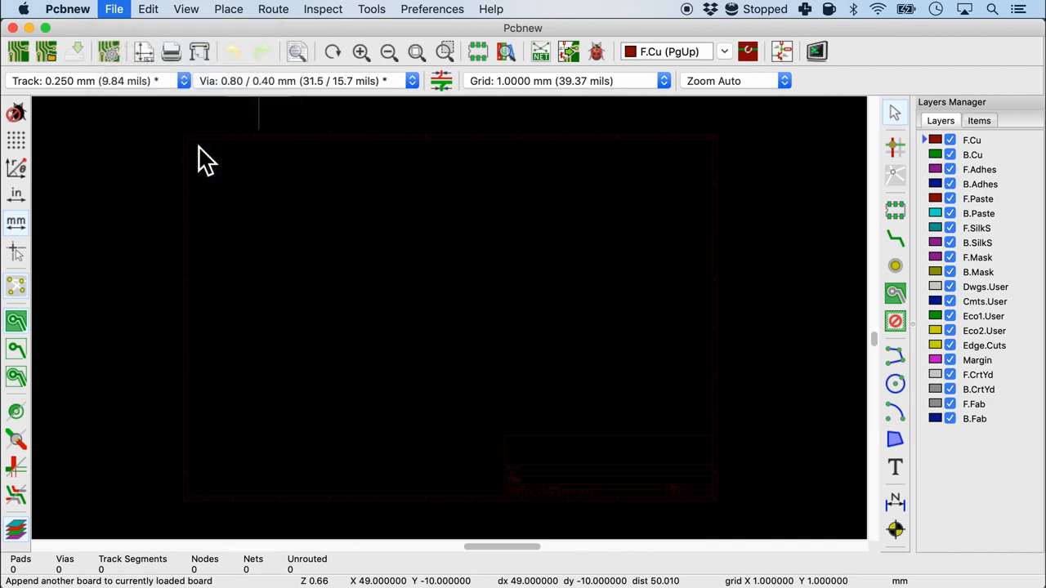
click(114, 9)
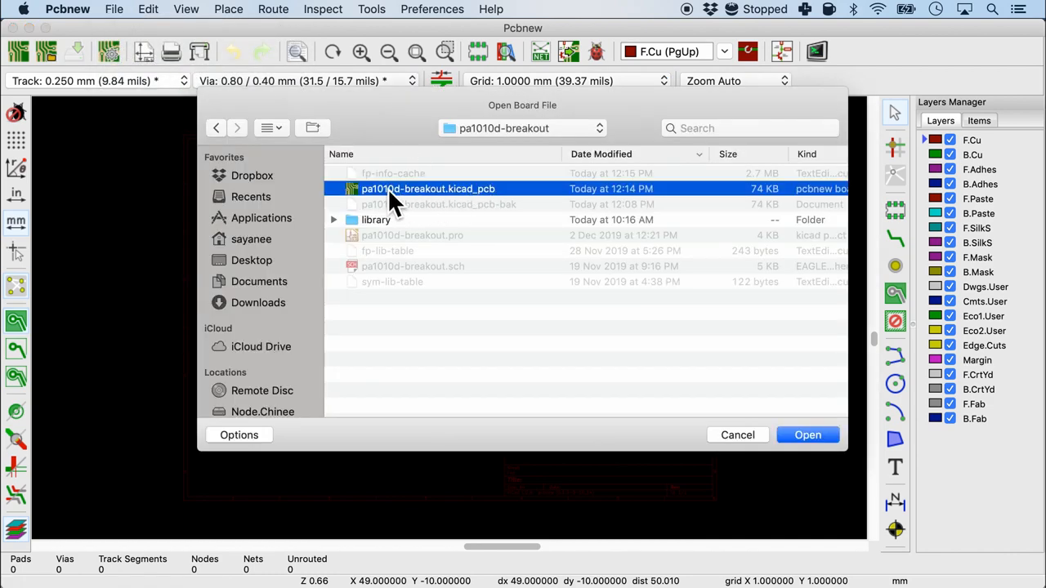
mouse_move(807, 435)
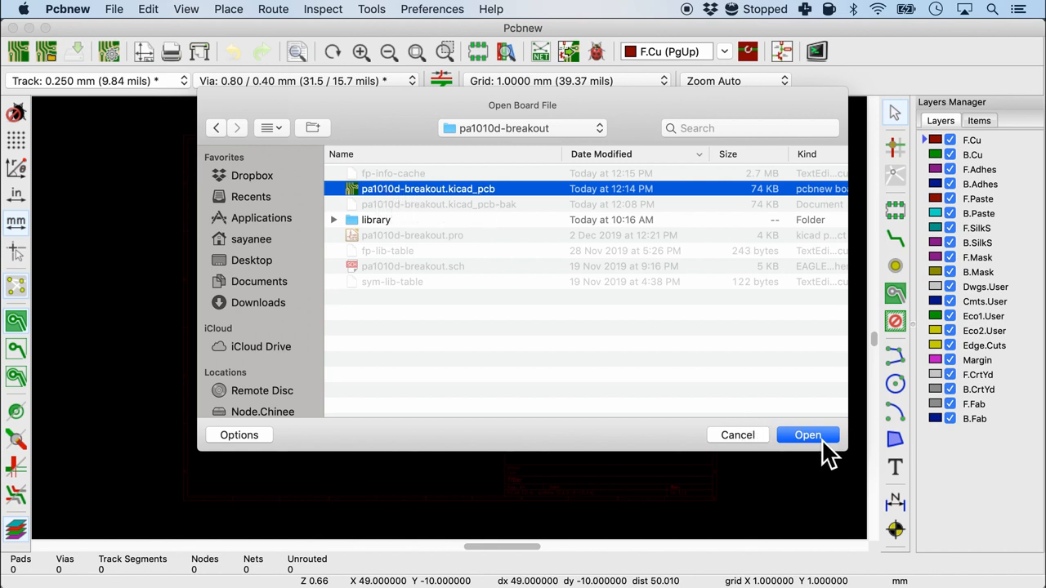
click(807, 435)
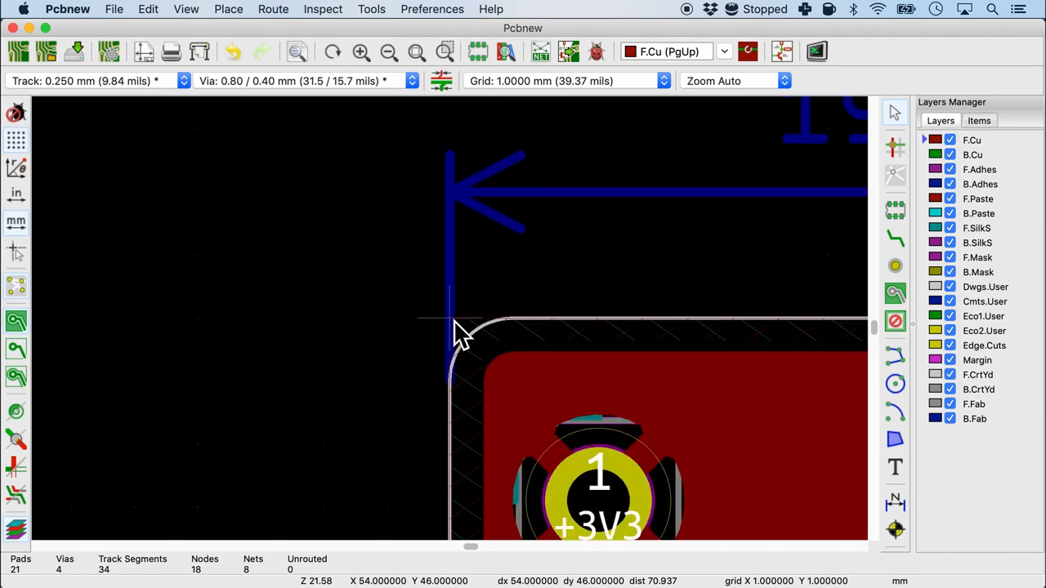
scroll(down, 3)
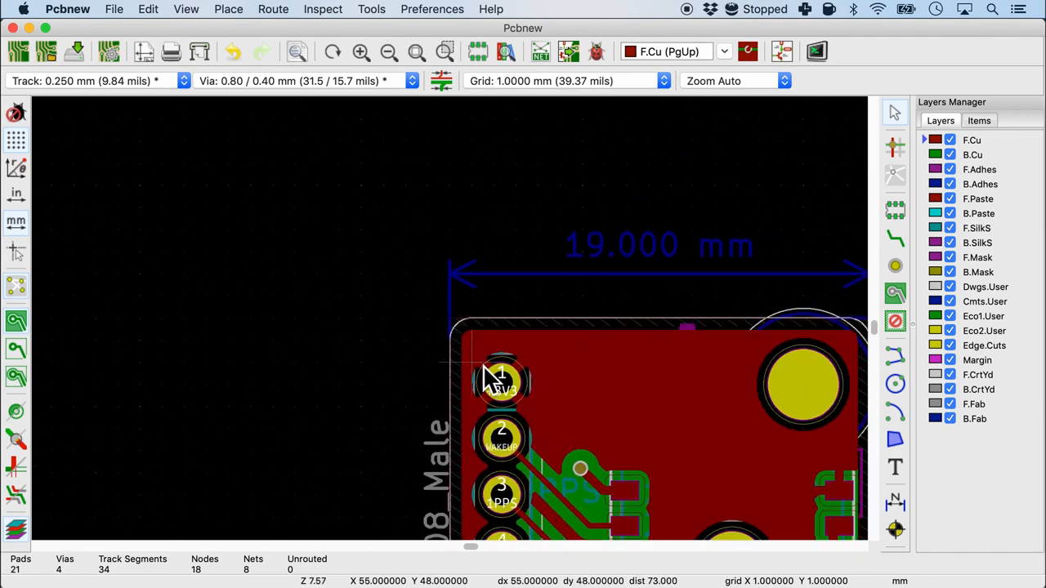
mouse_move(556, 339)
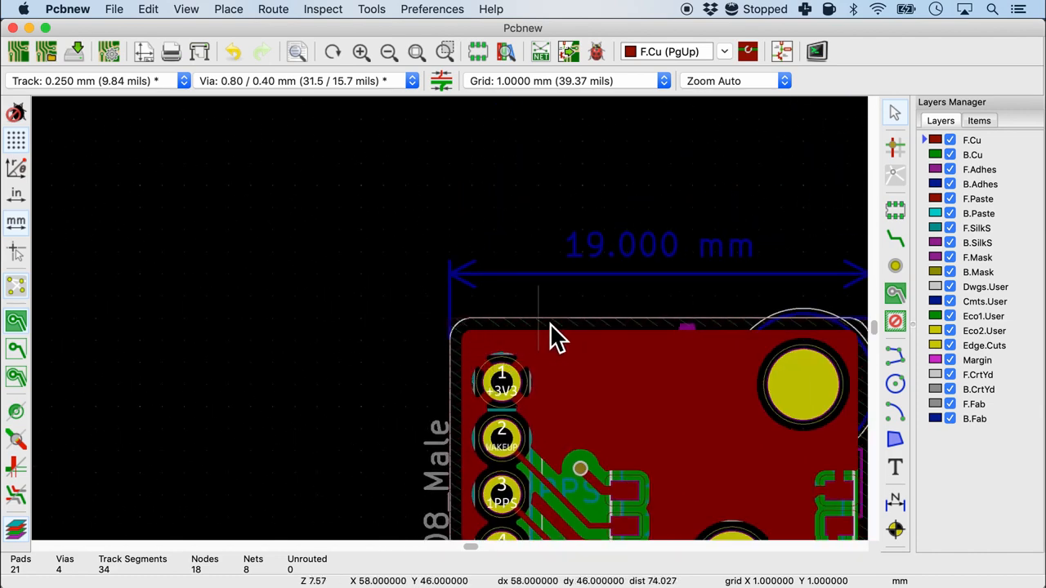
mouse_move(719, 490)
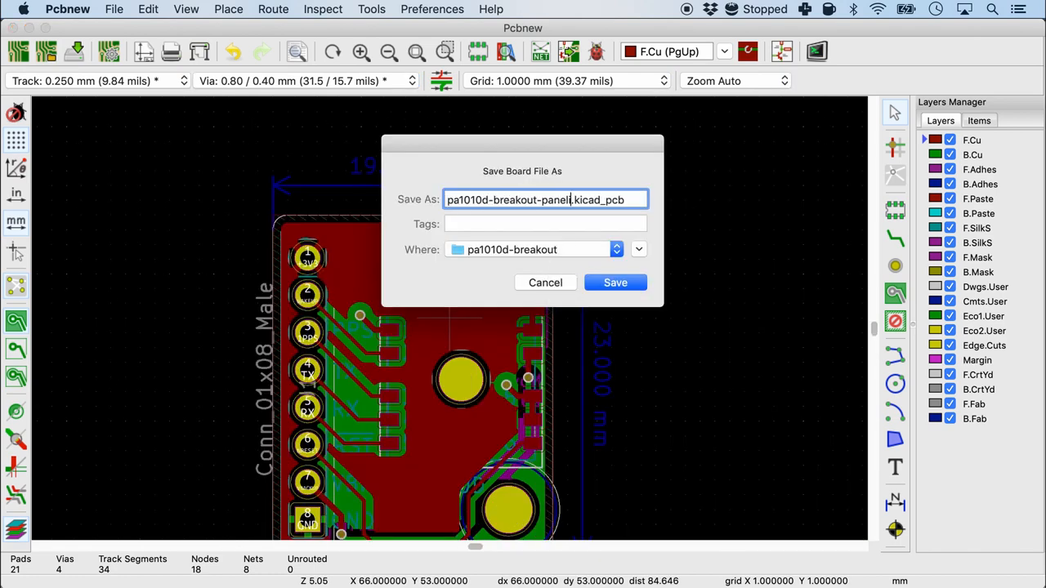
Step: Save the board as pa1010d-breakout-panelize.kicad_pcb
text(ize)
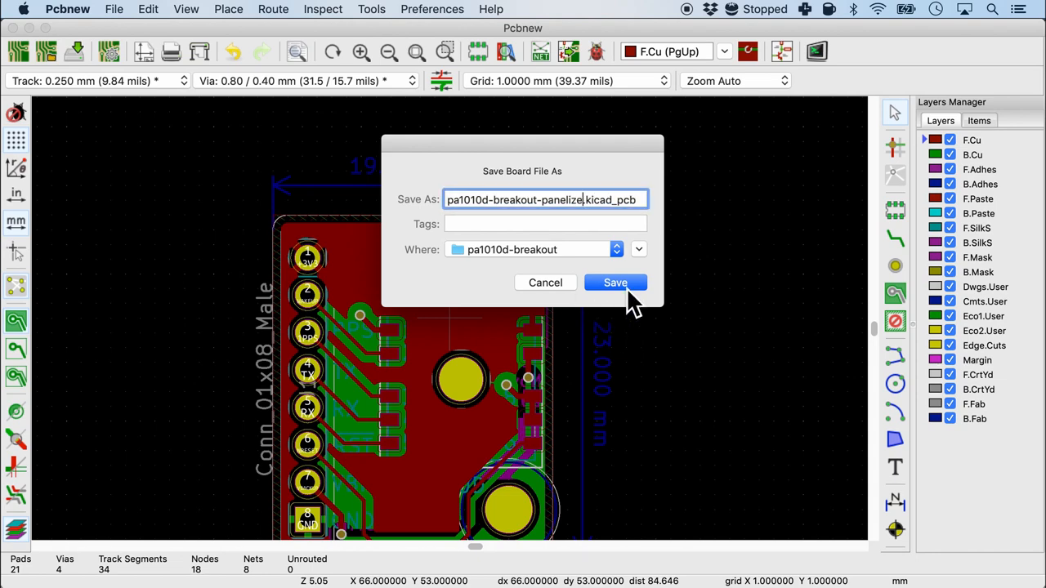
click(431, 9)
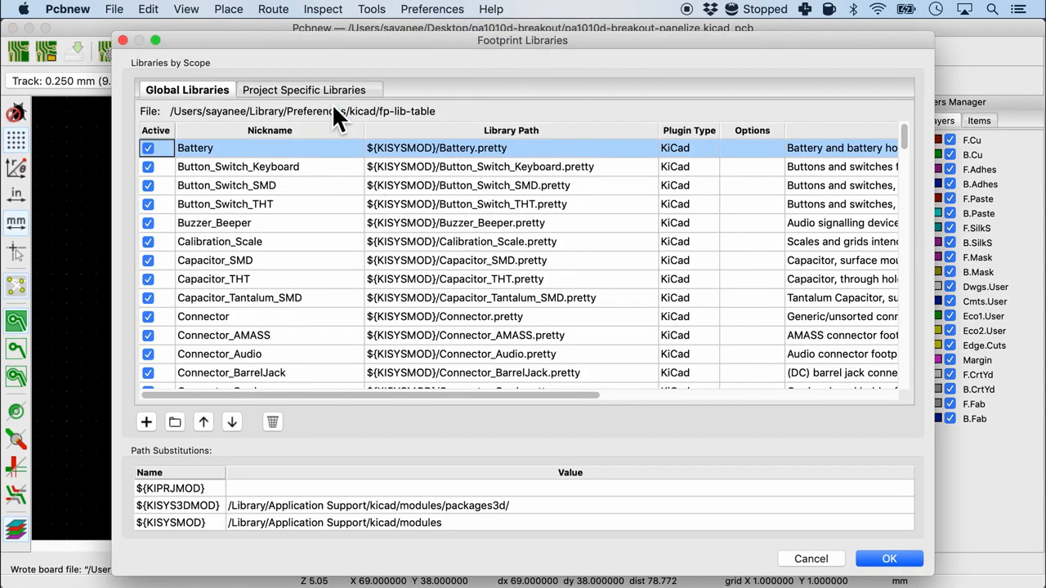
click(309, 90)
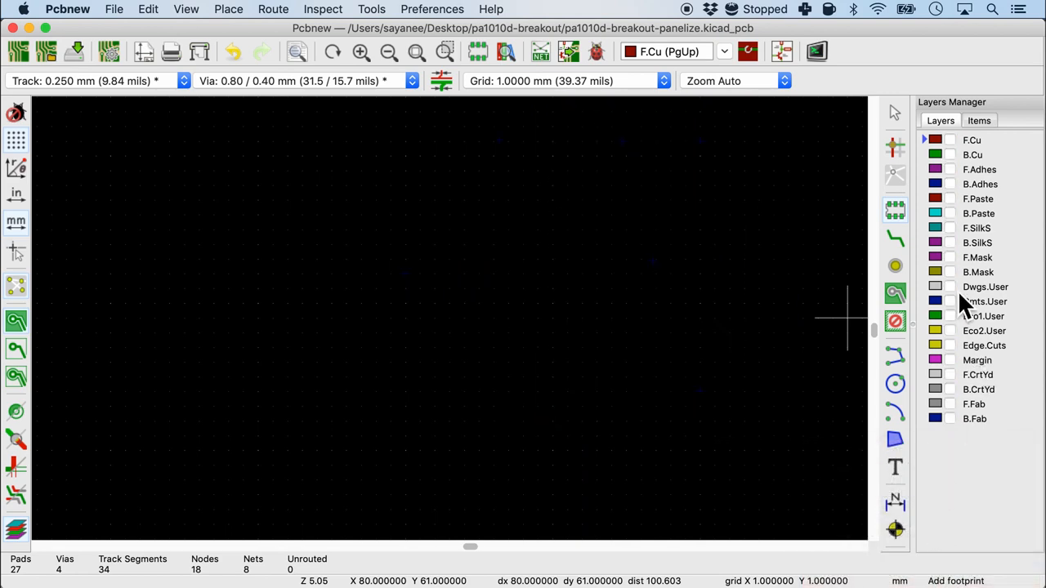
mouse_move(964, 303)
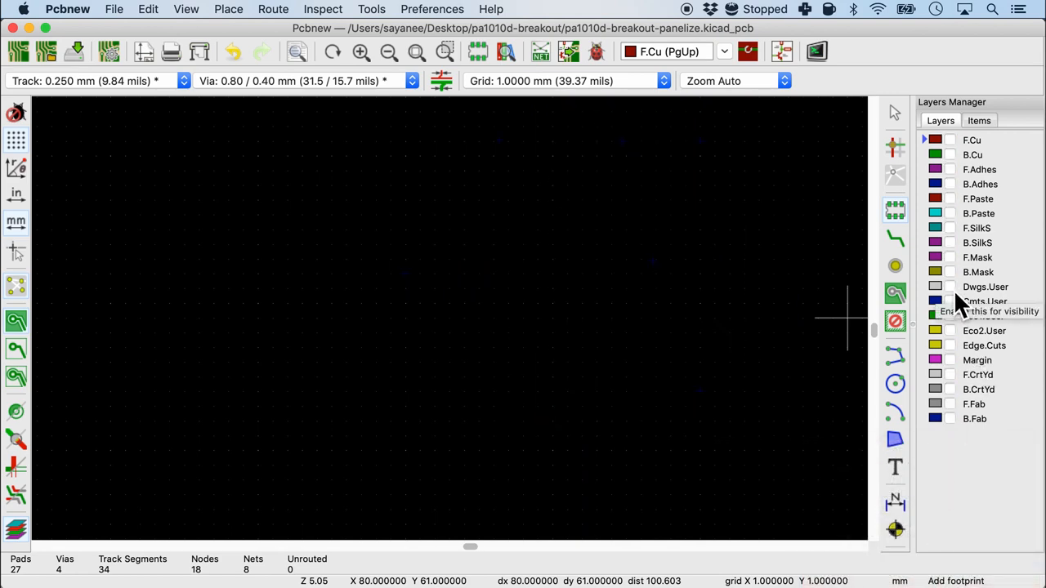
Step: Show Dwgs.User and place mouse-bite-2mm-slot tabs on the outline's left and top edges
click(950, 286)
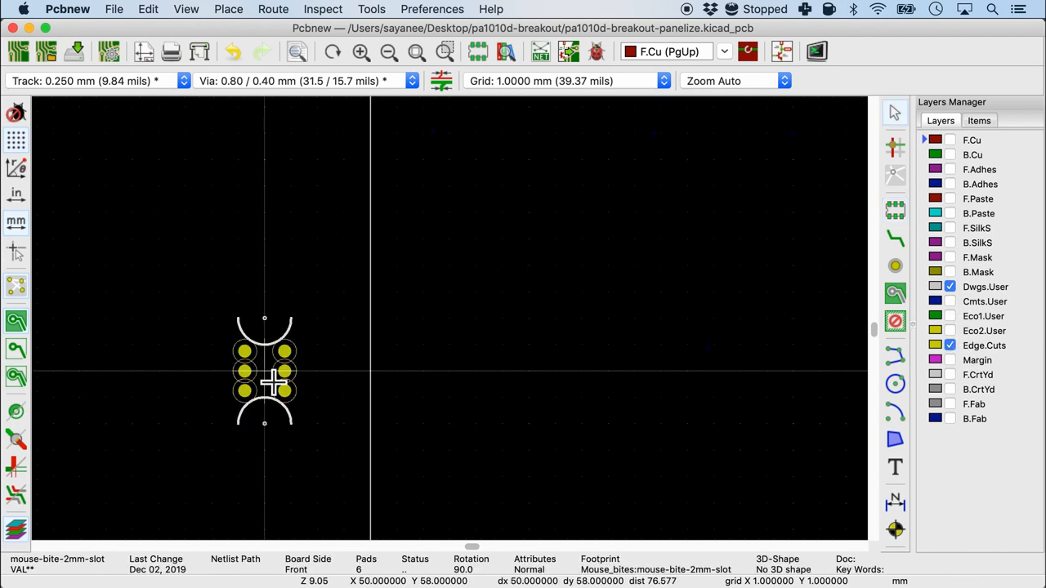
drag(264, 372, 344, 317)
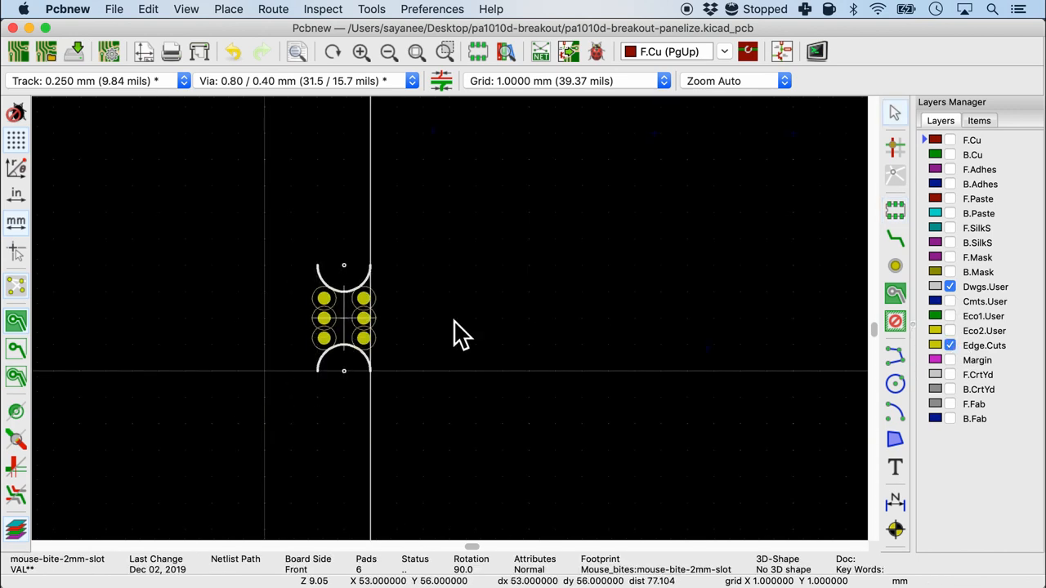
scroll(down, 3)
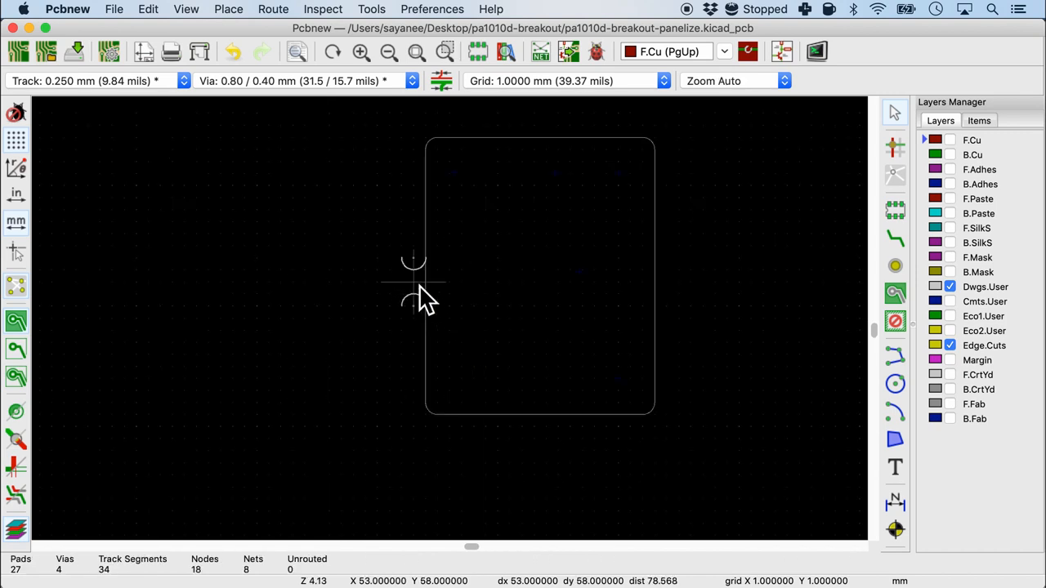
mouse_move(417, 278)
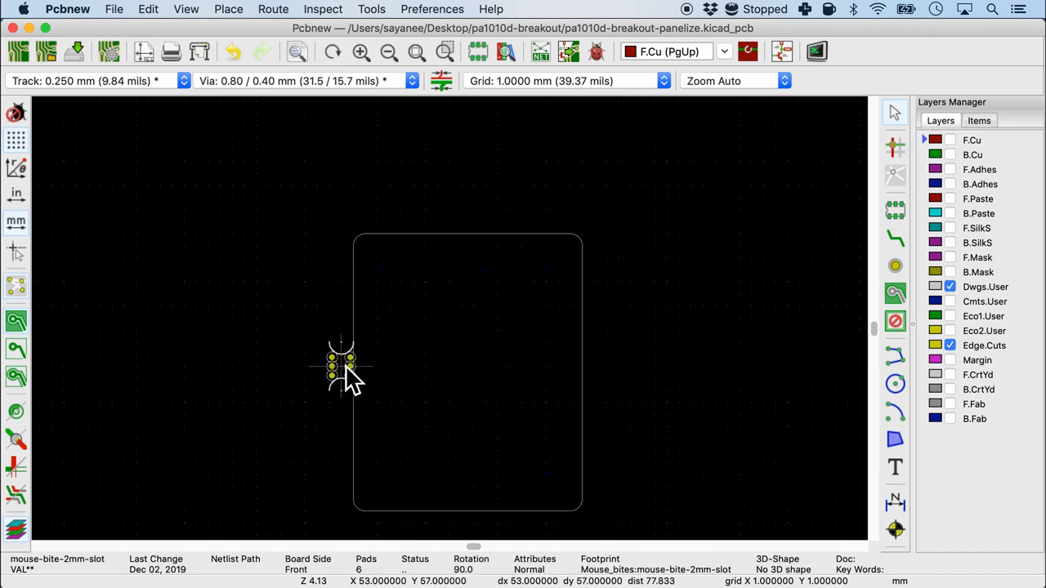
click(228, 9)
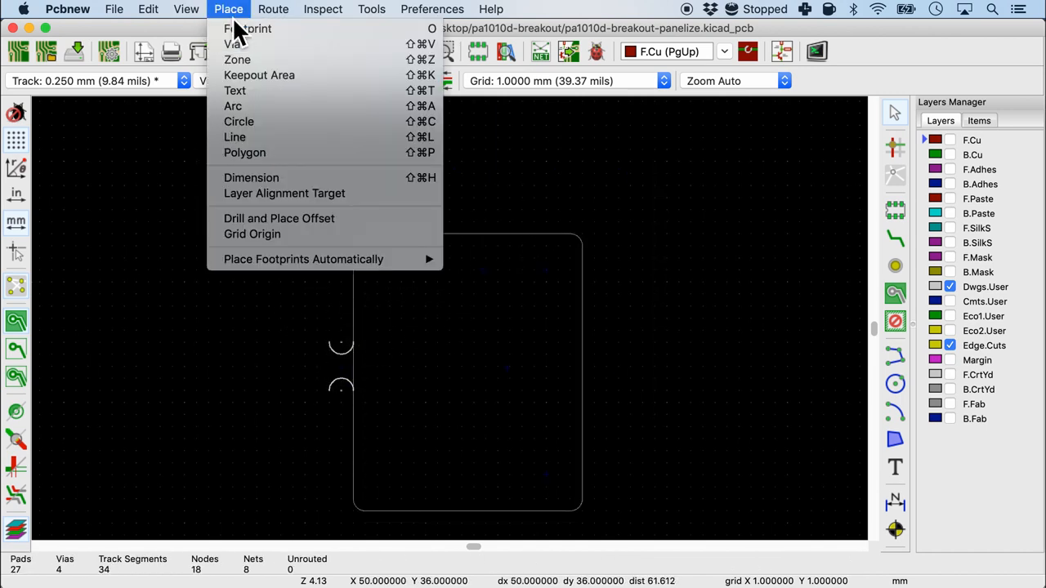
click(248, 29)
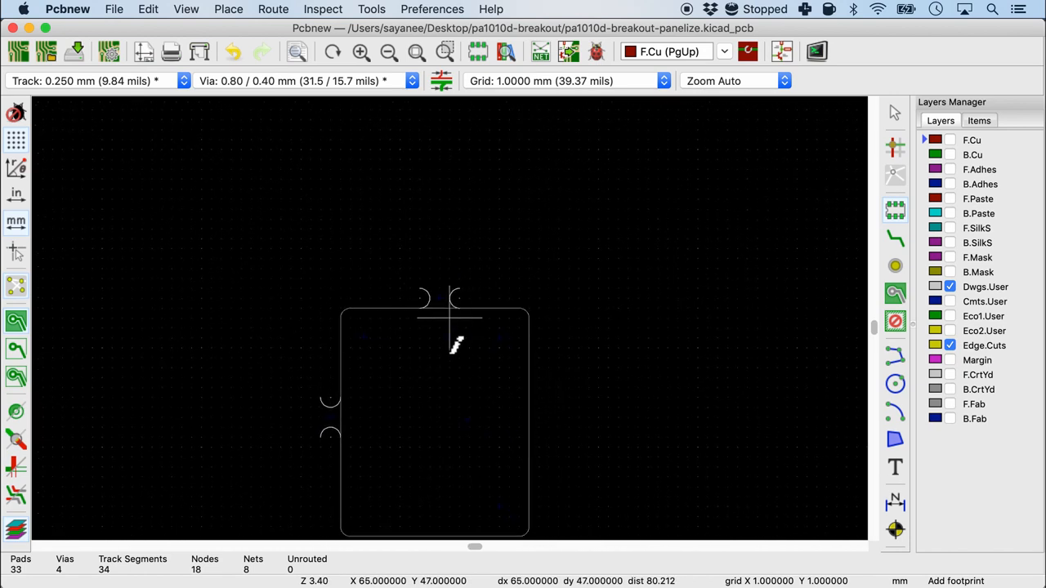
Step: Redraw the Edge.Cuts outline with arcs curving around the top and left tab notches
click(985, 345)
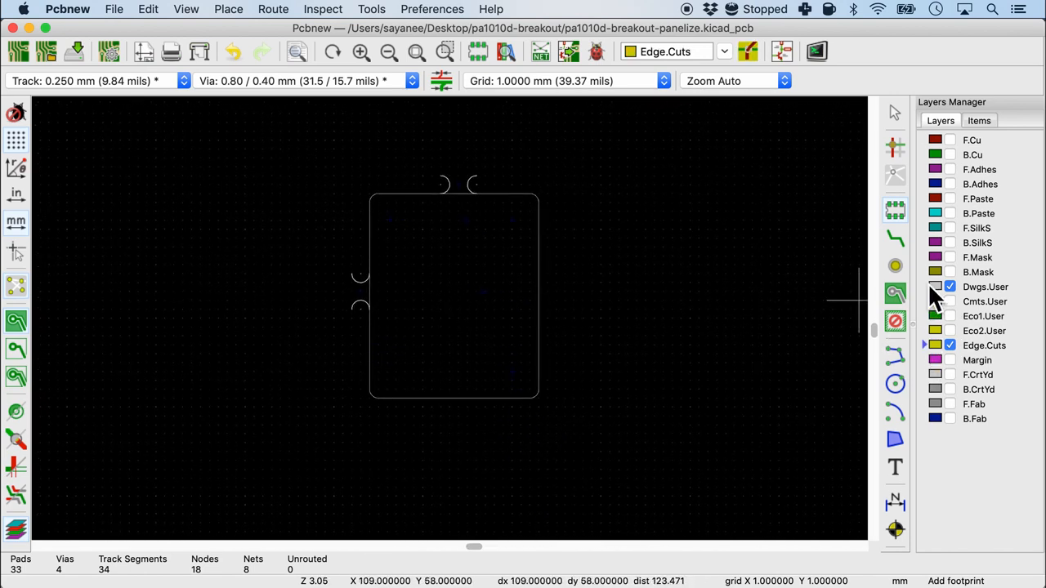
mouse_move(932, 437)
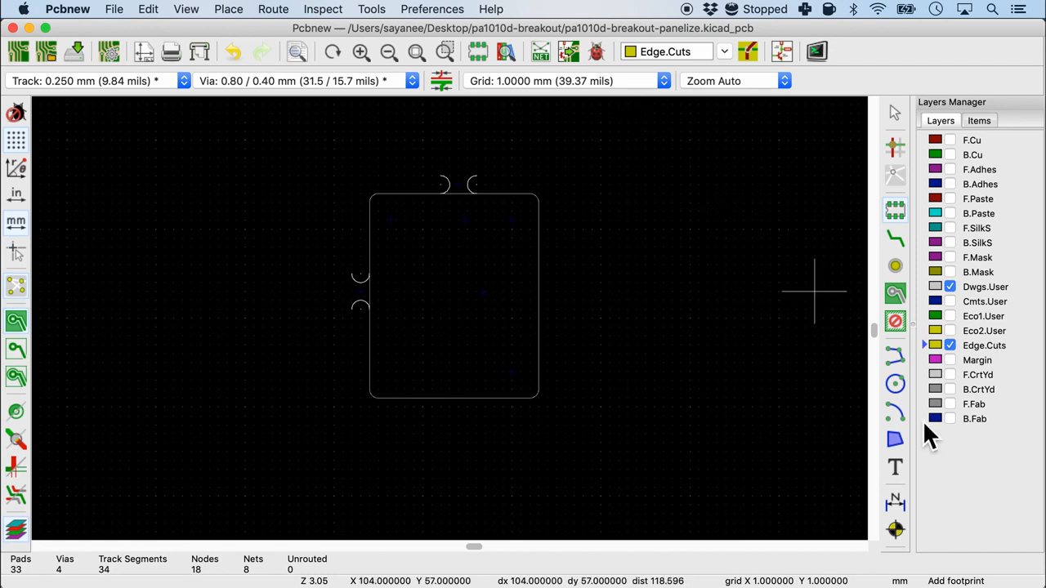
mouse_move(895, 384)
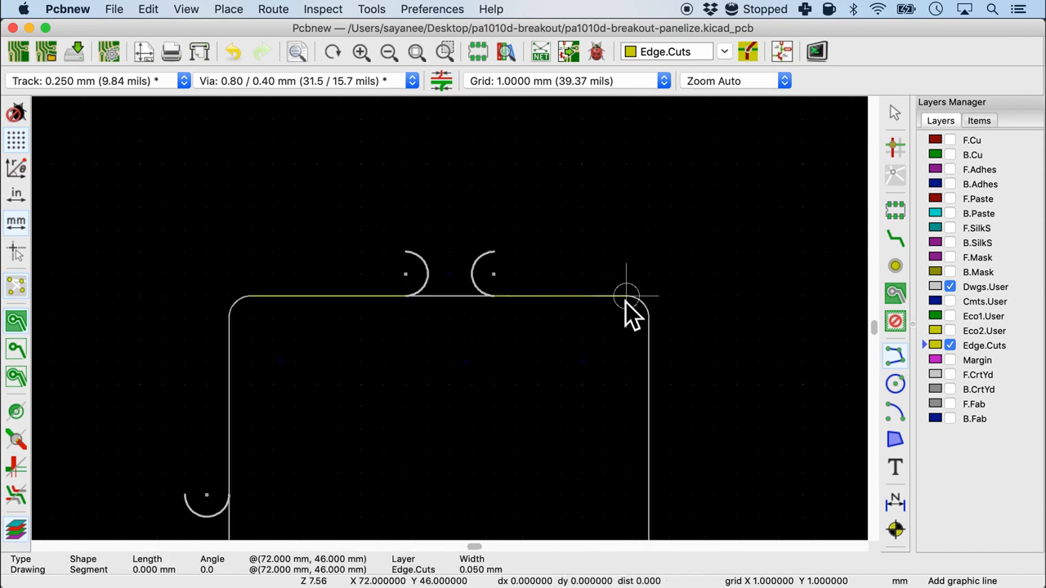
mouse_move(625, 343)
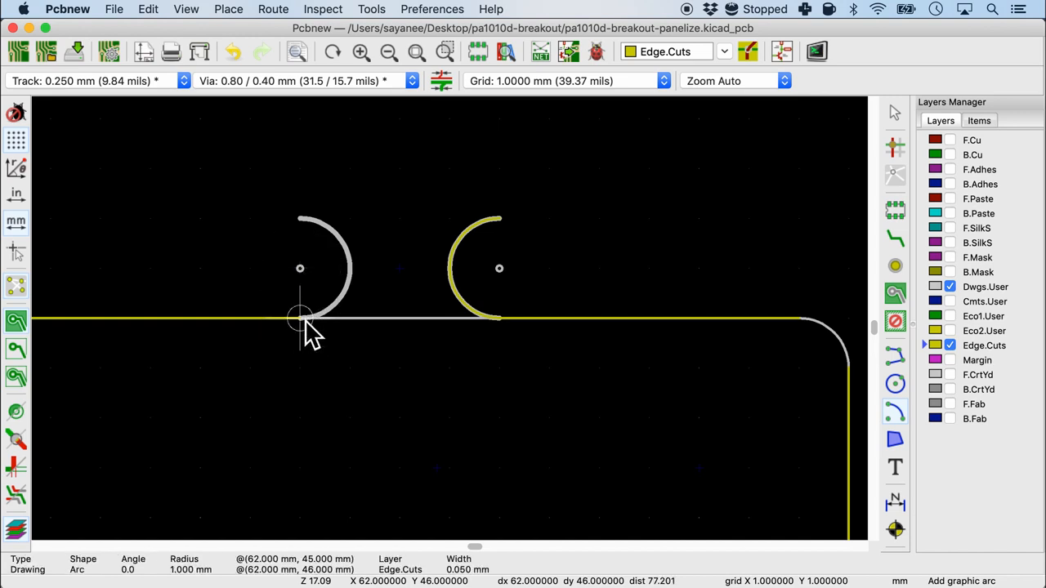
mouse_move(350, 268)
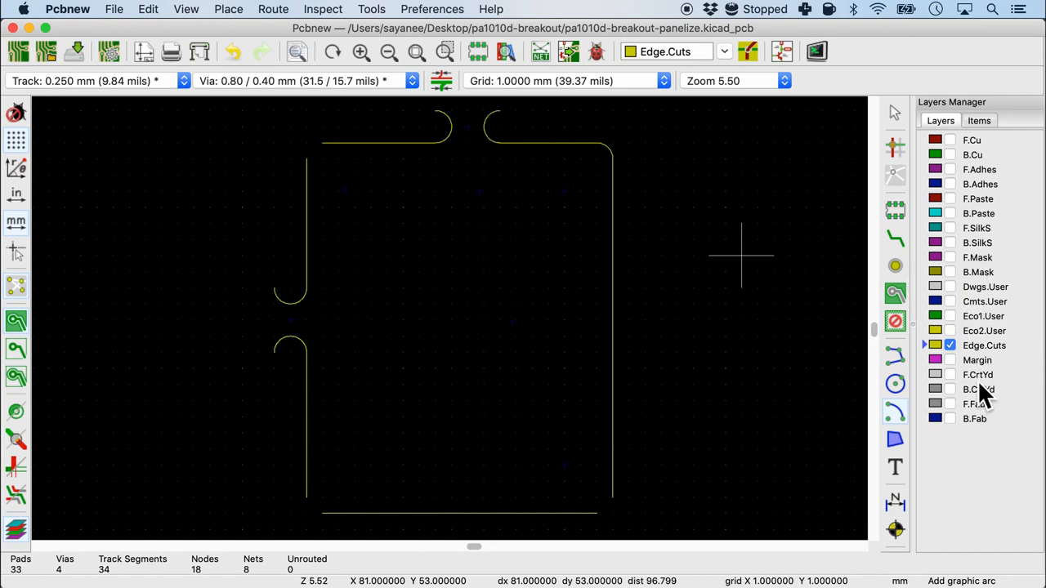
mouse_move(597, 515)
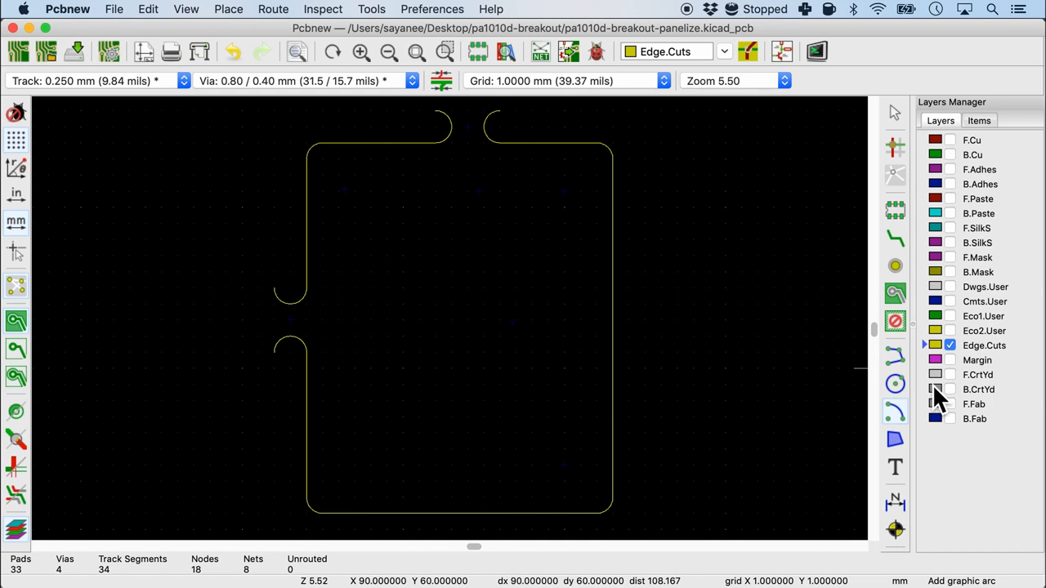
mouse_move(613, 290)
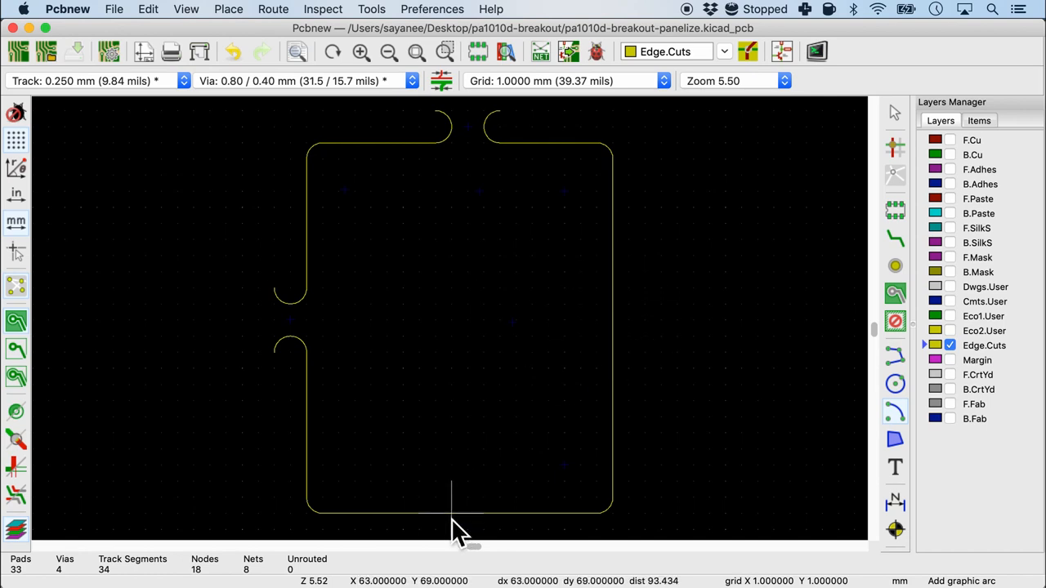
mouse_move(621, 315)
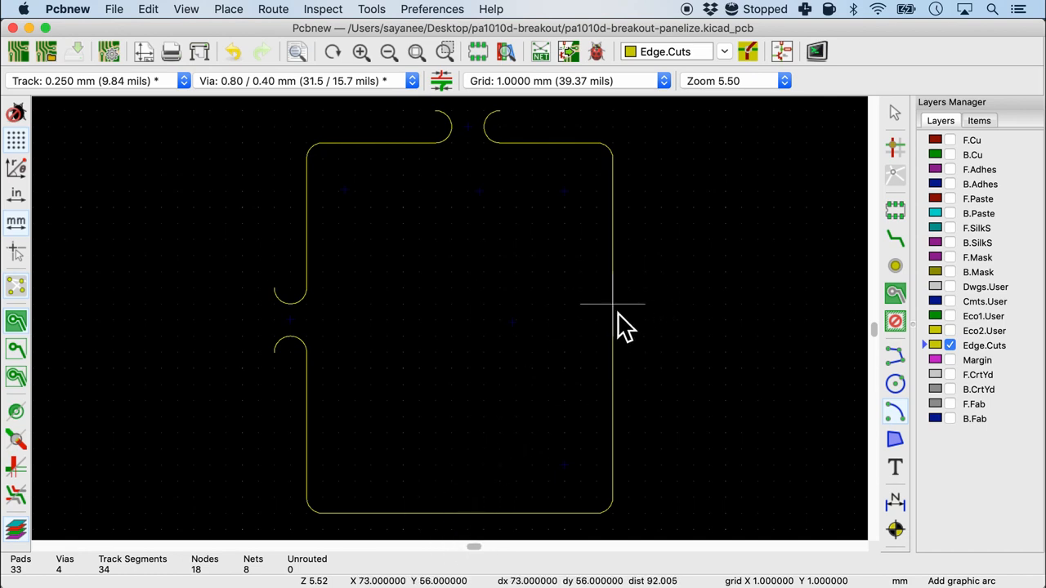
right_click(613, 315)
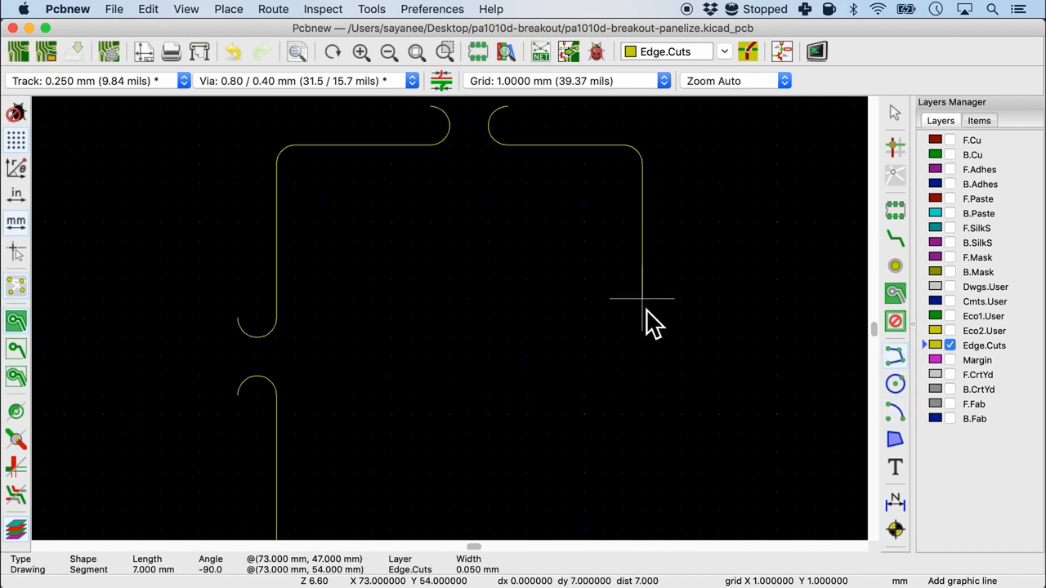
mouse_move(646, 327)
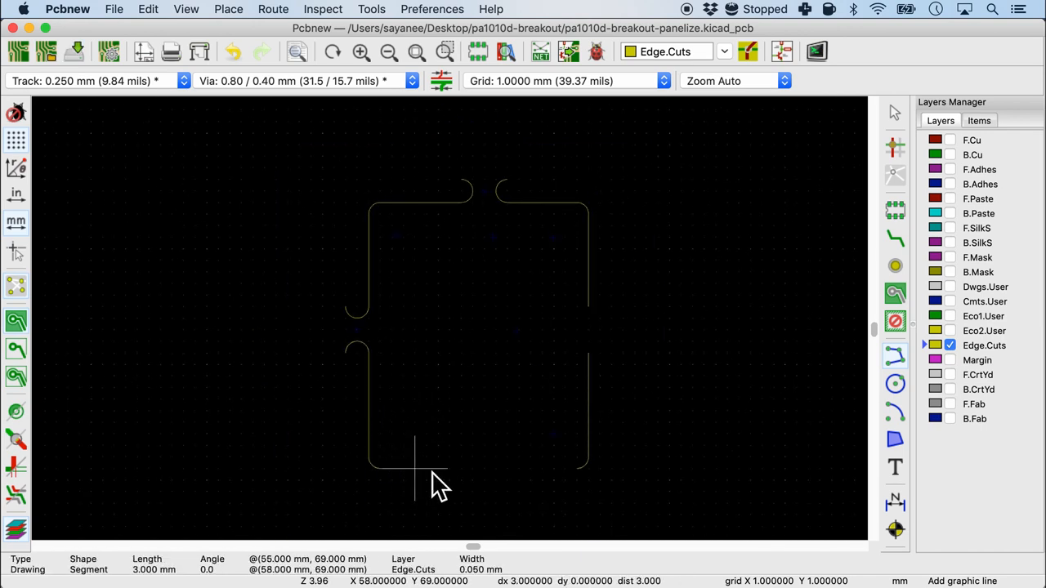
mouse_move(478, 491)
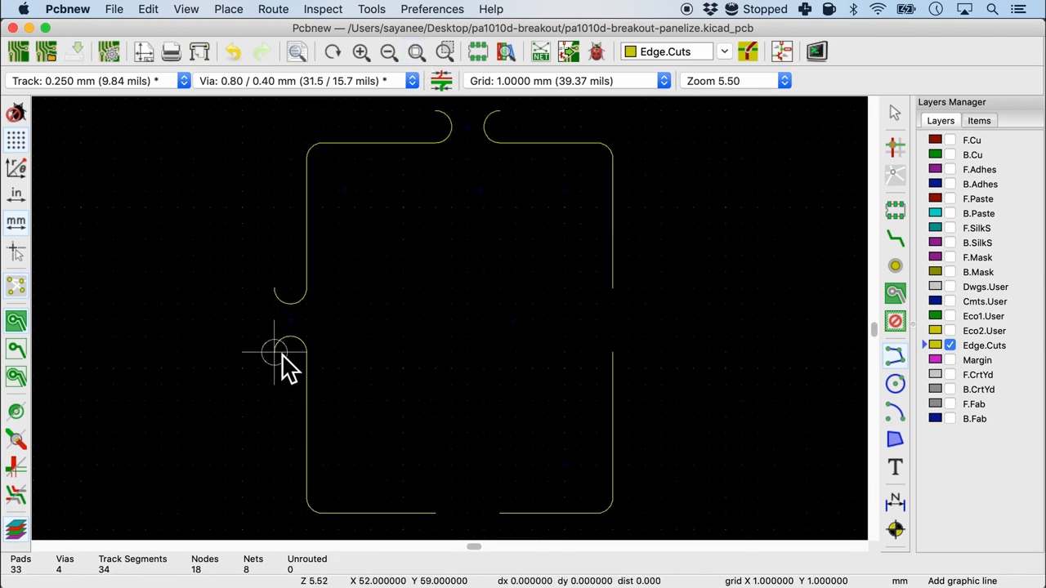
mouse_move(791, 353)
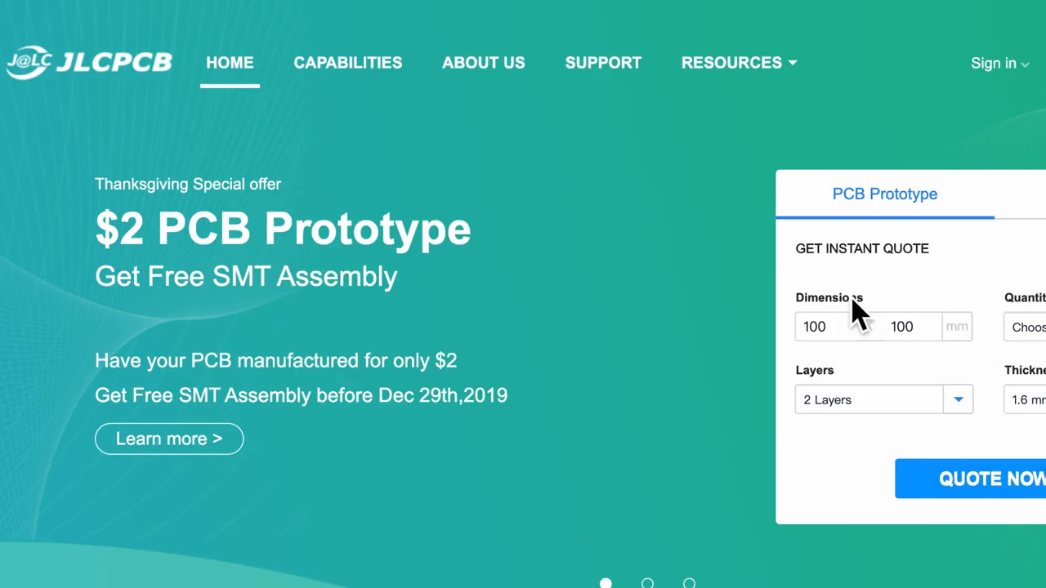
Step: Review the board size fields in JLCPCB's instant quote form
click(818, 327)
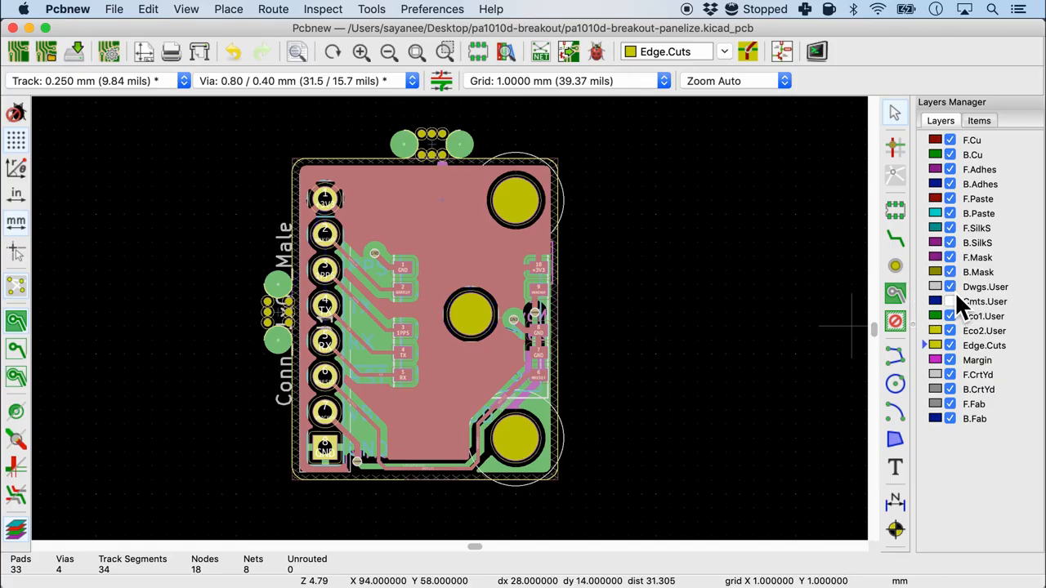
click(458, 155)
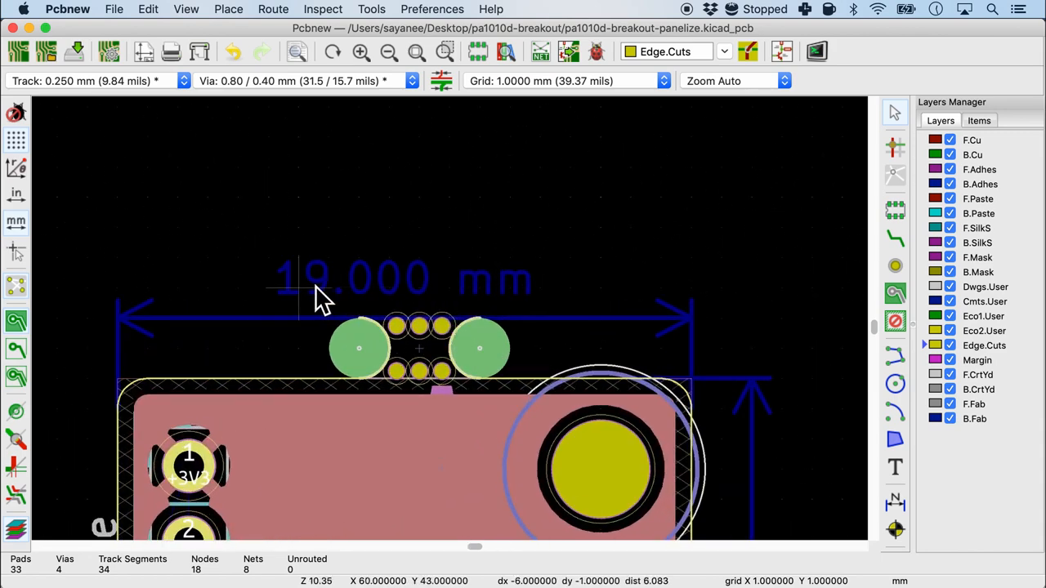
scroll(down, 3)
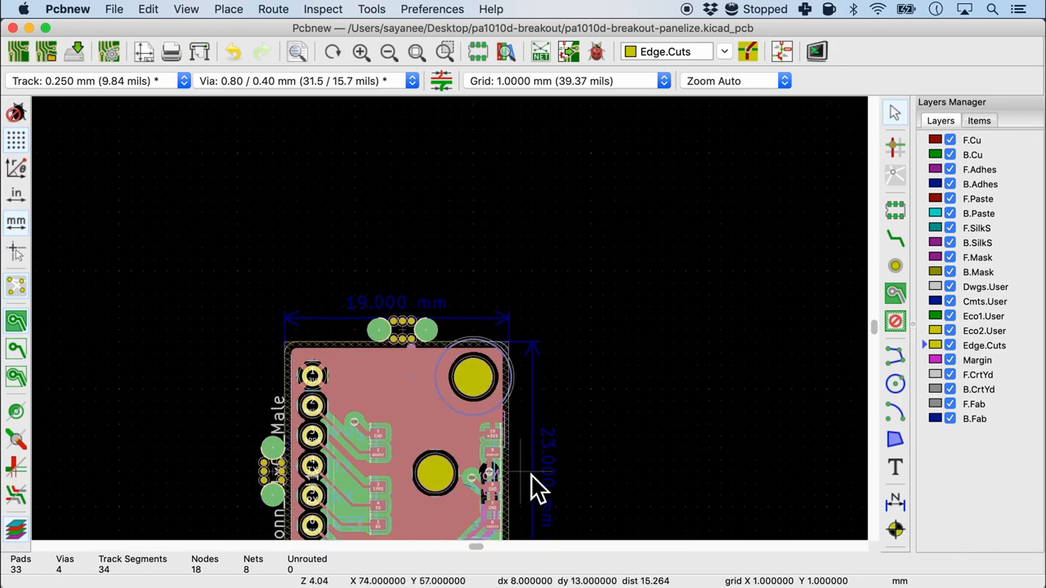
Step: Array the breakout board 4 by 4 at 19+2 mm and 23+2 mm spacing
right_click(462, 331)
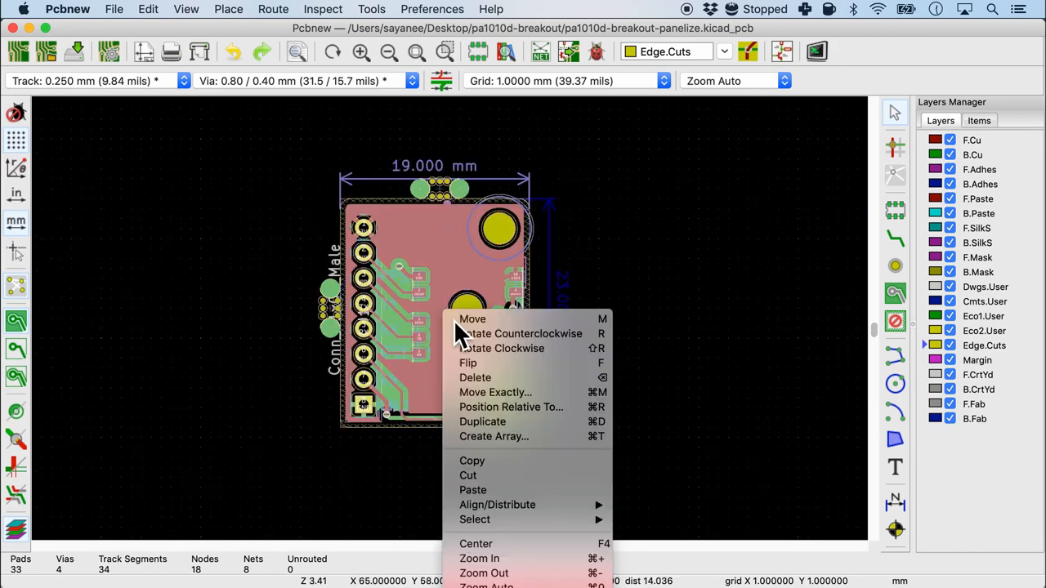
click(494, 436)
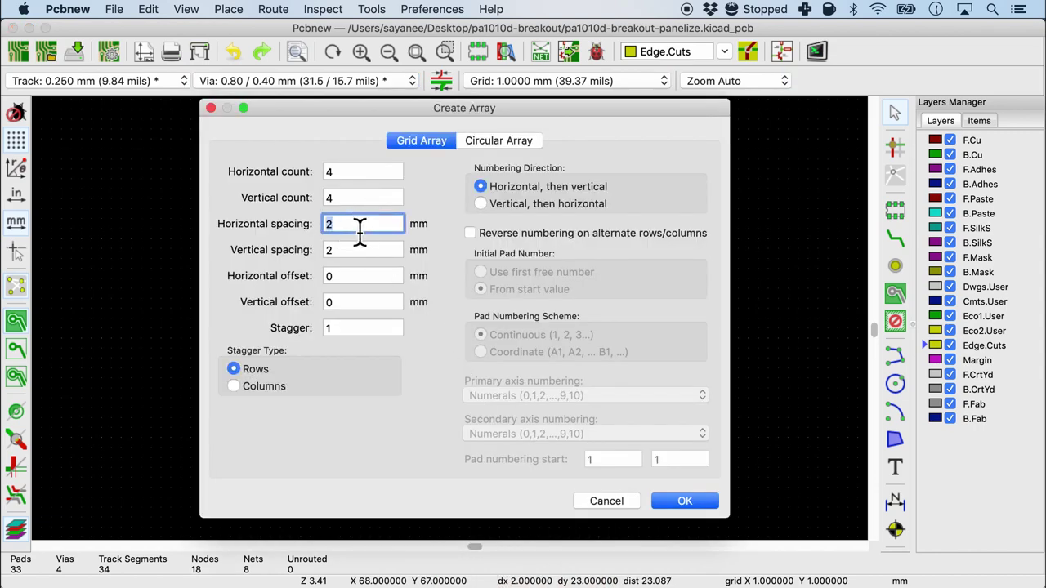
text(19+)
click(363, 250)
text(3+2)
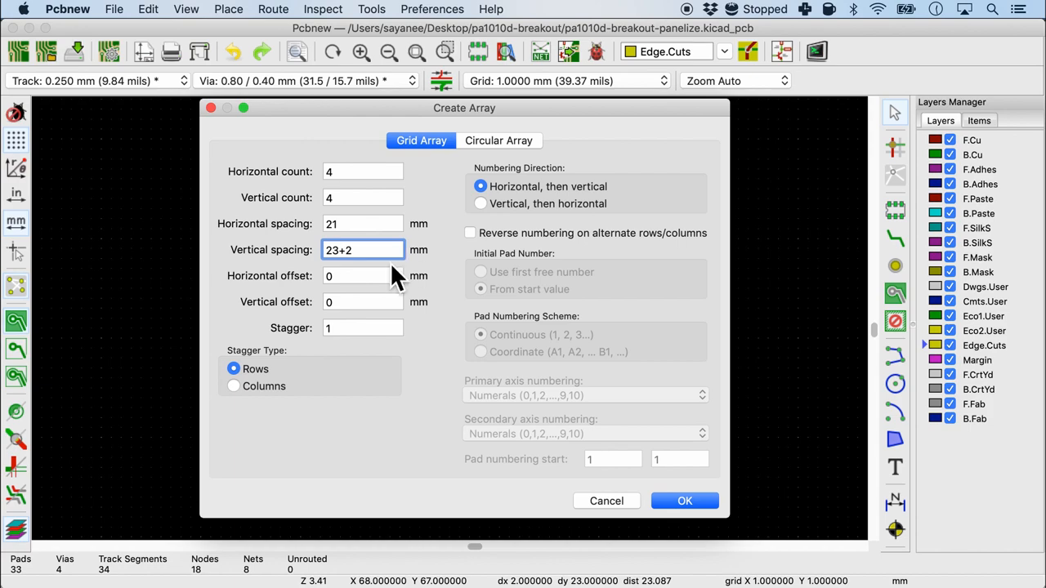
click(685, 501)
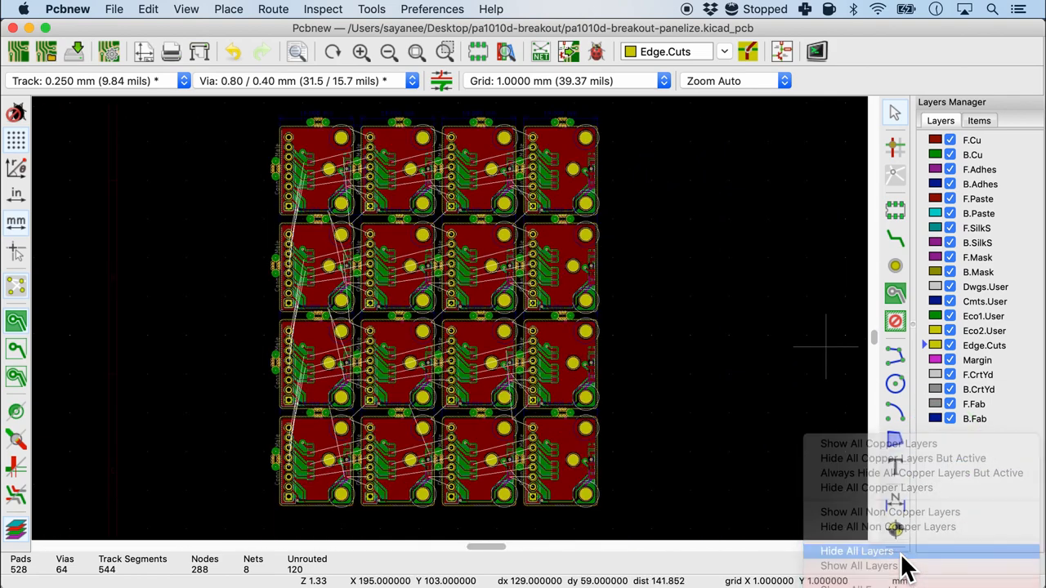
Step: Hide all layers except Edge.Cuts and turn off the ratsnest display
click(856, 551)
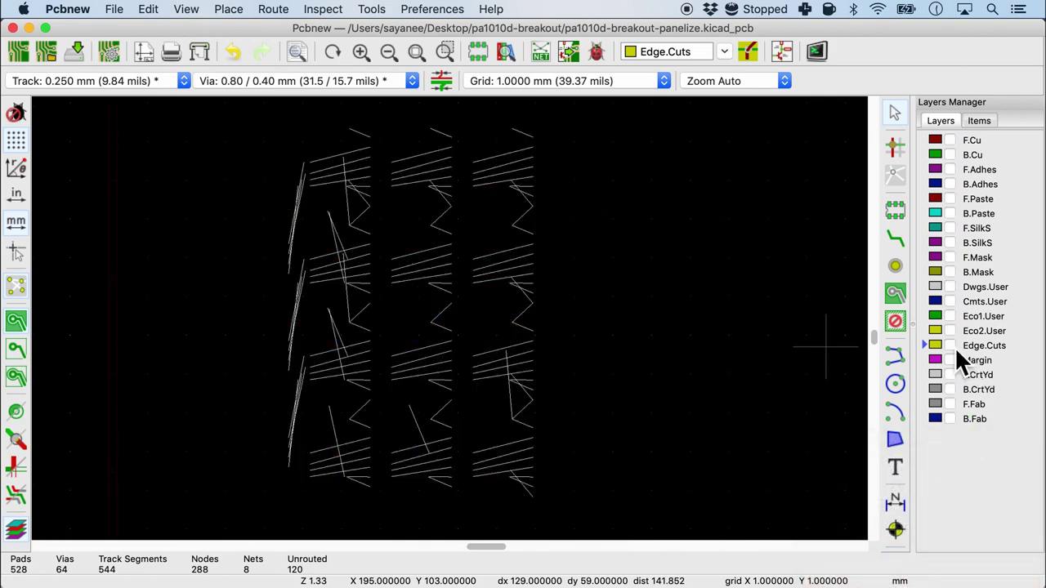
click(950, 345)
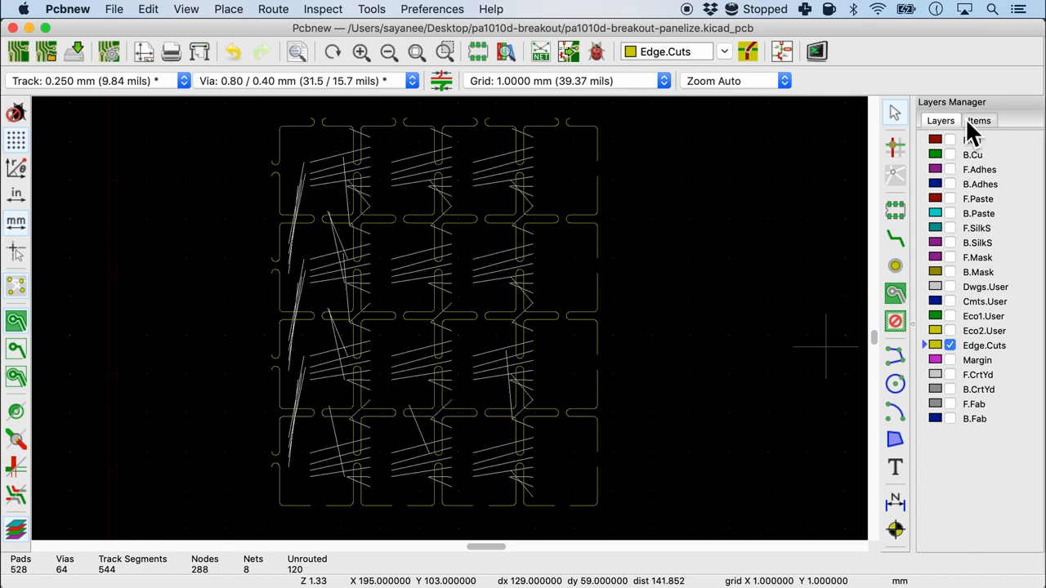
click(979, 120)
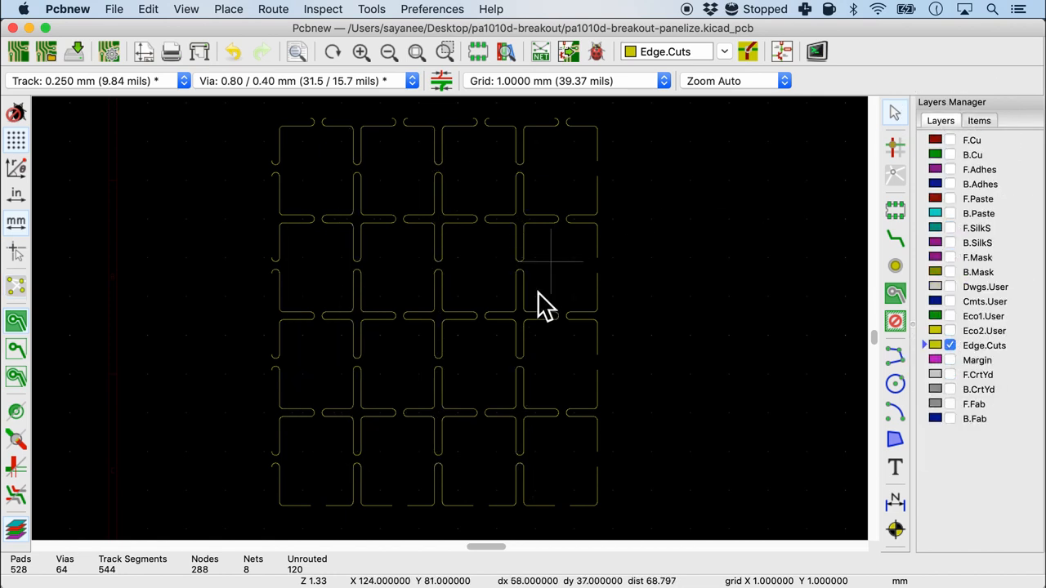
mouse_move(481, 398)
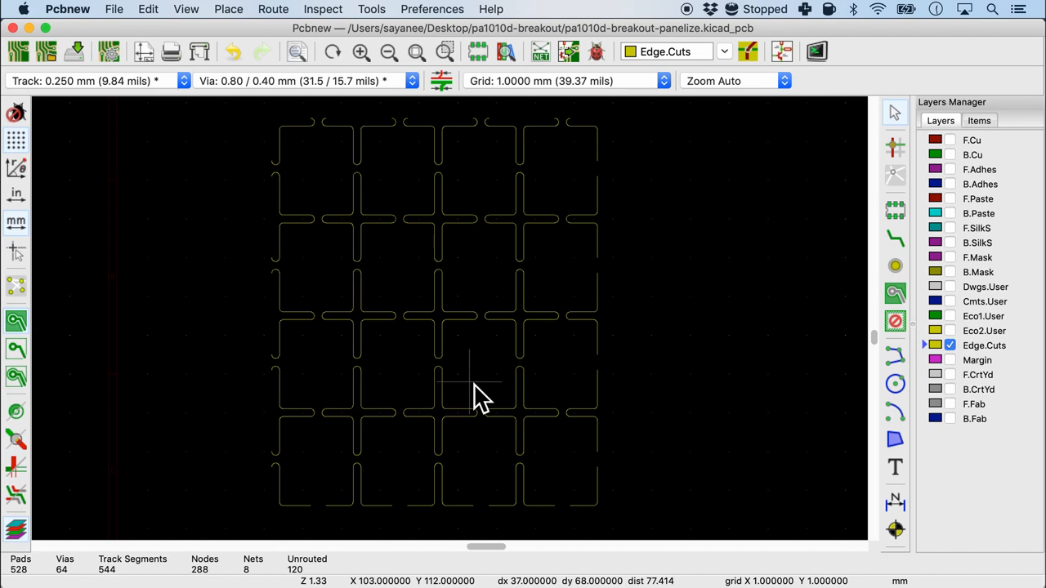
mouse_move(398, 155)
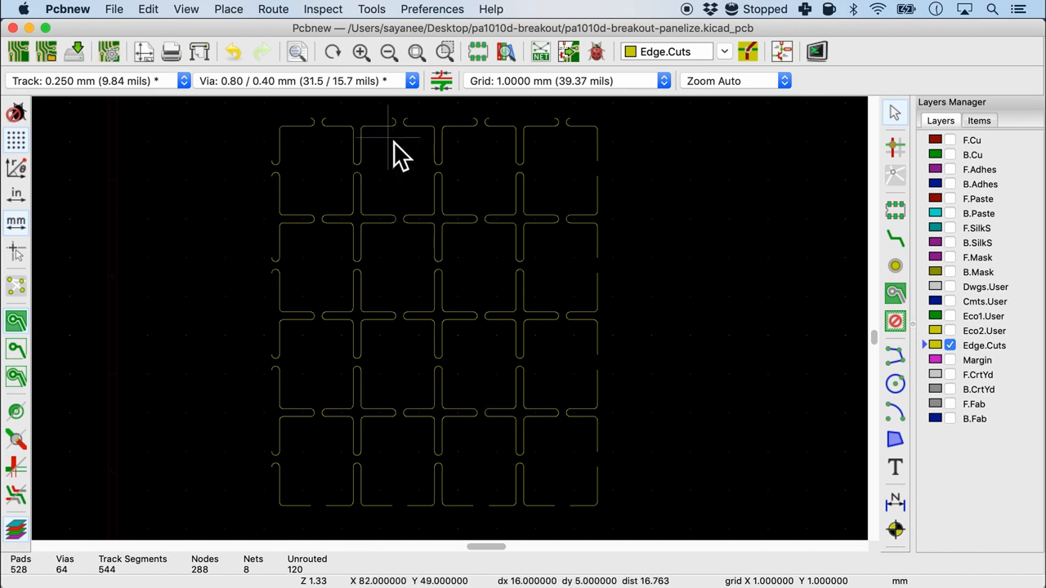
mouse_move(552, 319)
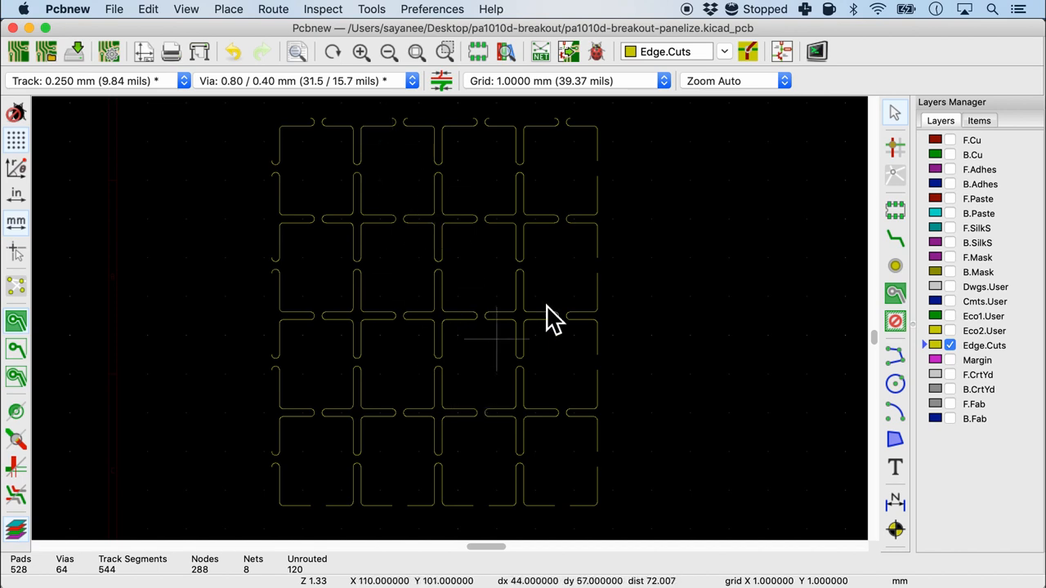
mouse_move(302, 176)
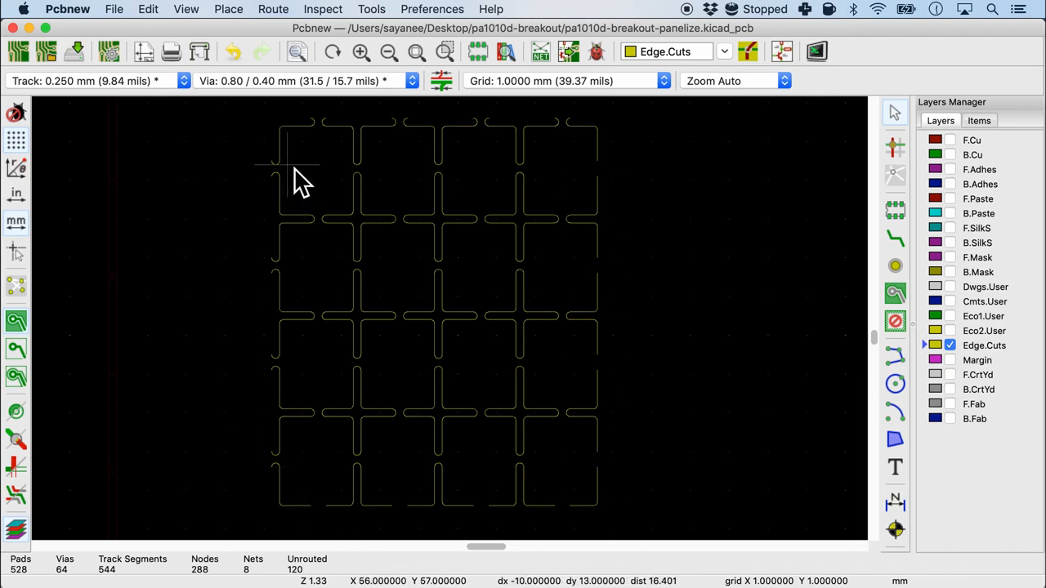
Step: Zoom in on a panel joint to view the tab gap between boards
scroll(up, 3)
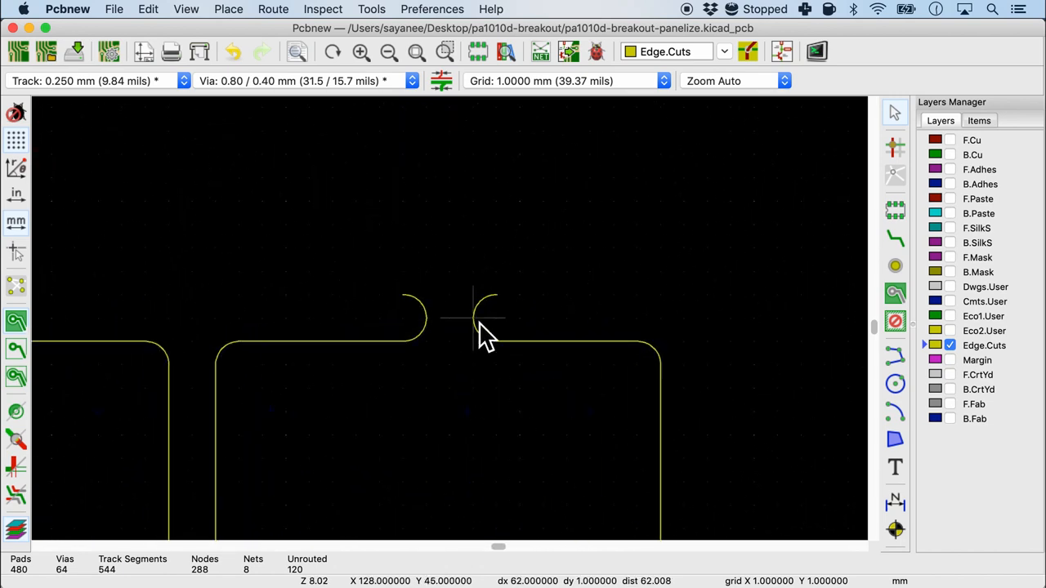
mouse_move(476, 378)
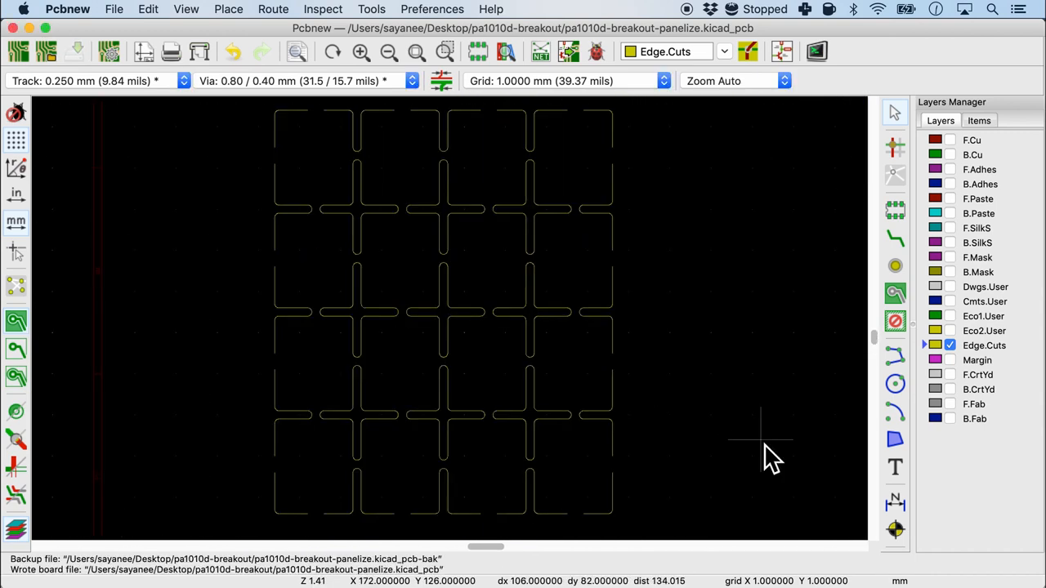
mouse_move(327, 131)
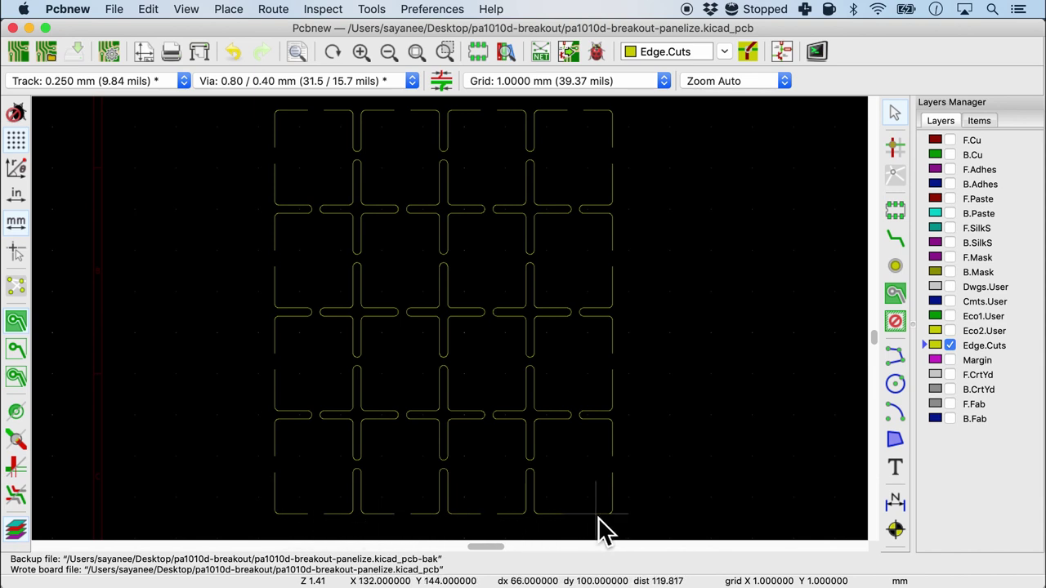
mouse_move(621, 159)
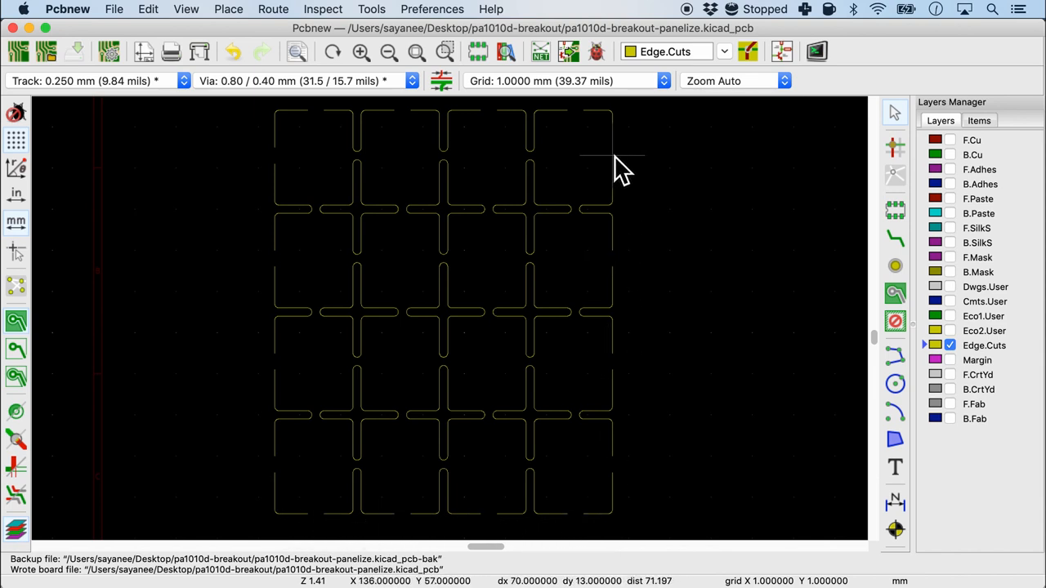
mouse_move(768, 441)
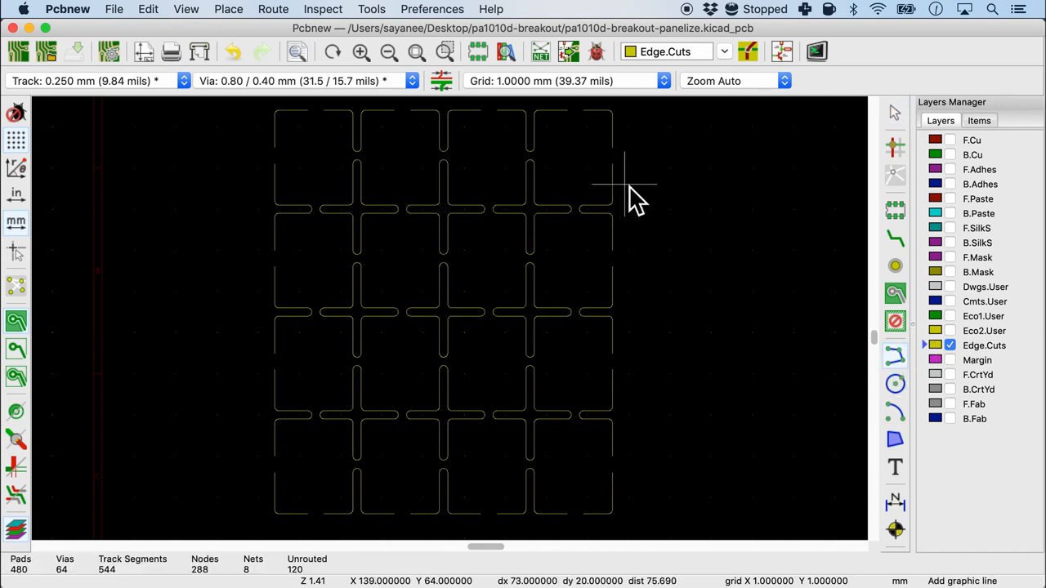
Step: Zoom in on the gaps along the panel's outer perimeter
scroll(up, 3)
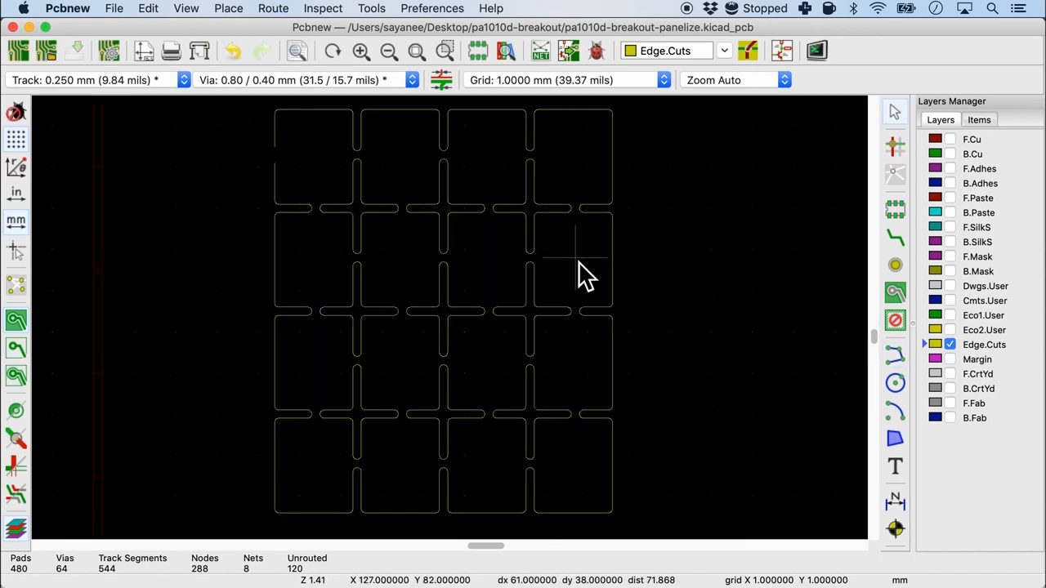
mouse_move(544, 265)
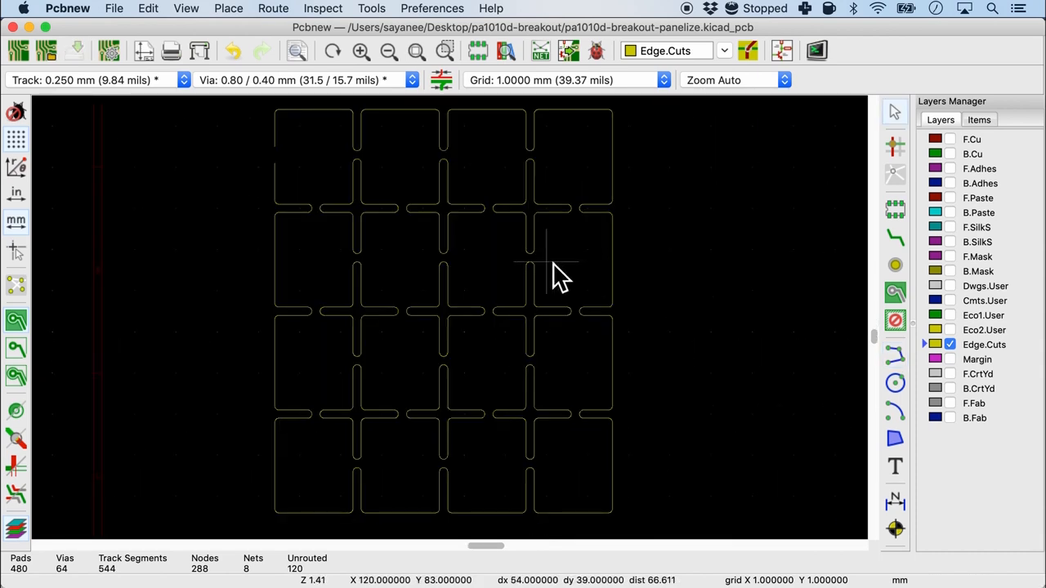
mouse_move(634, 183)
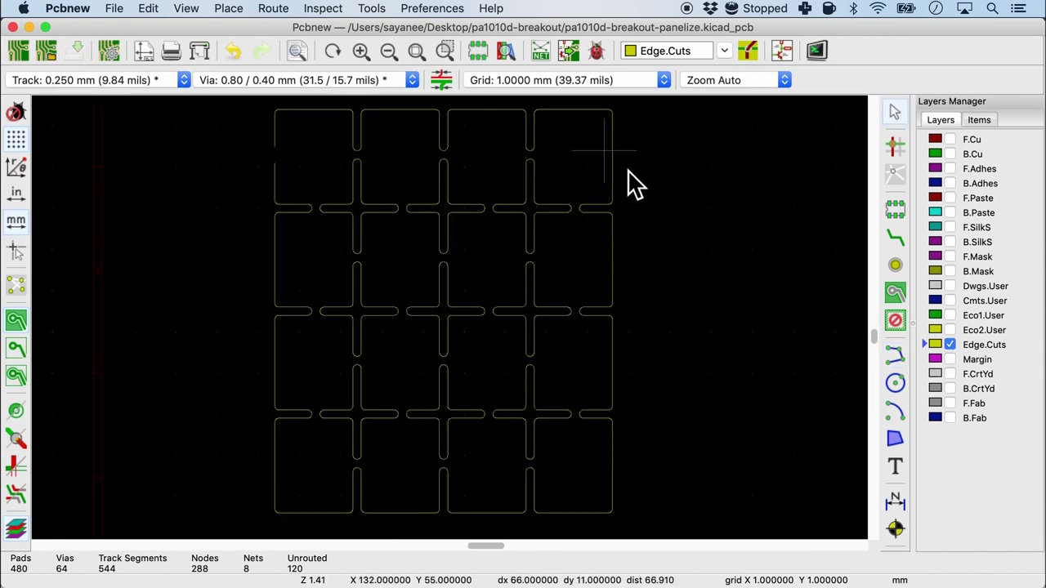
mouse_move(294, 164)
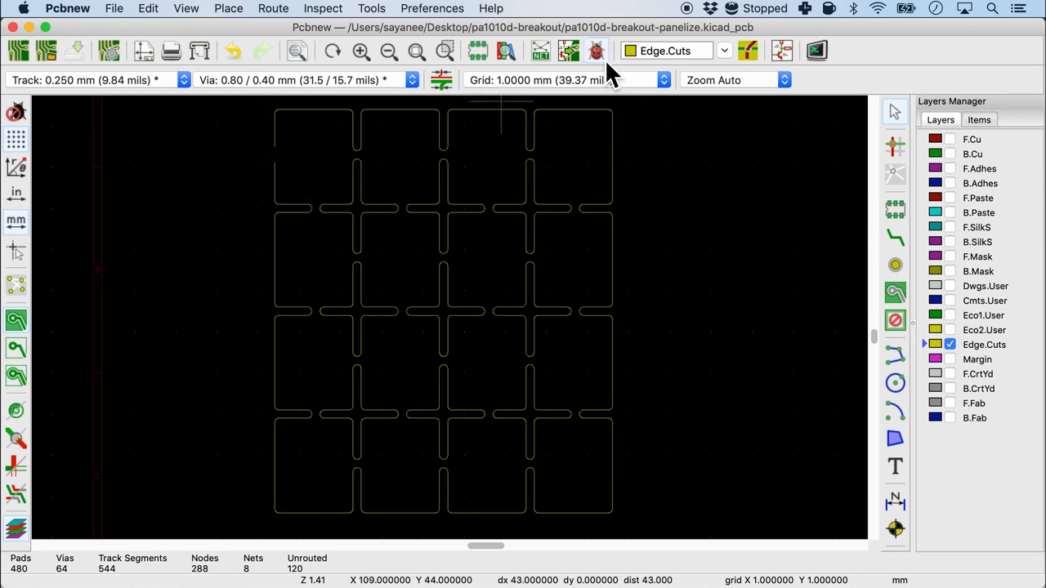
mouse_move(596, 51)
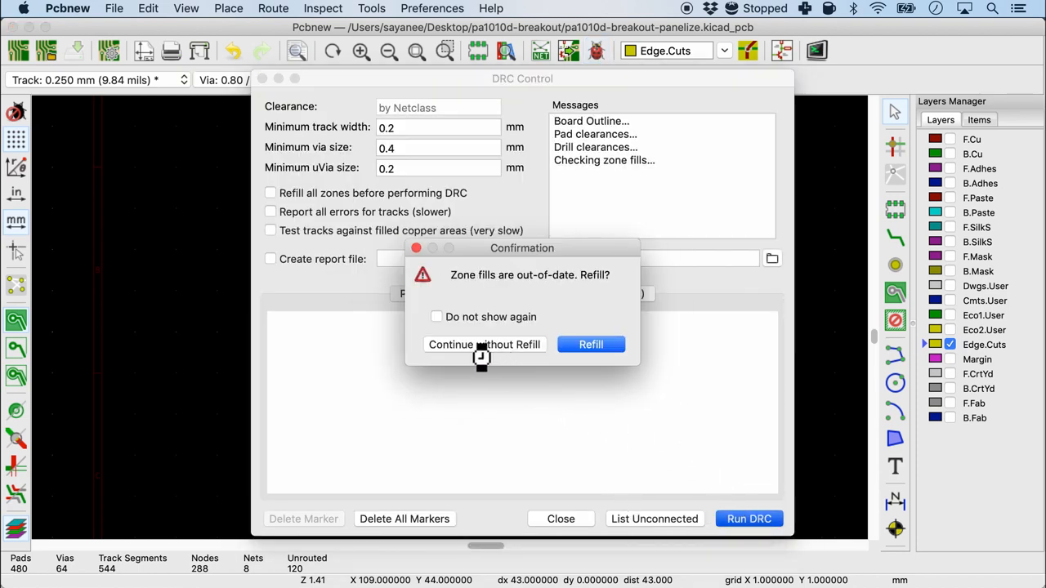
Step: Run DRC twice without refilling zones, then show all copper layers again
click(485, 344)
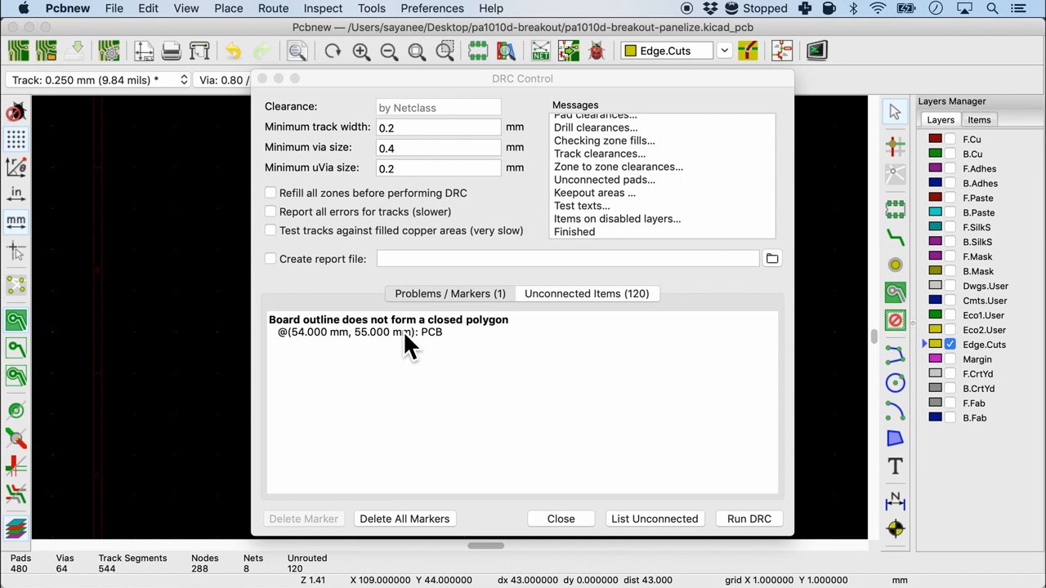
mouse_move(309, 347)
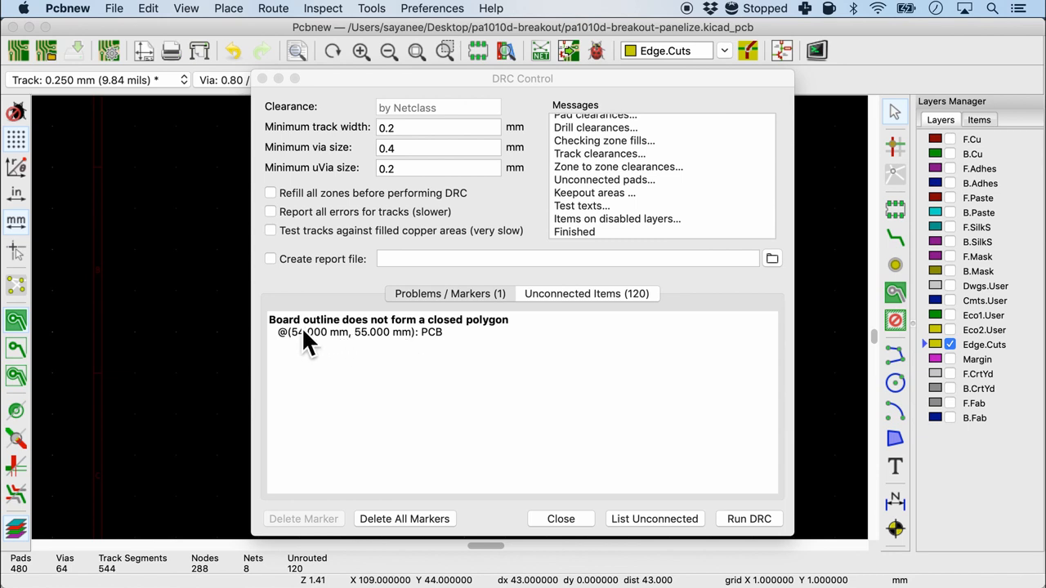
mouse_move(421, 343)
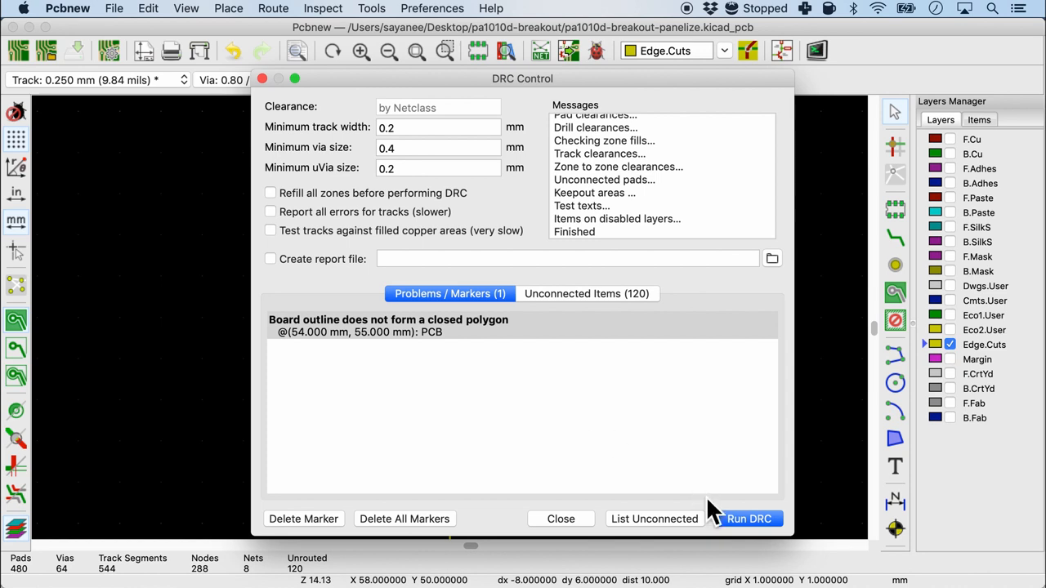
click(748, 519)
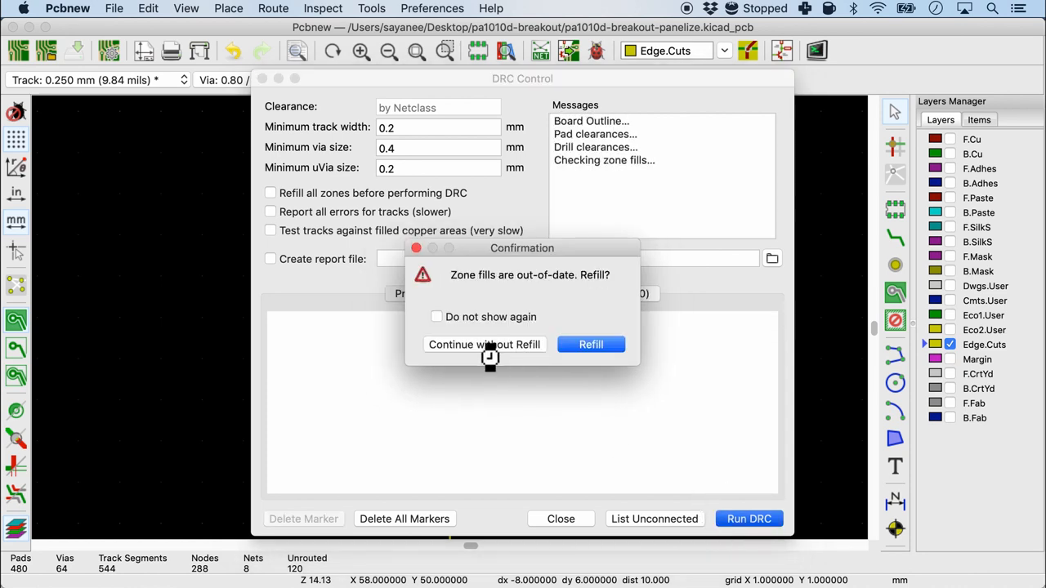
click(484, 344)
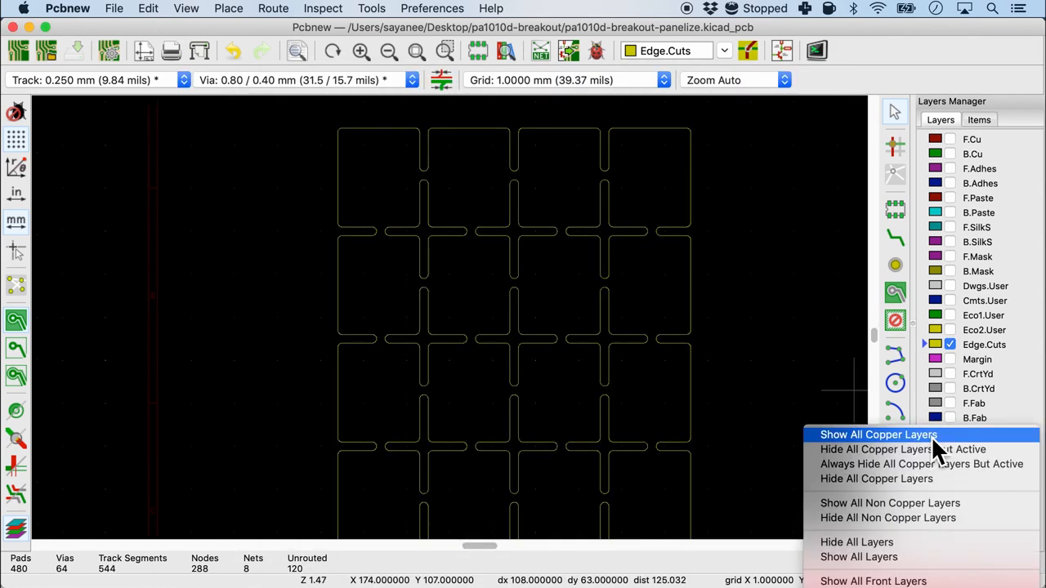
click(877, 434)
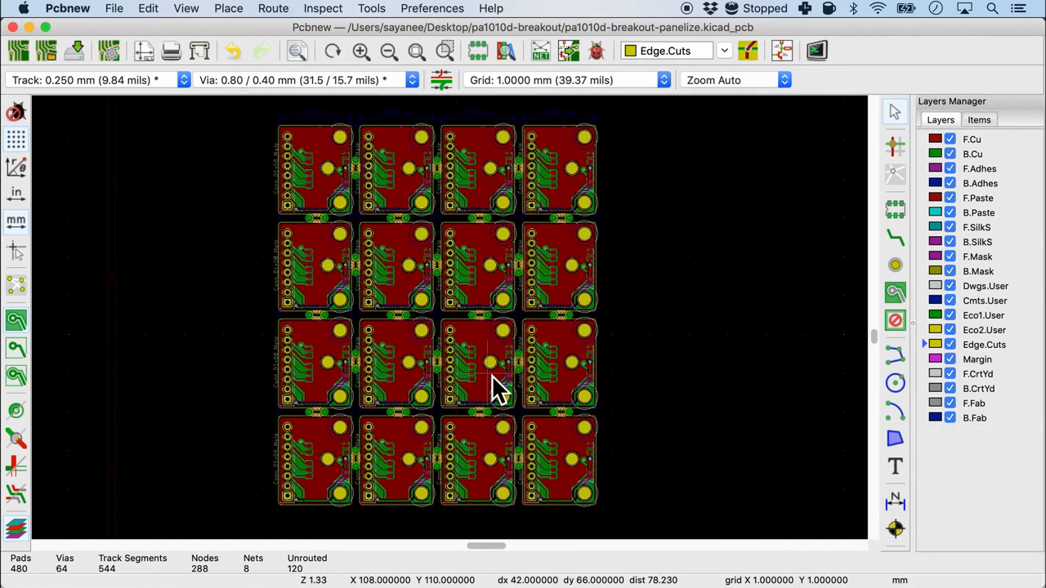
mouse_move(486, 209)
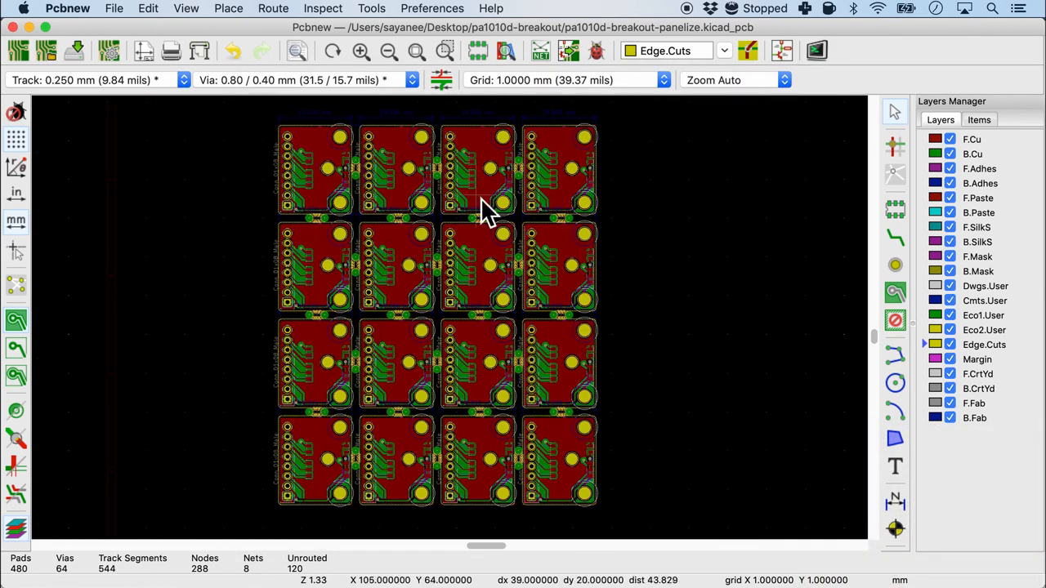